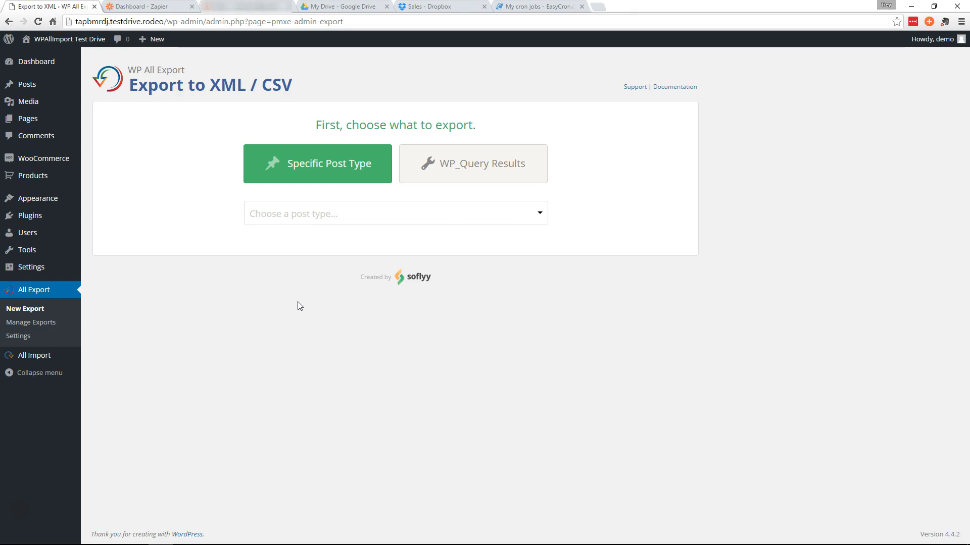
mouse_move(286, 312)
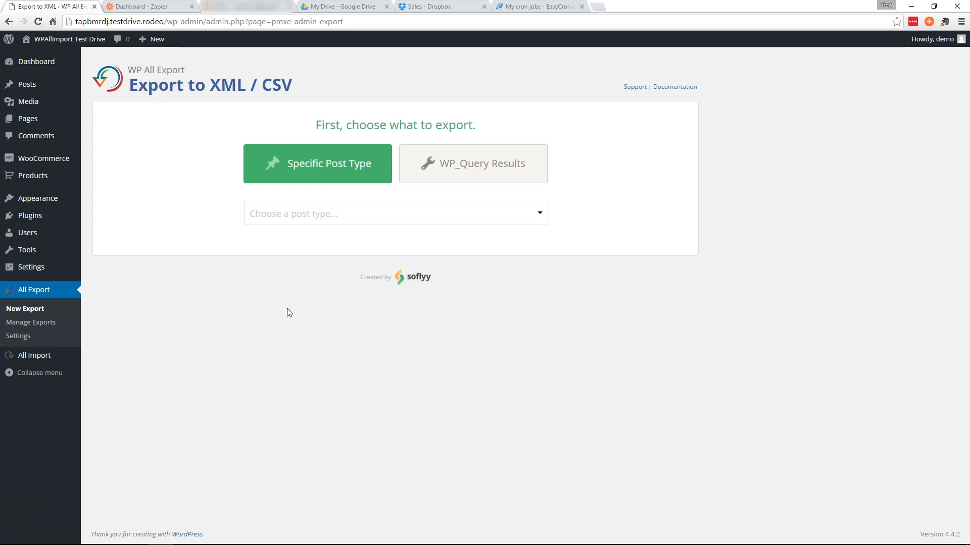
mouse_move(300, 314)
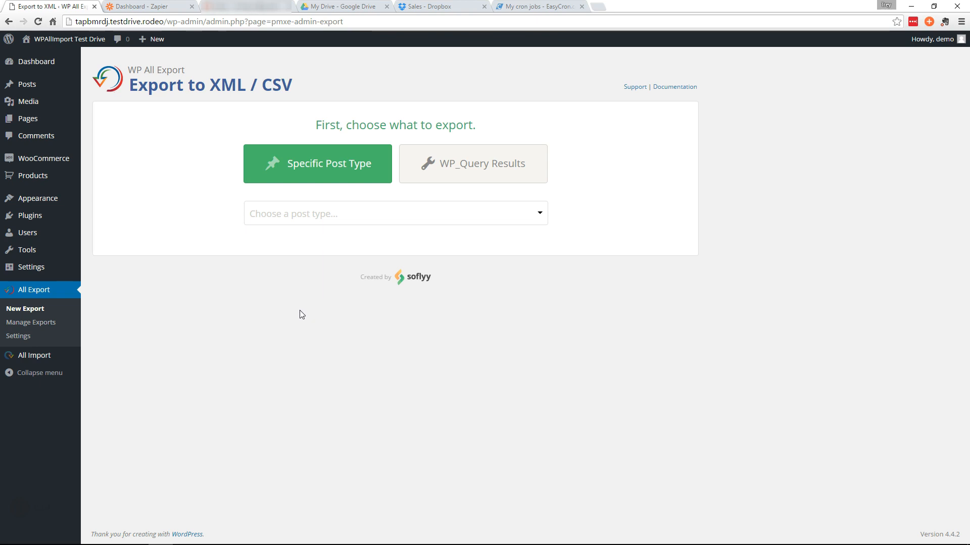
mouse_move(305, 280)
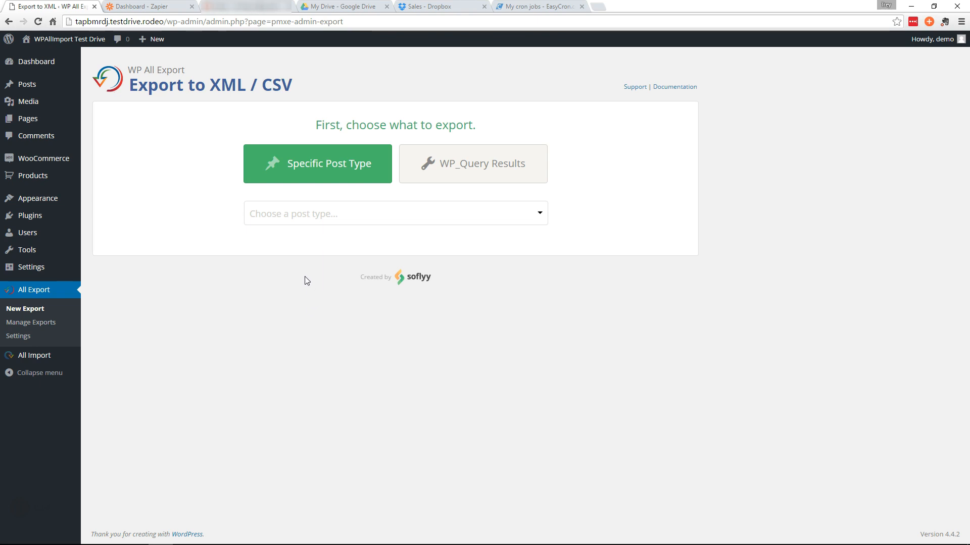
mouse_move(328, 310)
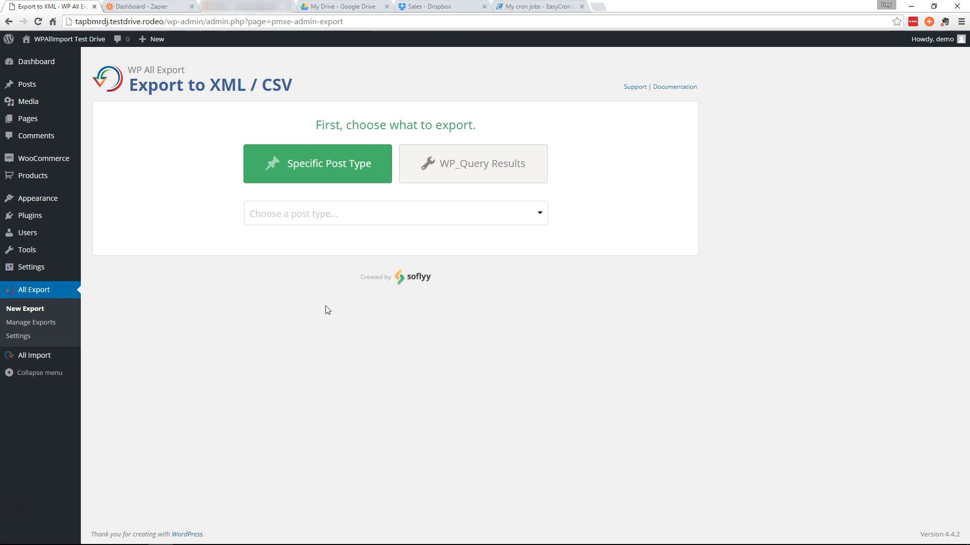
mouse_move(264, 305)
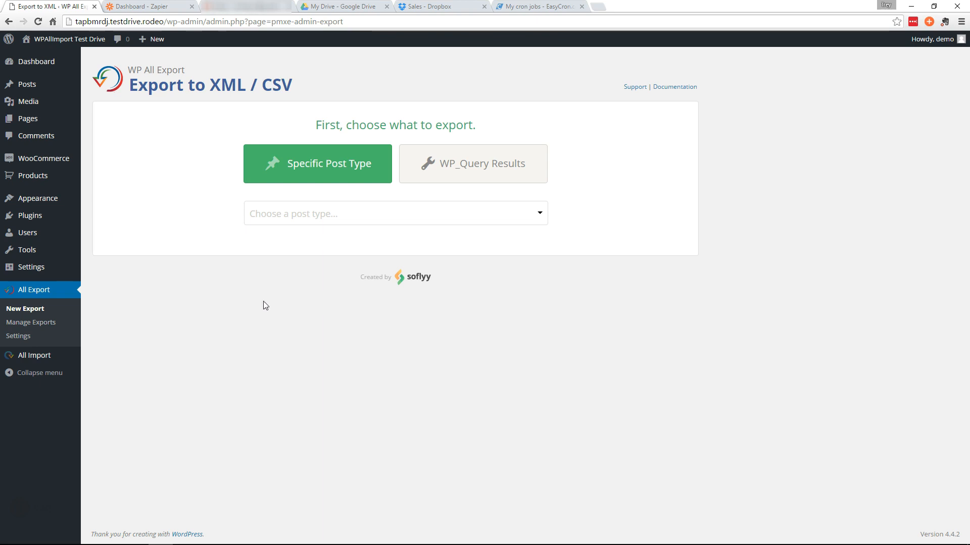
- Choose WooCommerce Orders as the specific post type to export
click(395, 213)
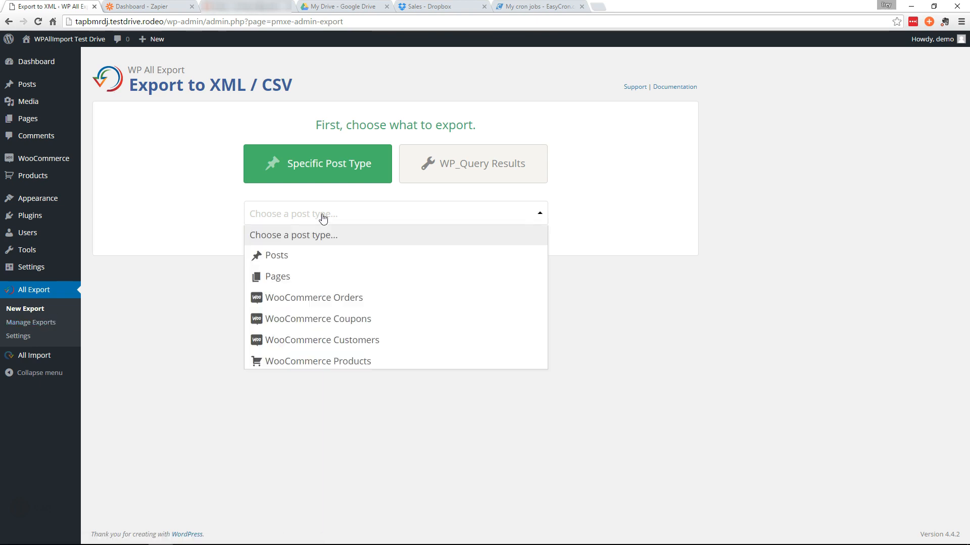
click(313, 297)
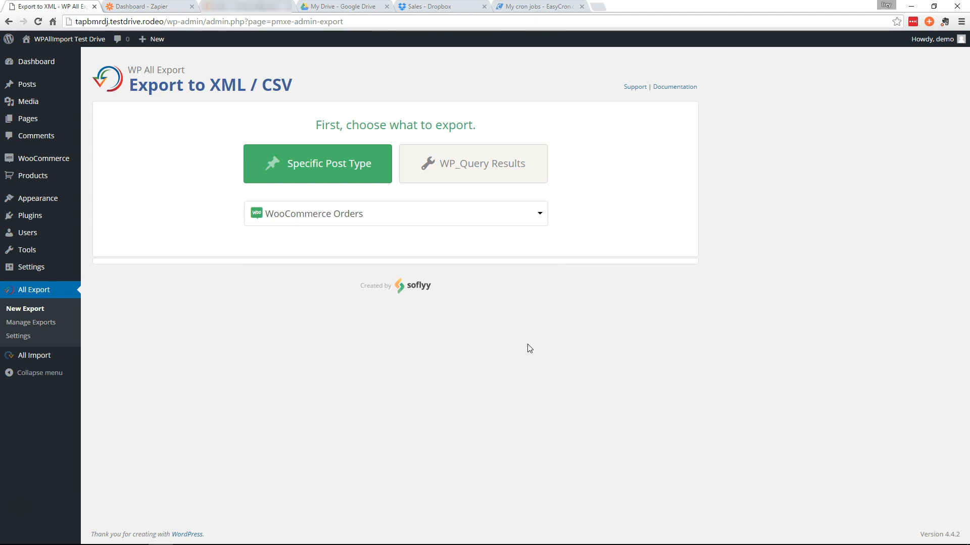
click(317, 163)
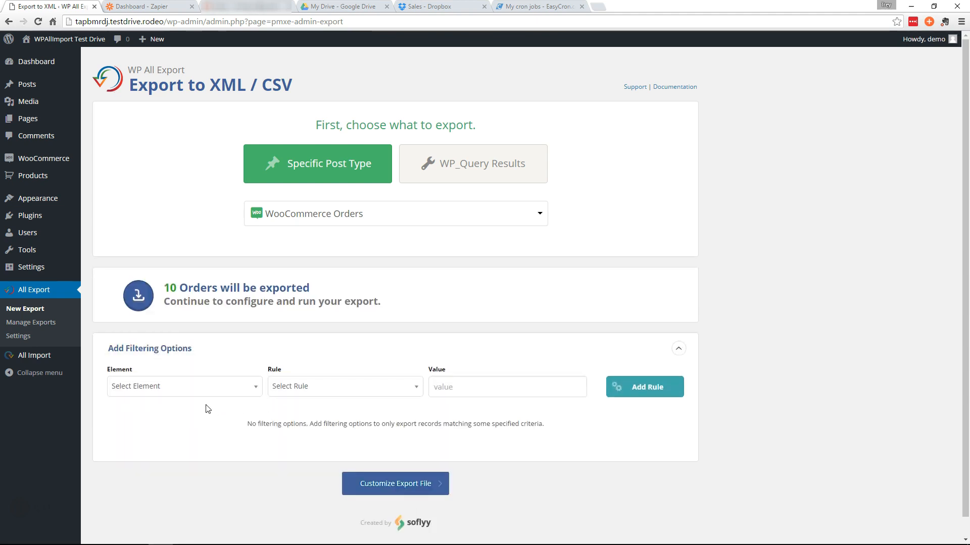
- Add the filter rule Order Status equals wc-completed, leaving 8 orders to export
click(184, 386)
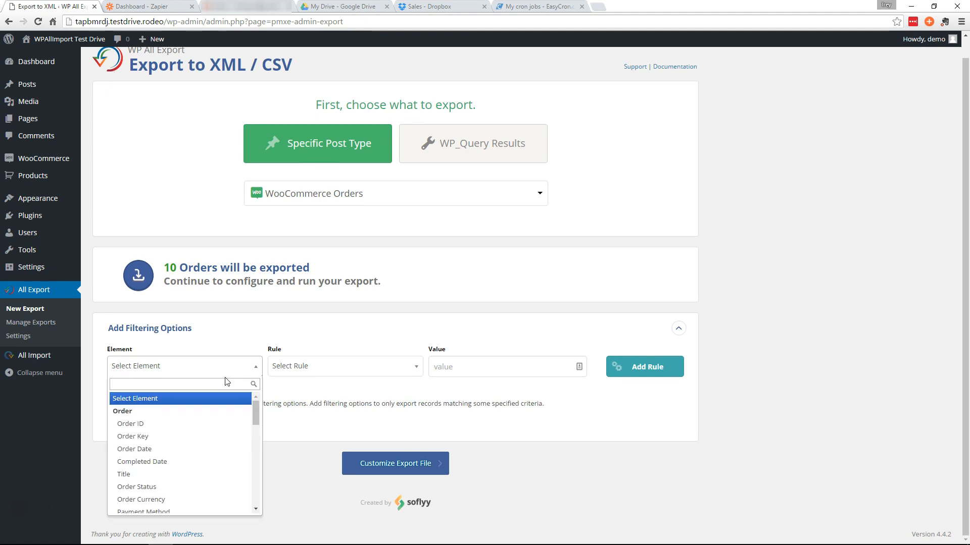
click(136, 486)
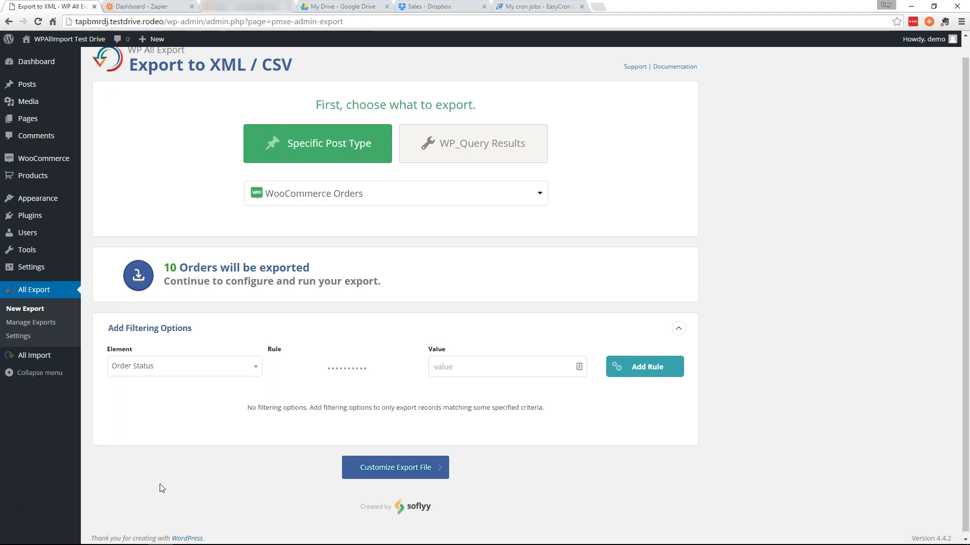
click(344, 365)
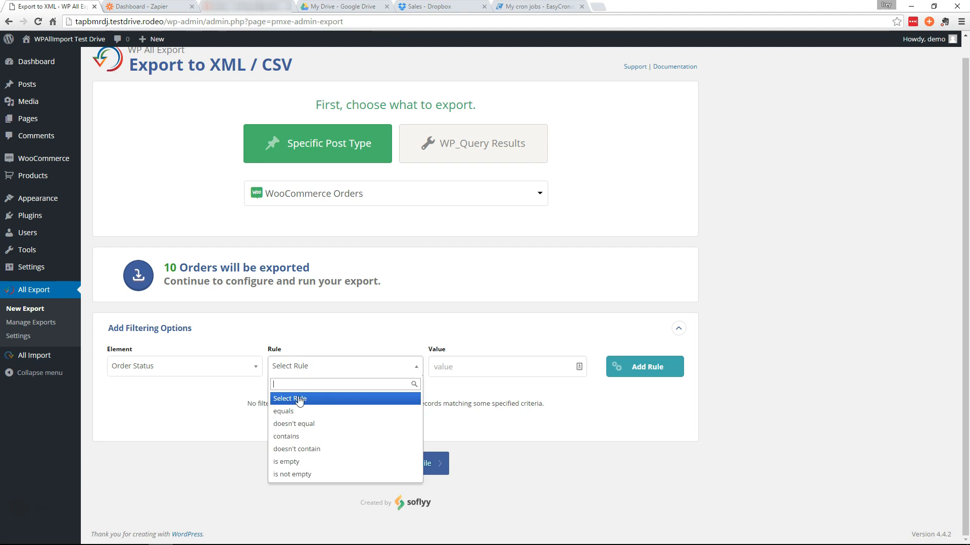
click(282, 411)
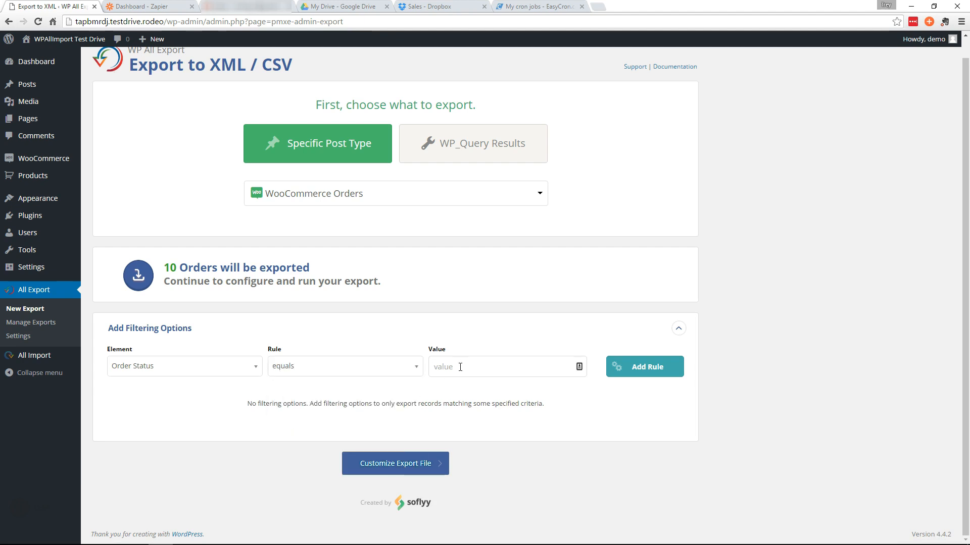
text(wc-completed)
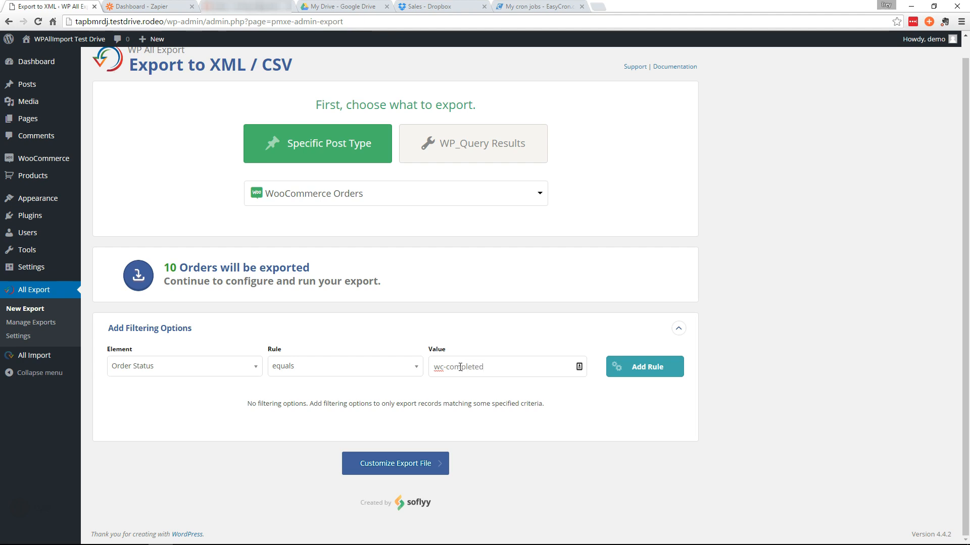
click(643, 366)
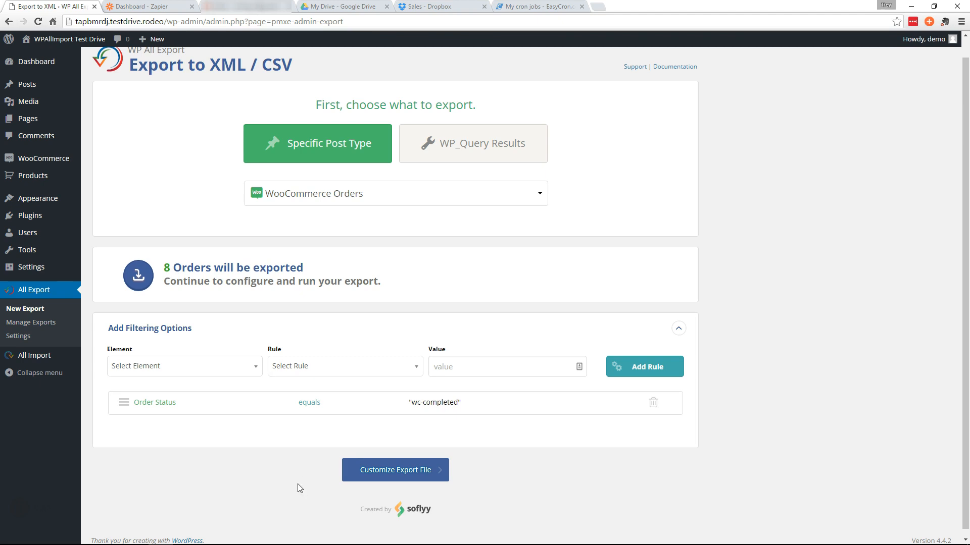
click(395, 470)
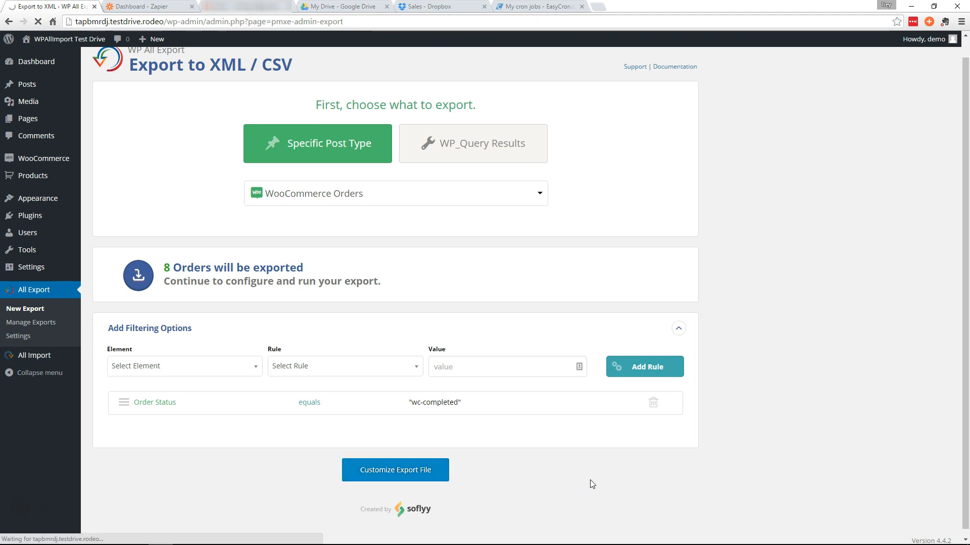
- Add Order Total, Completed Date, billing names and item fields from Available Data to the export template
click(395, 469)
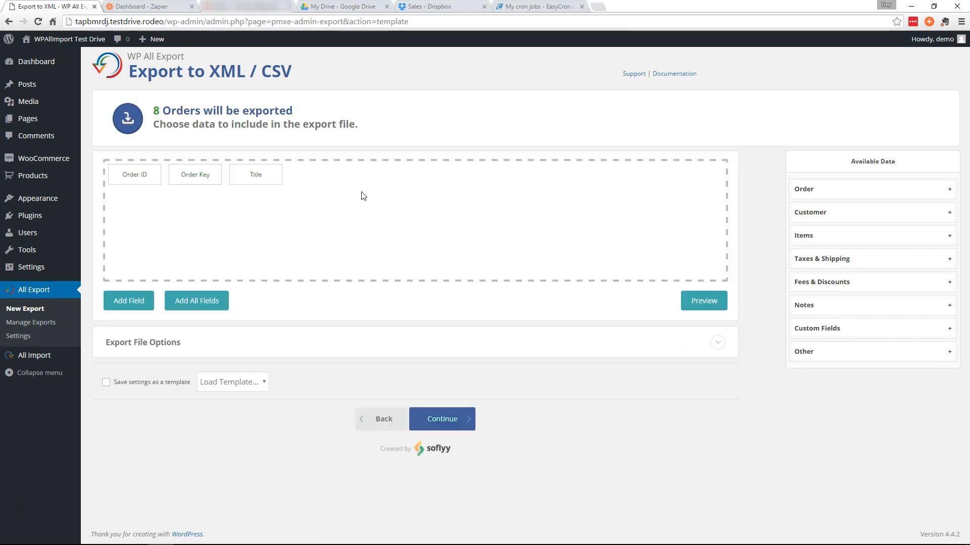
mouse_move(256, 174)
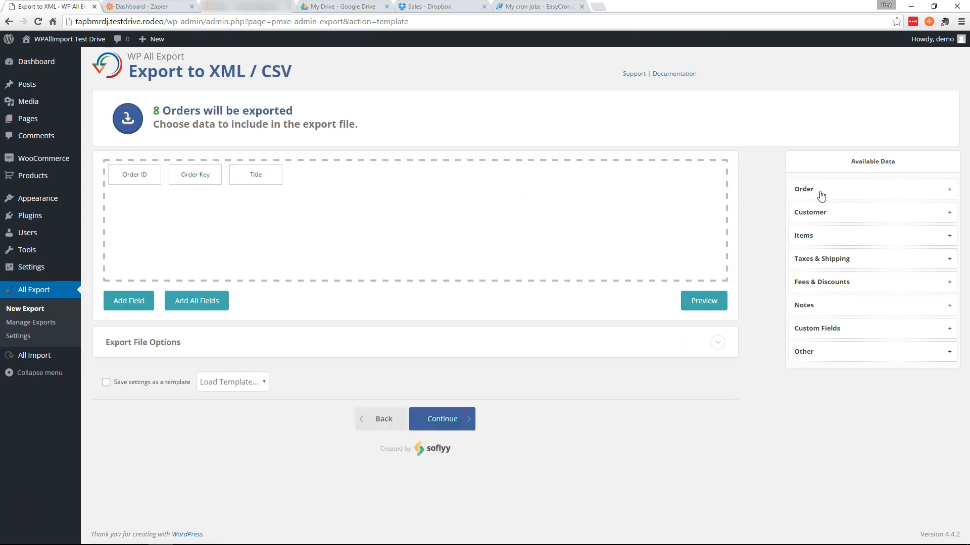
click(872, 189)
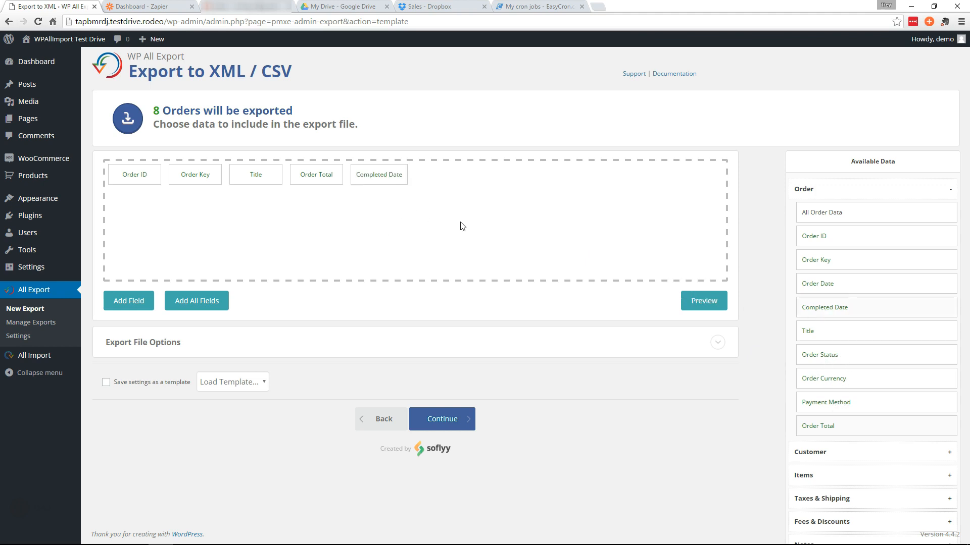
click(949, 189)
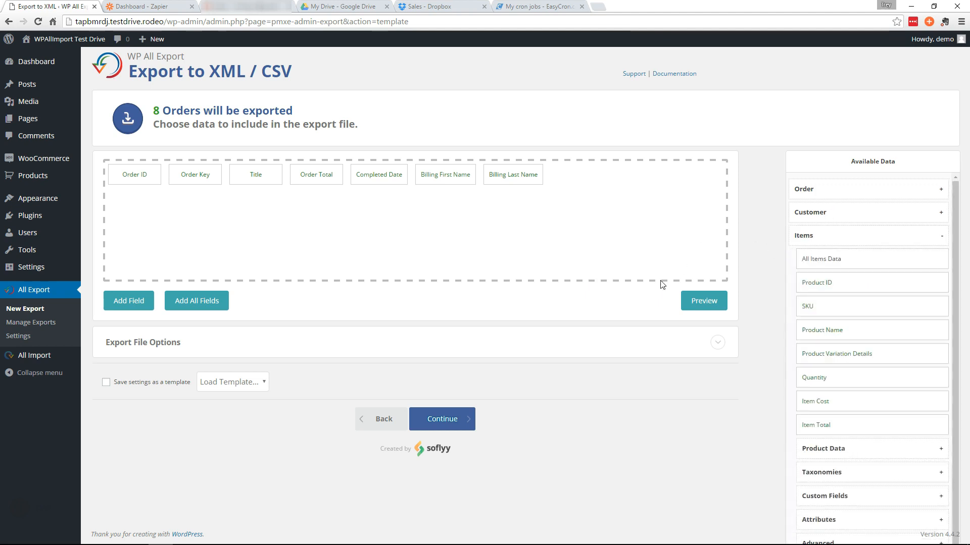
mouse_move(833, 337)
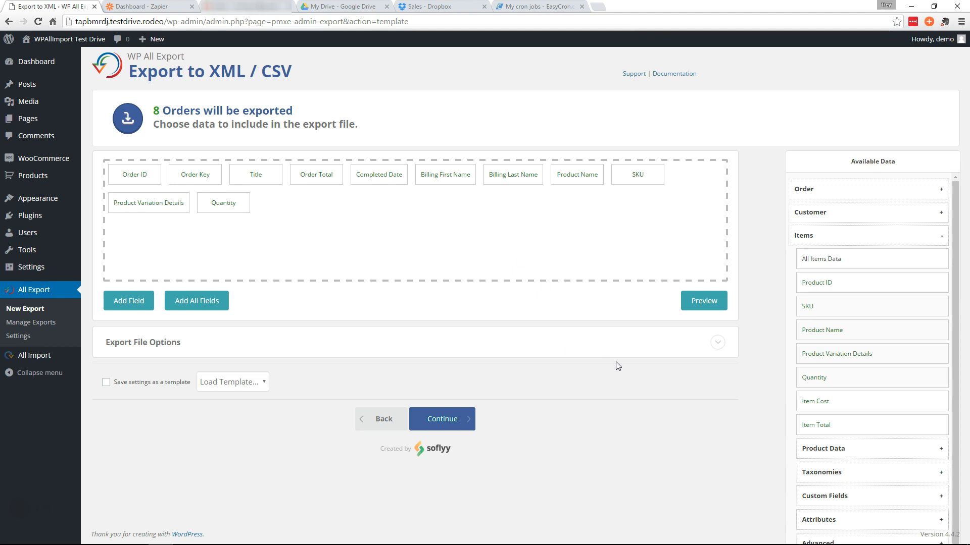
mouse_move(188, 336)
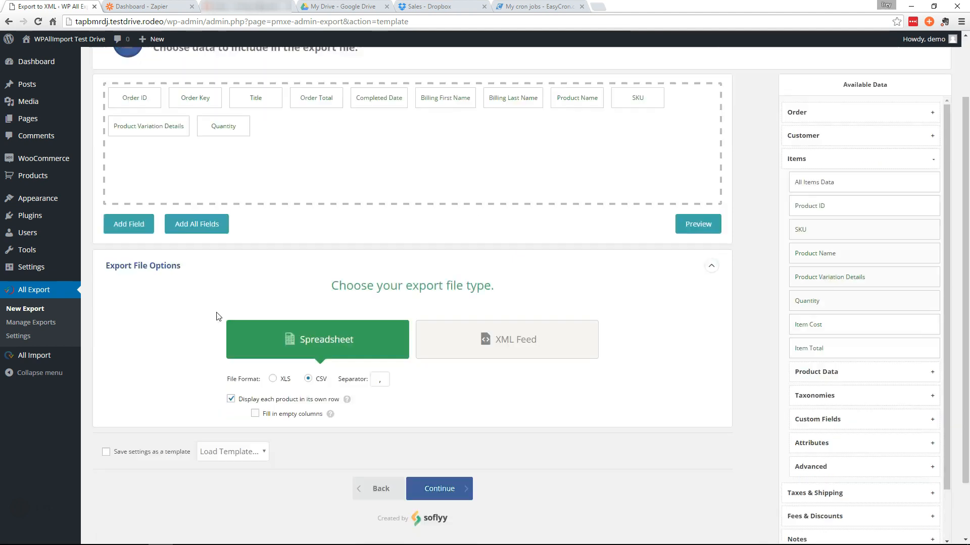
- Switch the export file format from CSV to XLS and continue to advanced settings
scroll(down, 3)
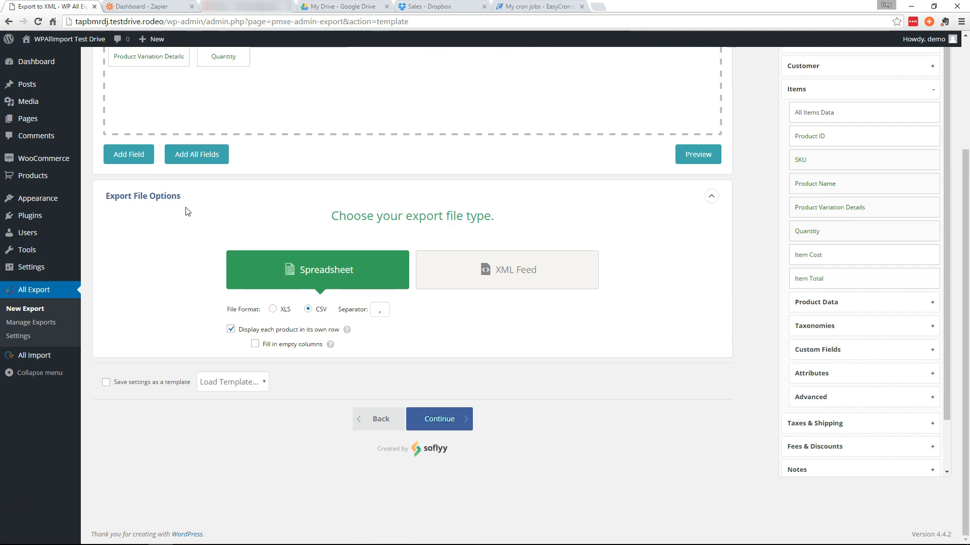
click(271, 309)
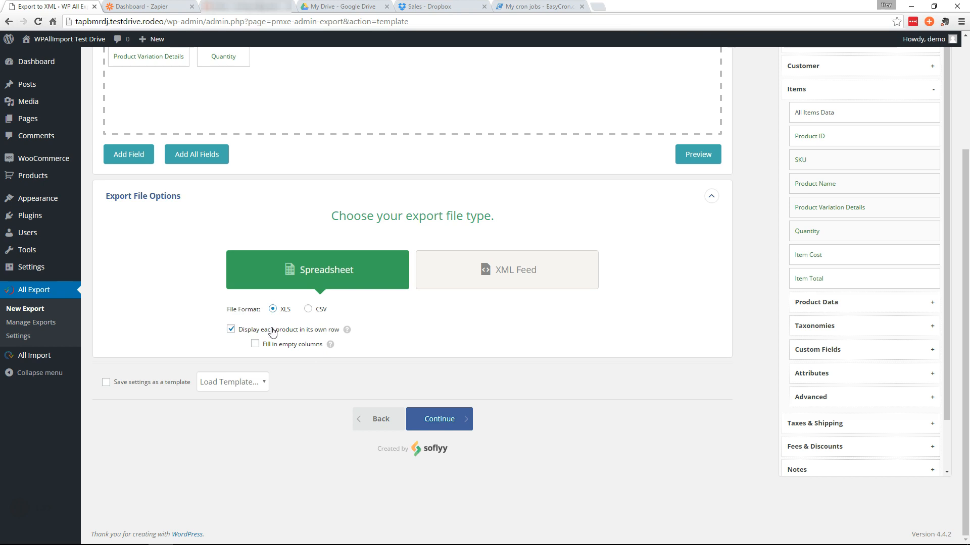
mouse_move(339, 337)
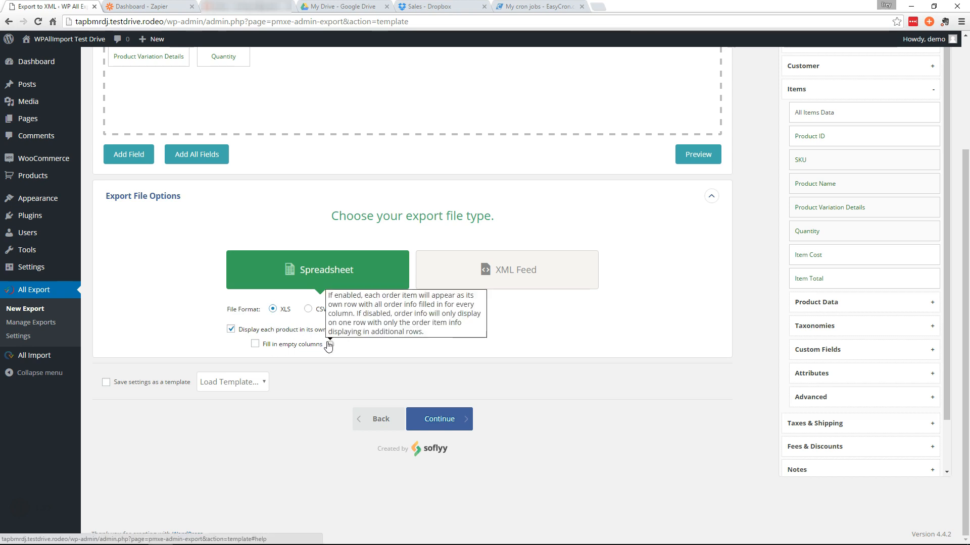
mouse_move(446, 460)
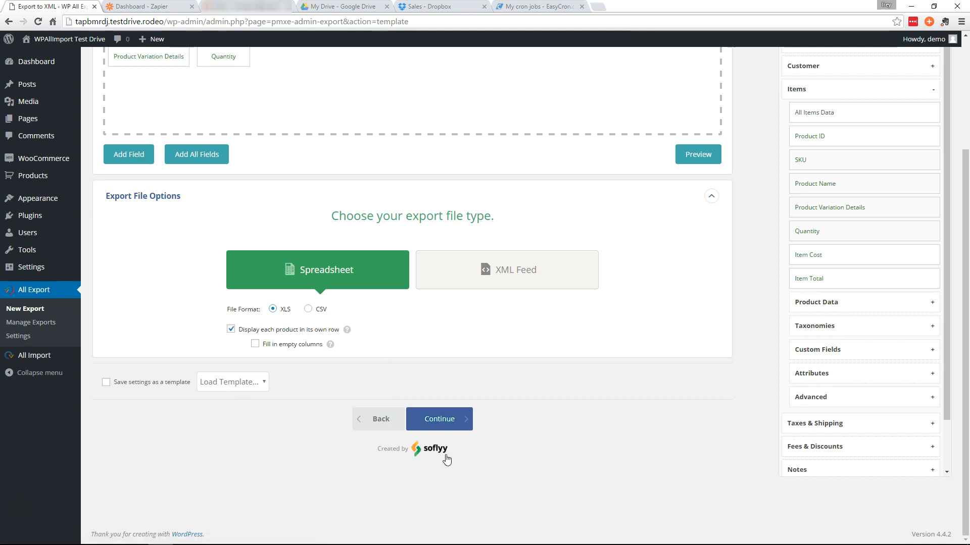
click(438, 418)
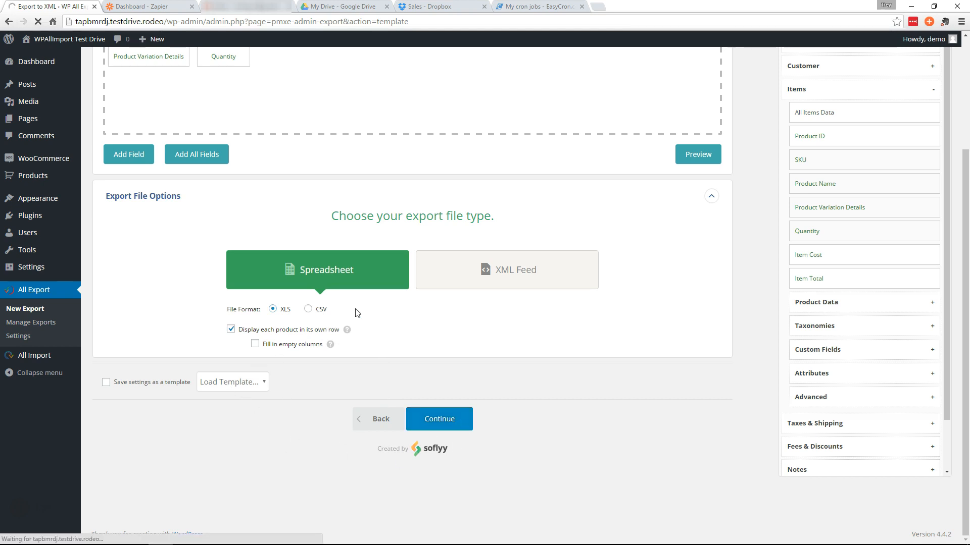
- Enable 'only export once', name the export Sales Report, and run it for the 8 orders
click(439, 419)
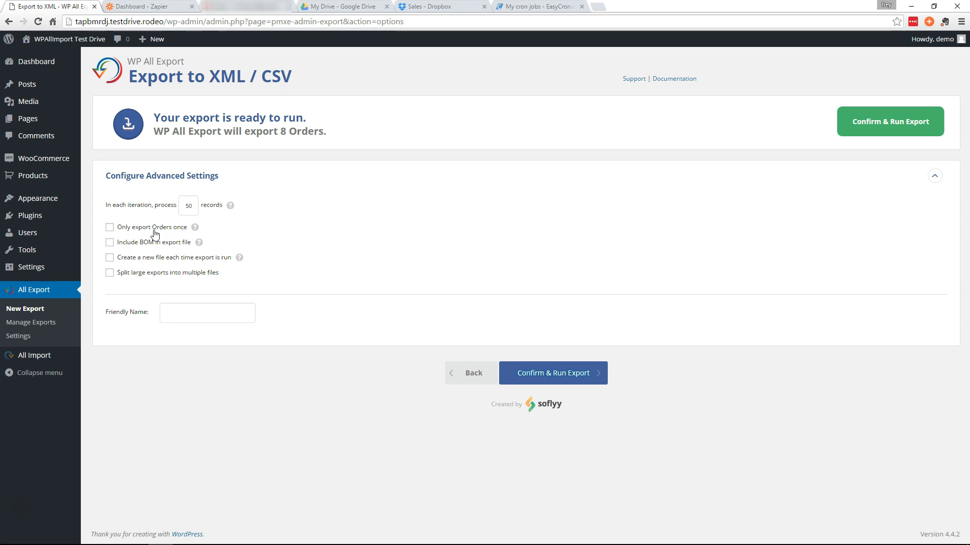
mouse_move(195, 227)
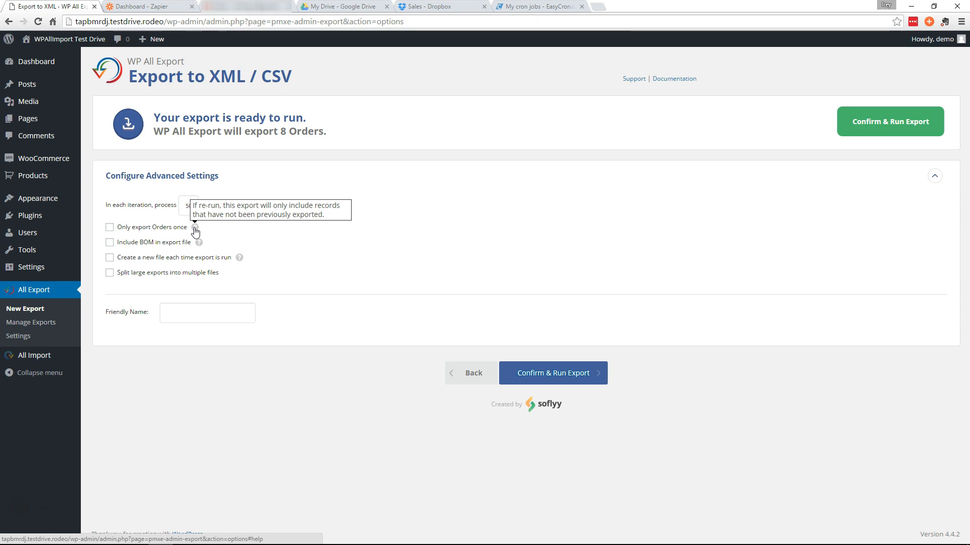
mouse_move(126, 234)
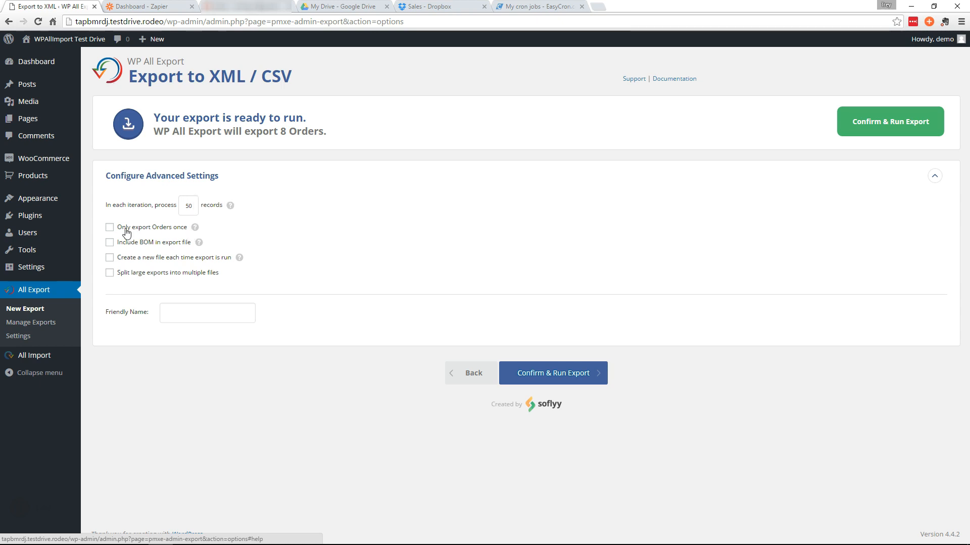
click(109, 227)
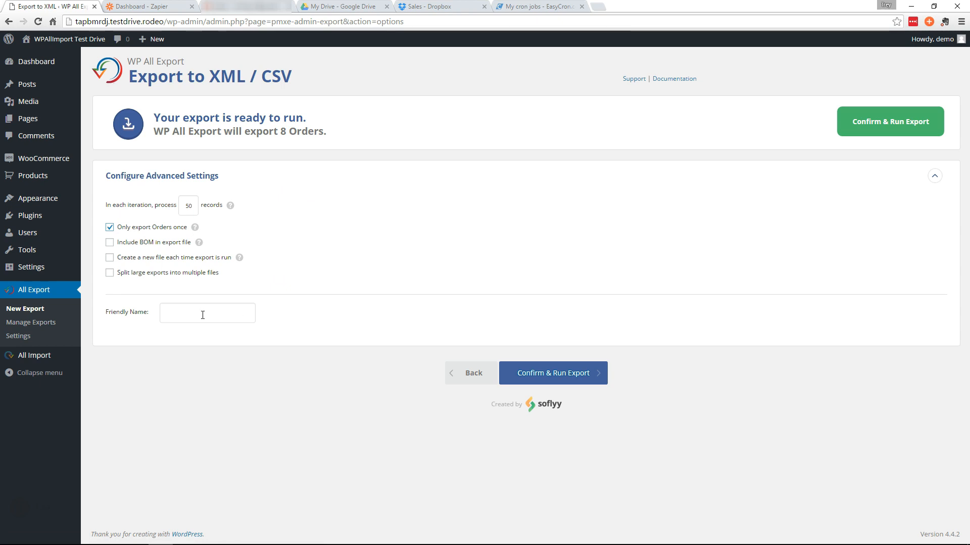
text(Sa)
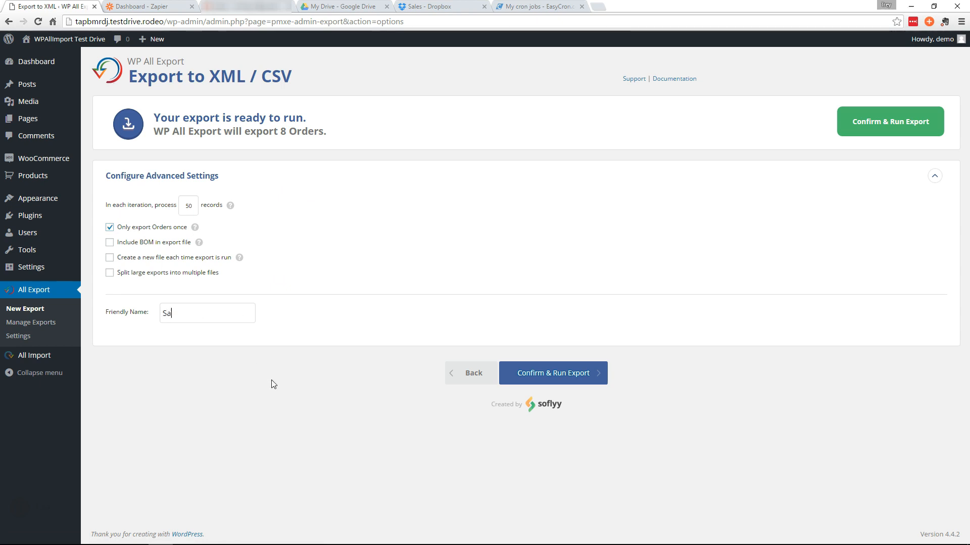
text(les Report)
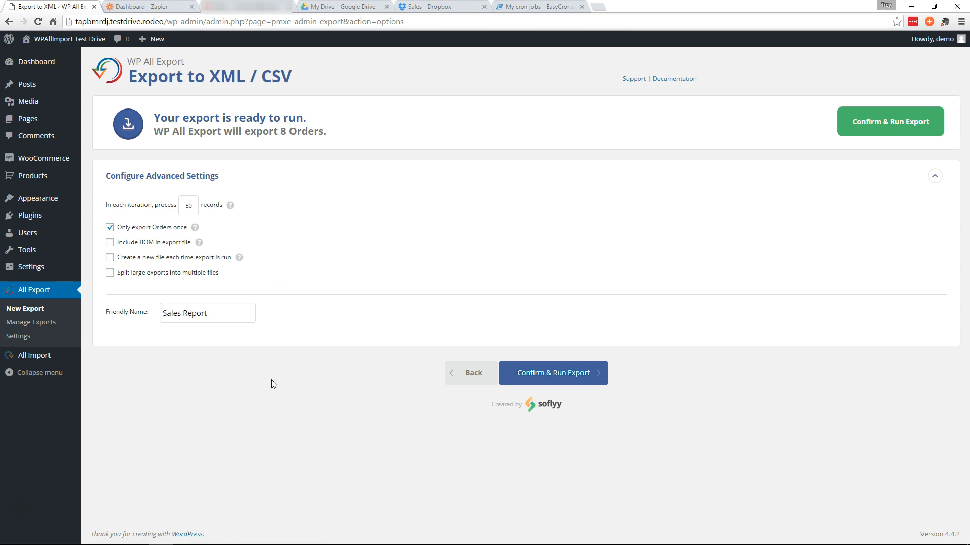
click(552, 373)
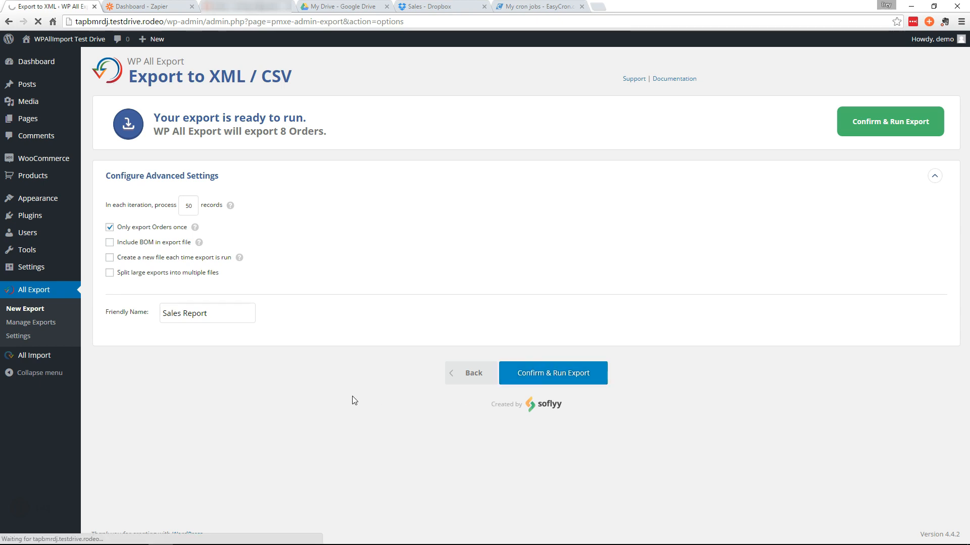
- Let the Sales Report export of 8 orders finish, then switch to the Zapier dashboard
click(553, 373)
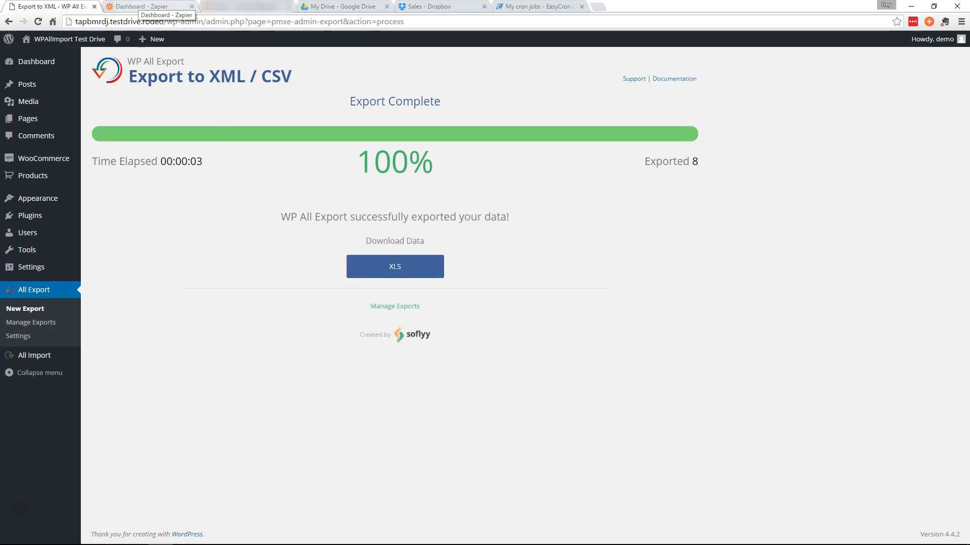
click(149, 6)
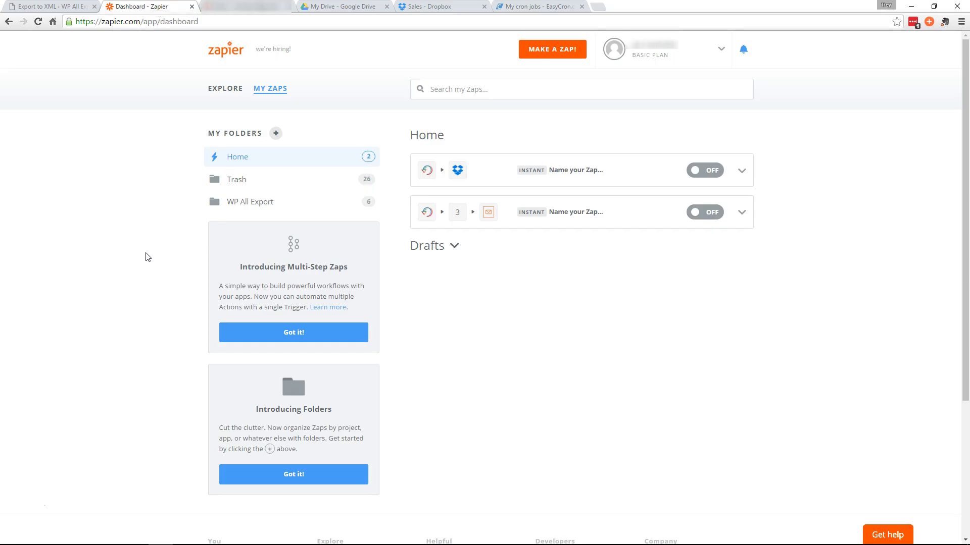
- Start a new Zap with WP All Export Pro's New Export File as the trigger
click(551, 48)
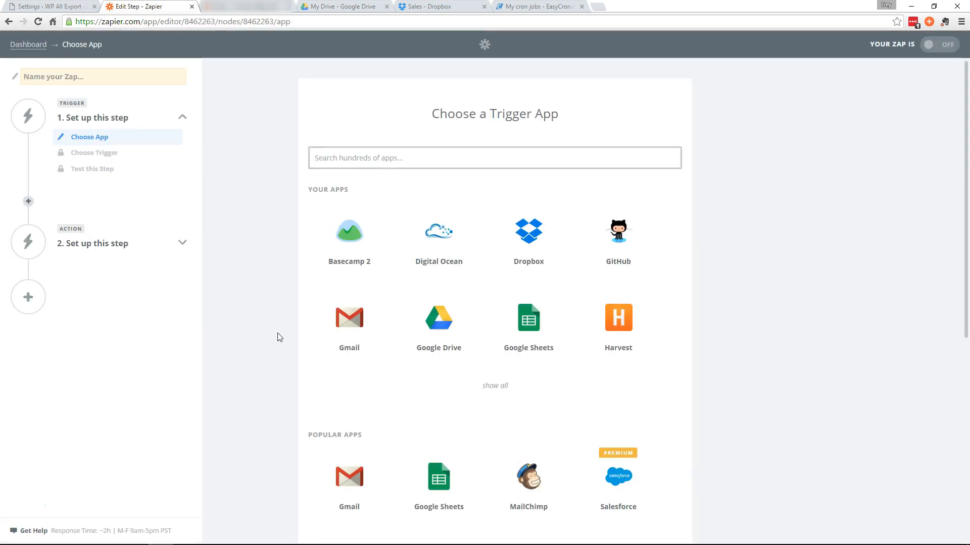
text(wp)
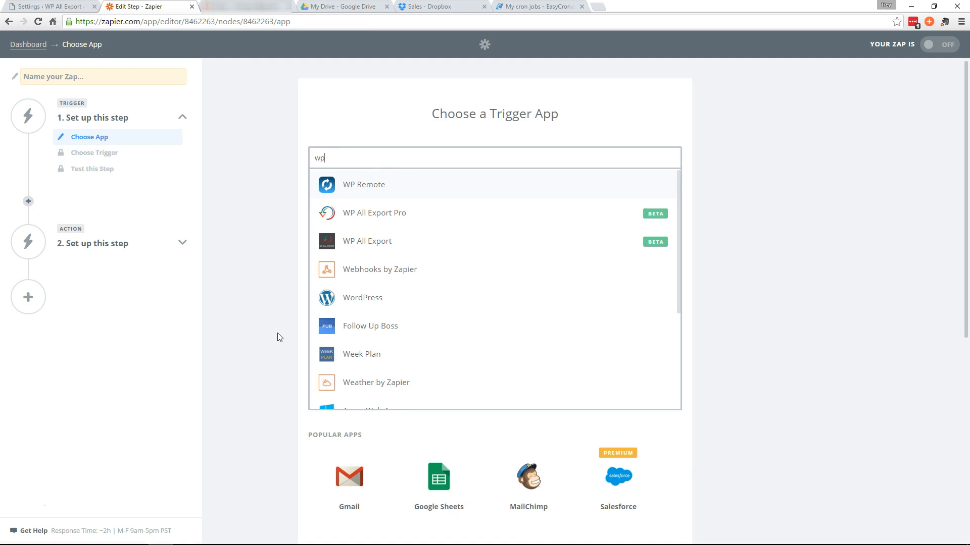
click(374, 213)
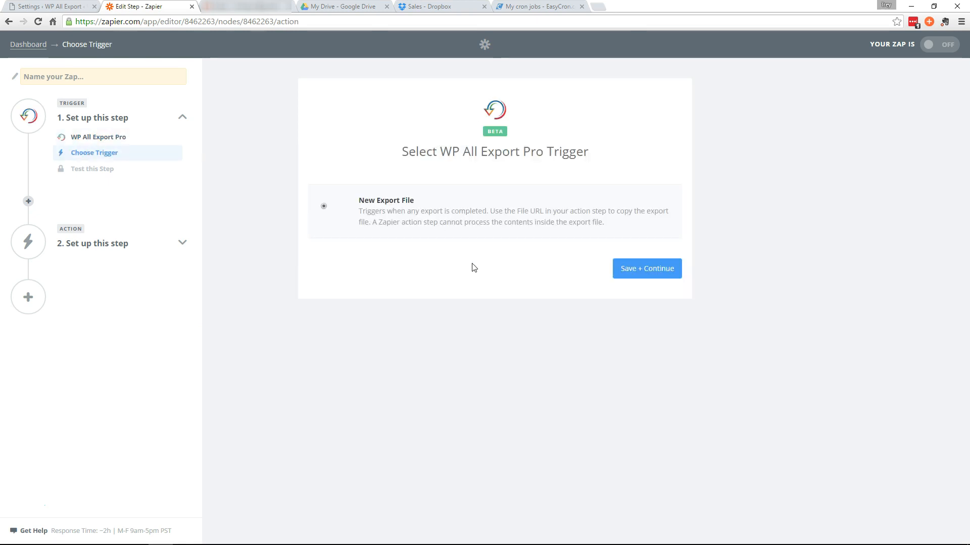
click(647, 269)
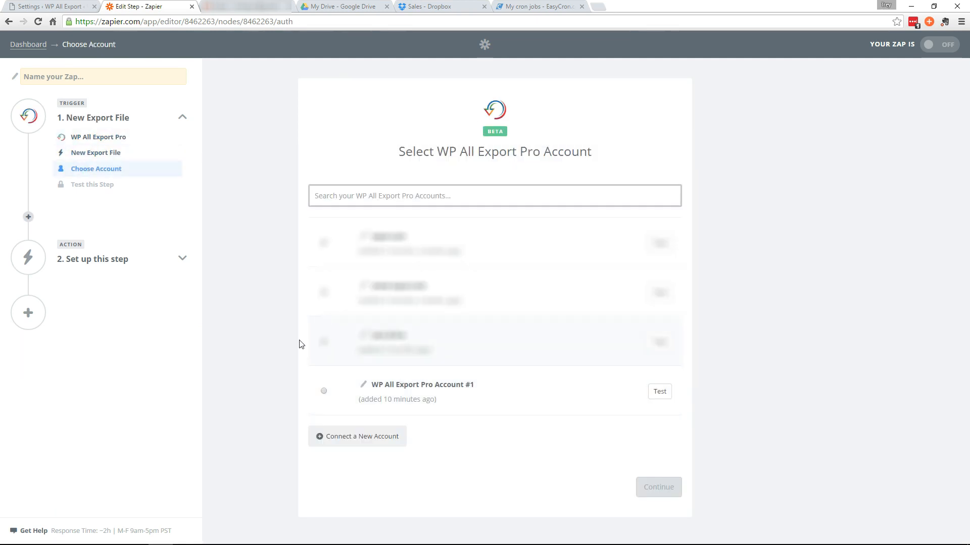
- Link WP All Export Pro Account #1 and fetch an existing export to test the trigger
click(323, 390)
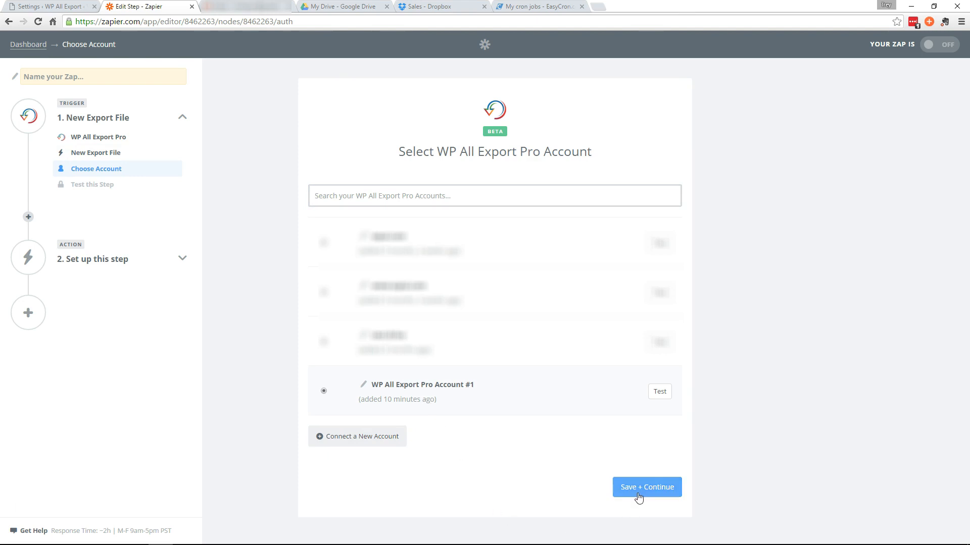
click(646, 486)
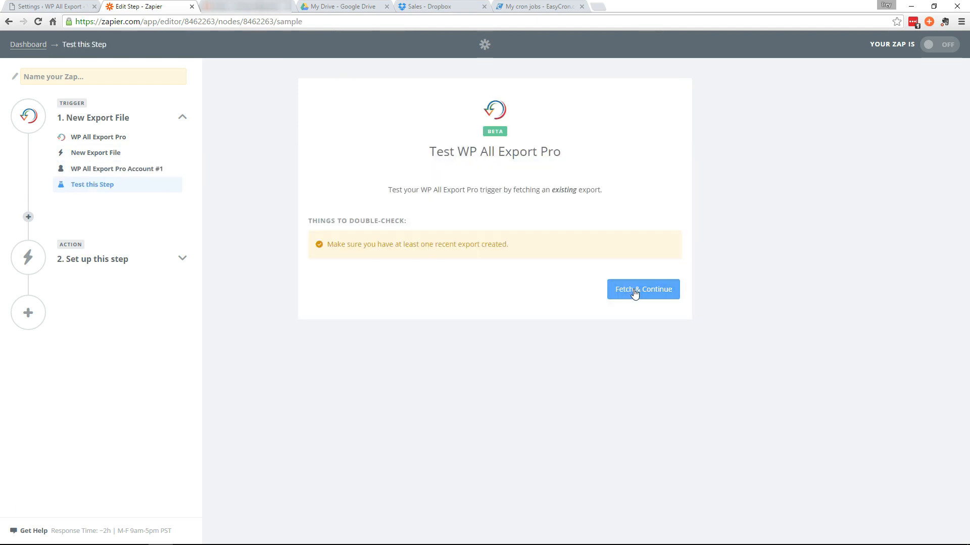
click(642, 289)
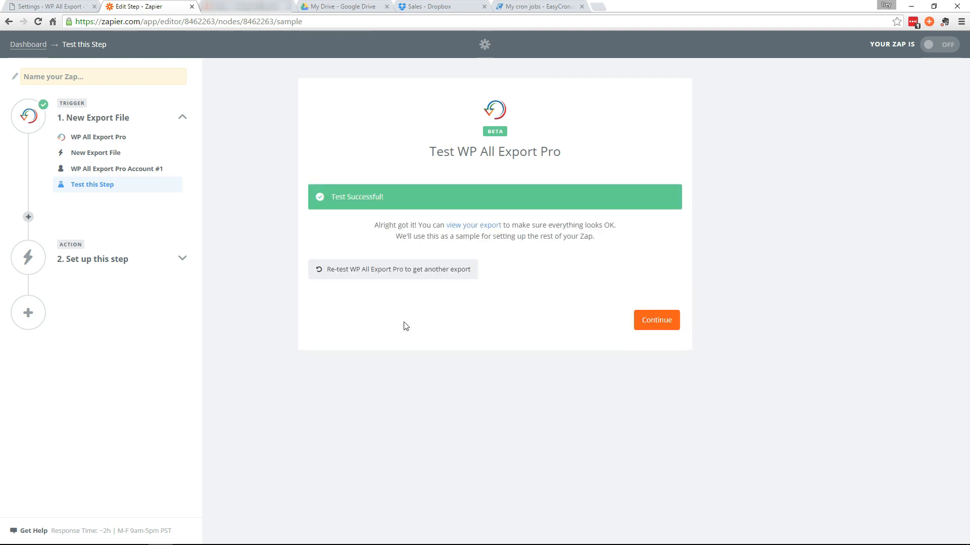
- Make the action step a Dropbox Upload File action
click(655, 321)
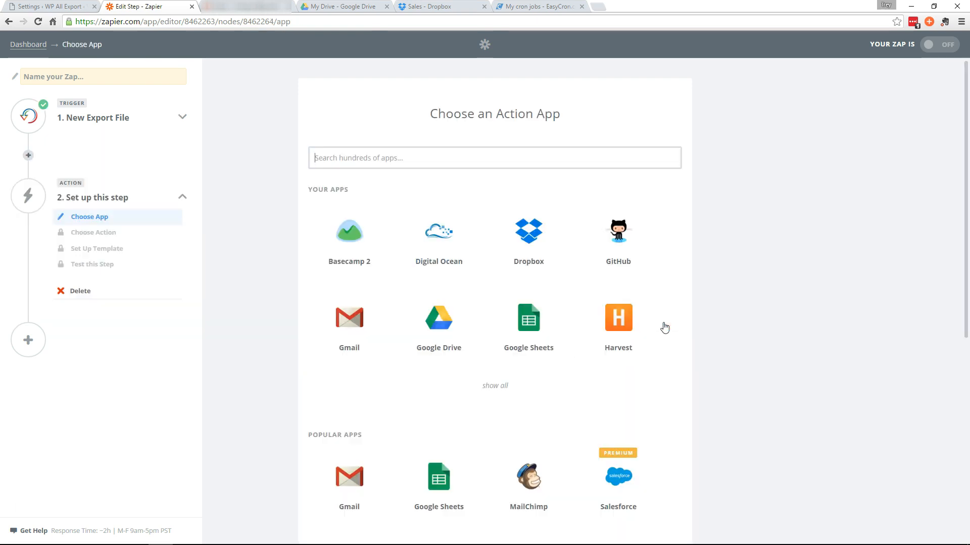
mouse_move(269, 277)
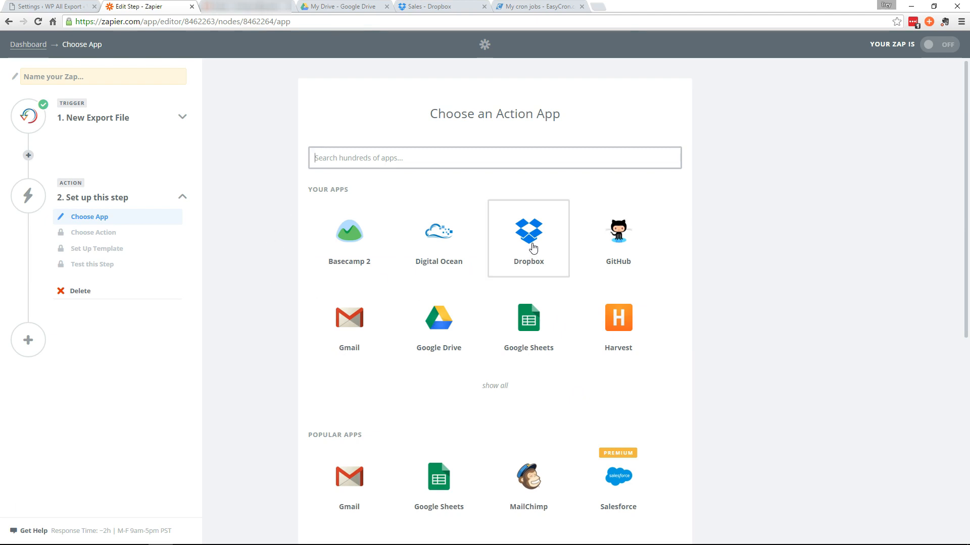
click(528, 238)
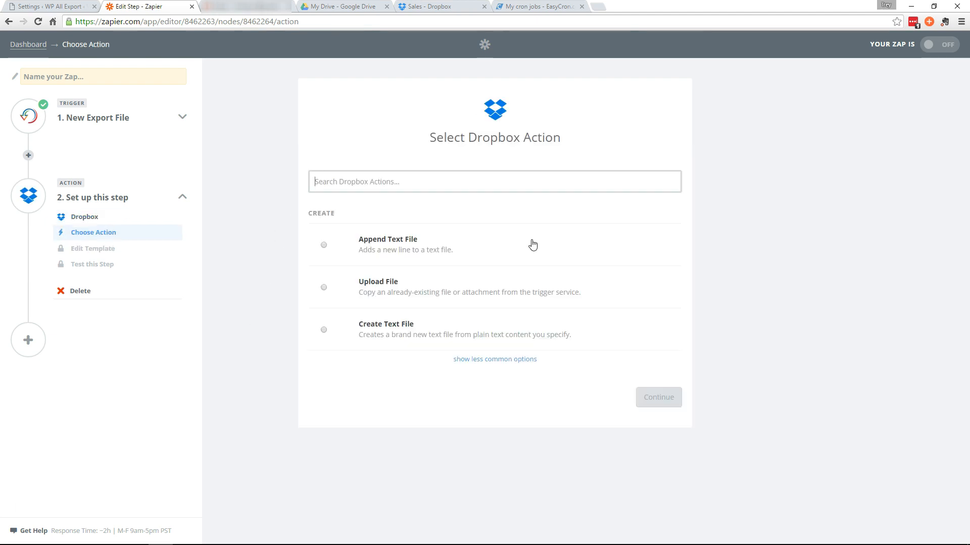
click(323, 287)
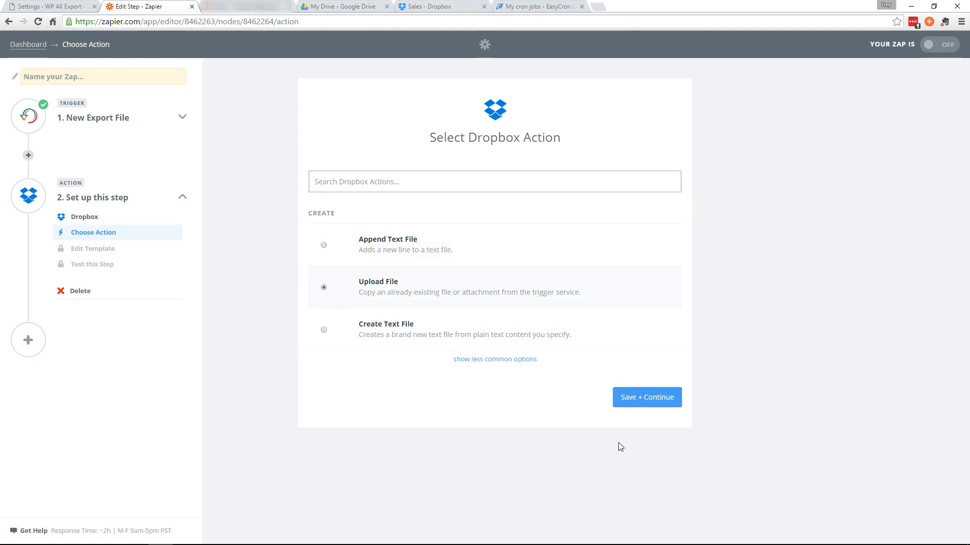
click(647, 397)
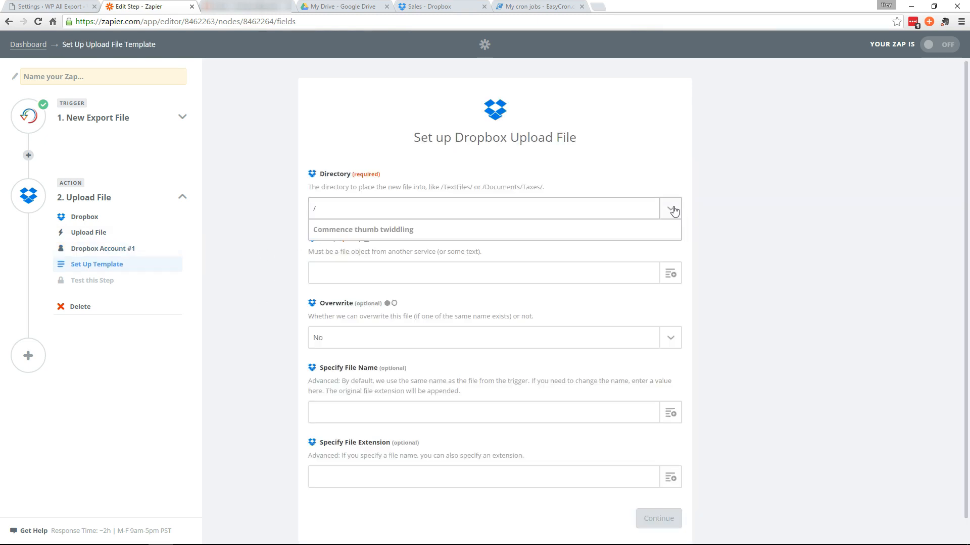
- Upload the Export File URL into the /Sales folder and create a successful test upload
click(670, 208)
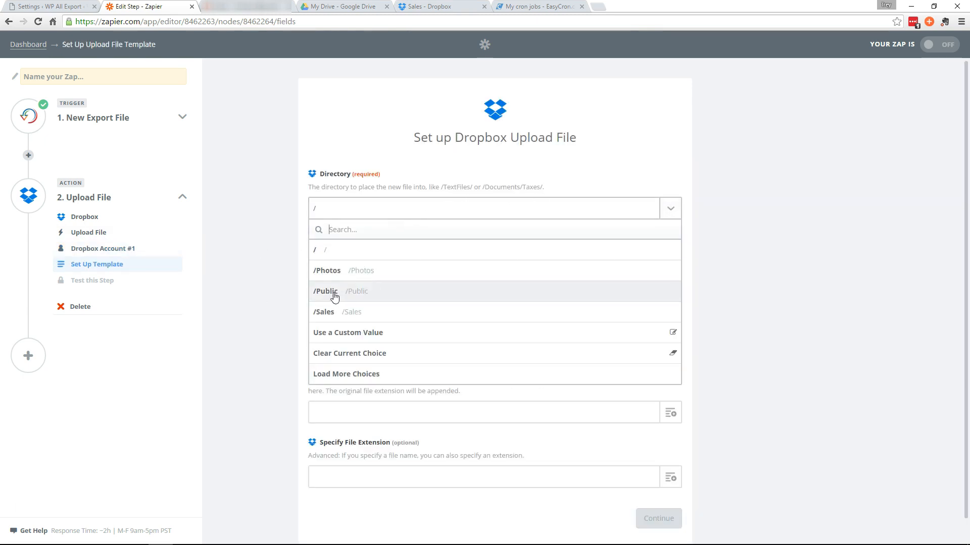
click(323, 312)
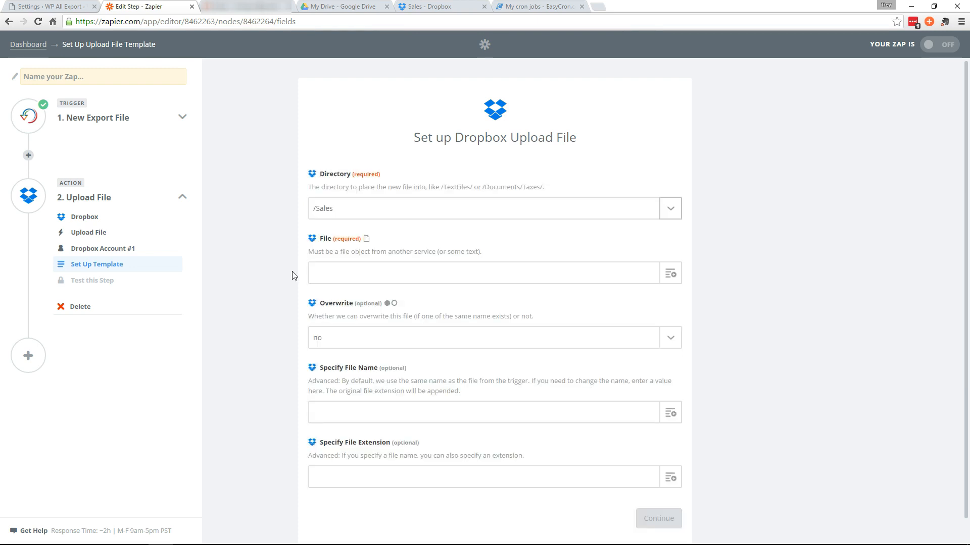
click(489, 273)
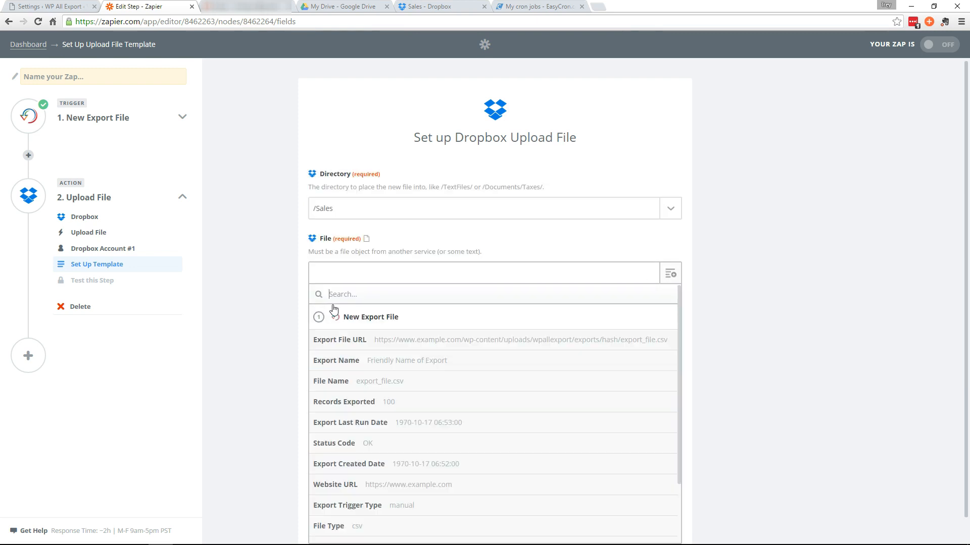
click(340, 339)
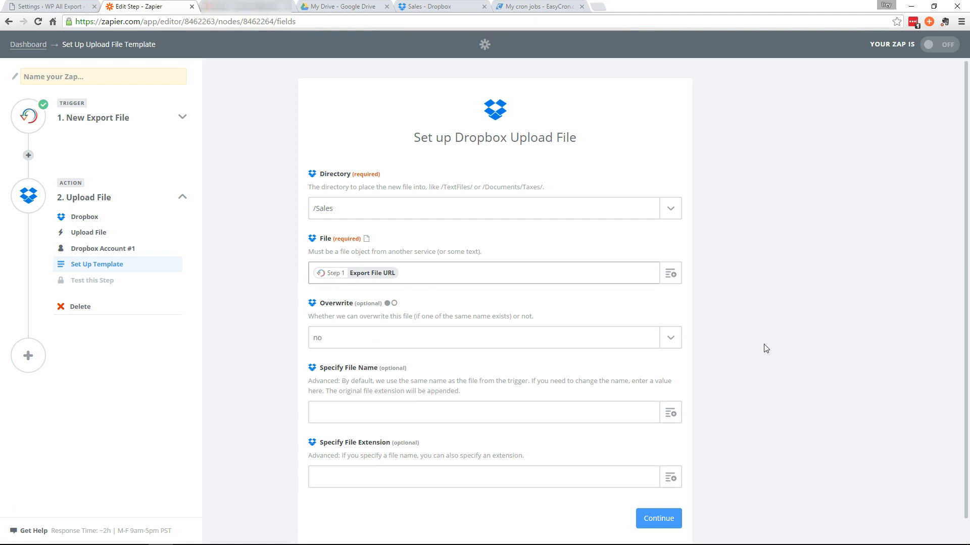
click(657, 518)
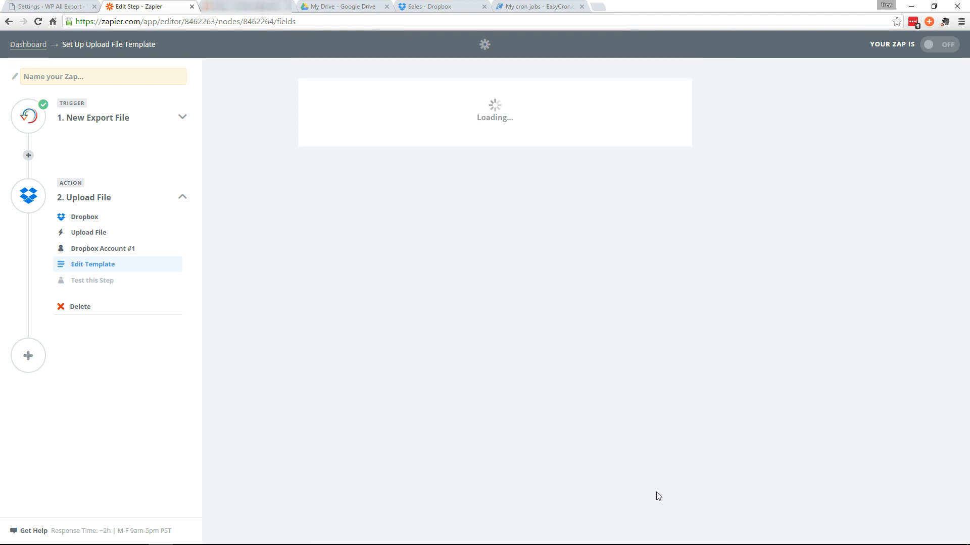
click(92, 280)
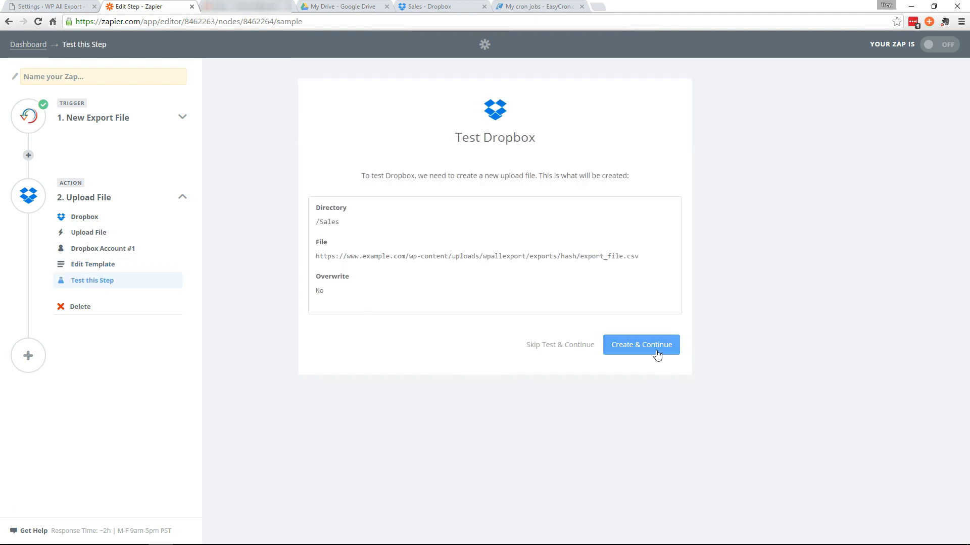
click(641, 344)
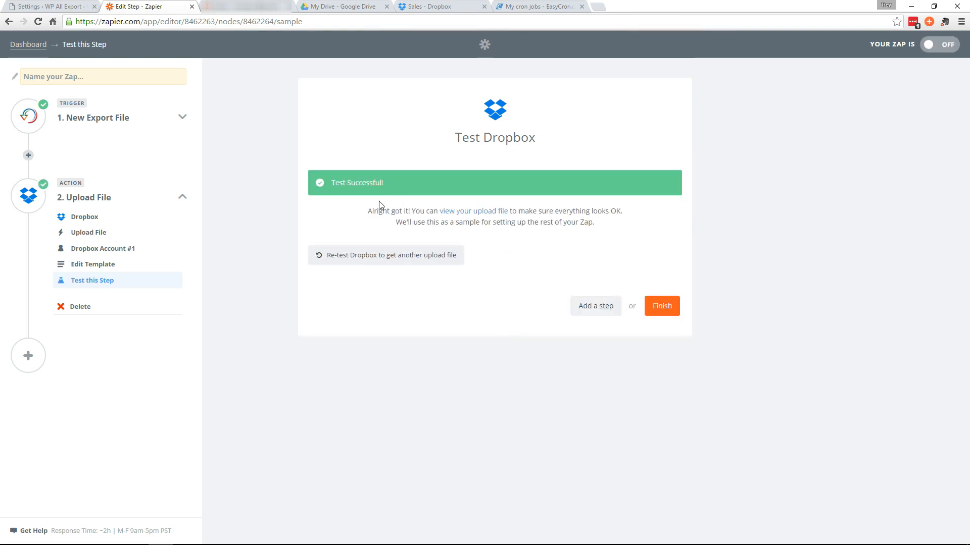
mouse_move(595, 305)
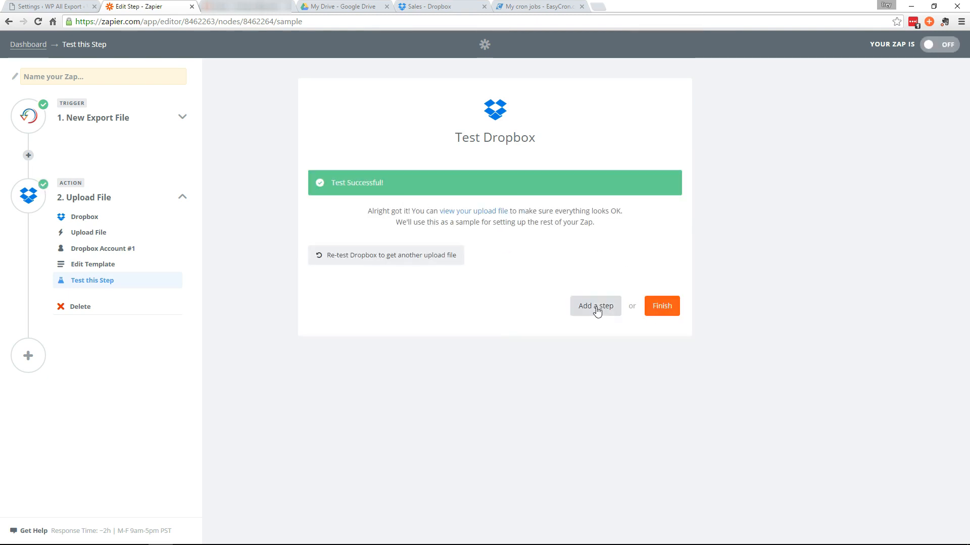
click(595, 305)
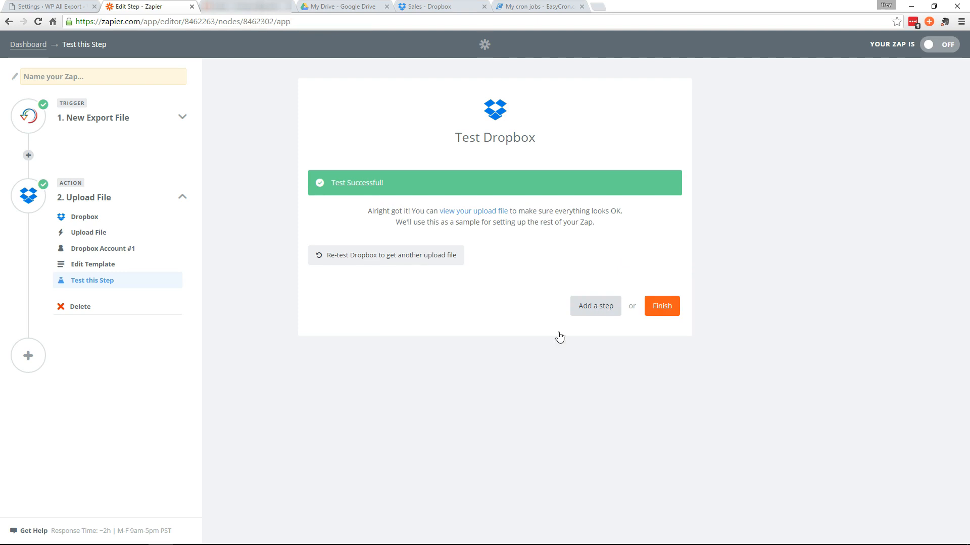
- Add a Google Sheets Create Spreadsheet Row step using Google Sheets Account #1
click(594, 305)
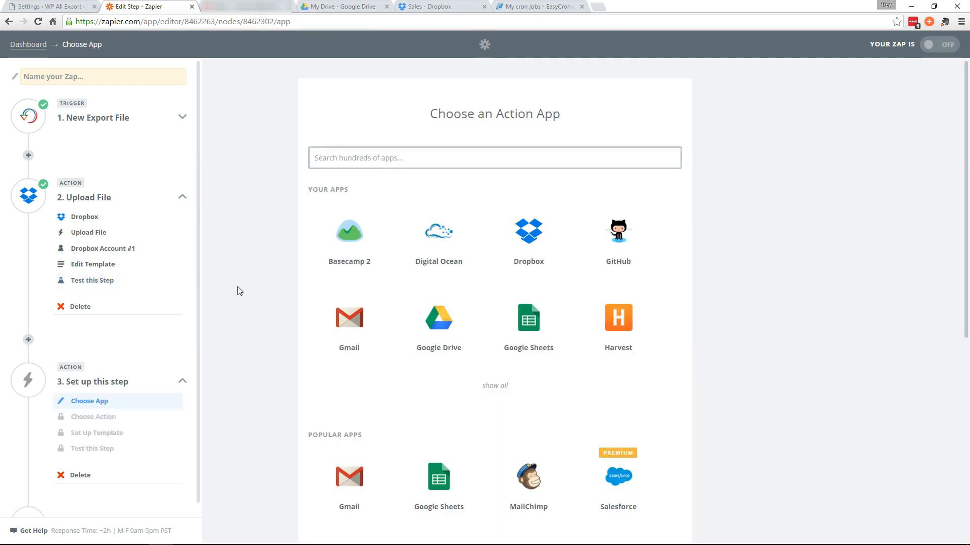
click(528, 318)
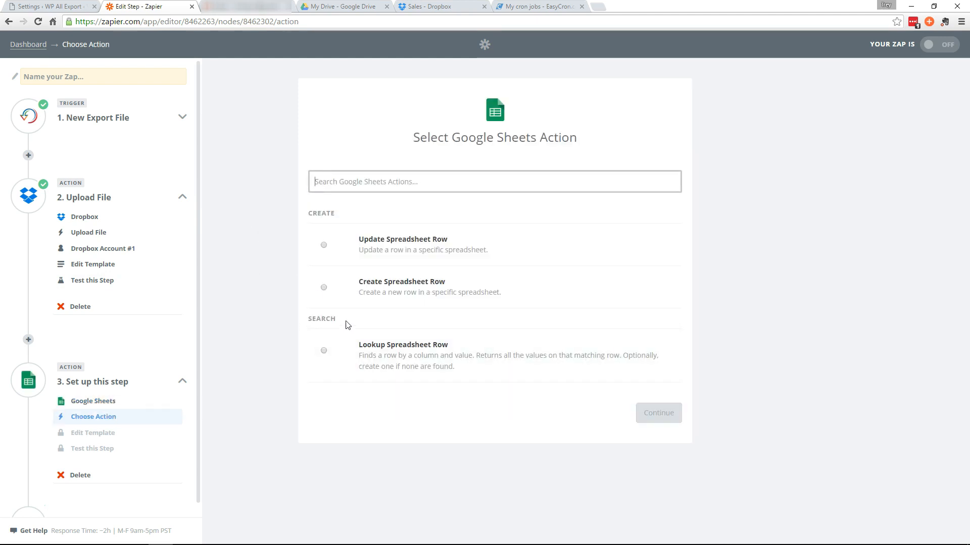
mouse_move(418, 291)
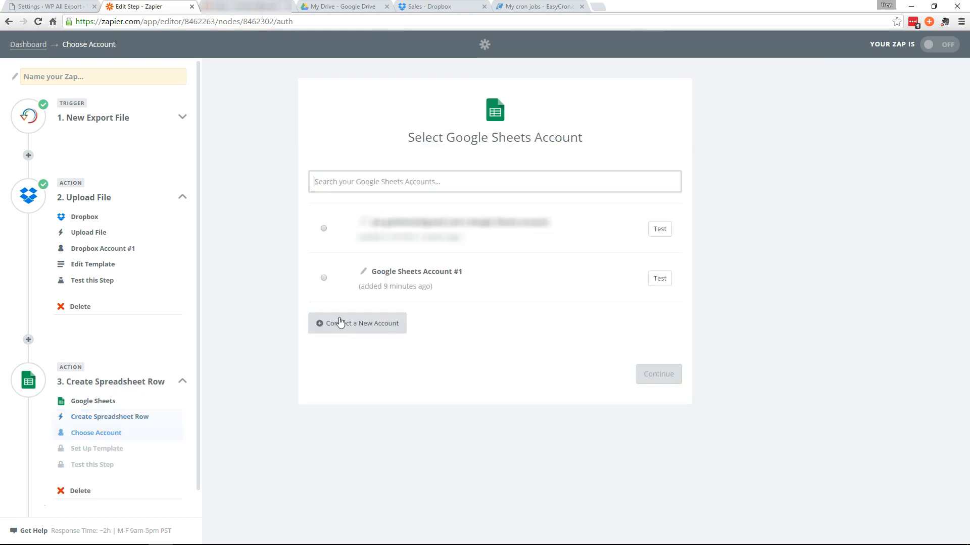
click(323, 277)
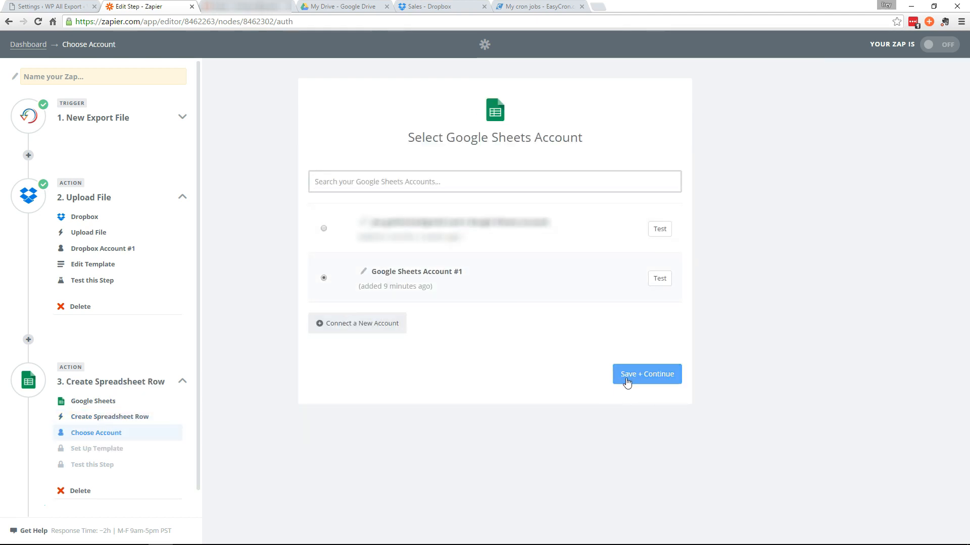
click(646, 374)
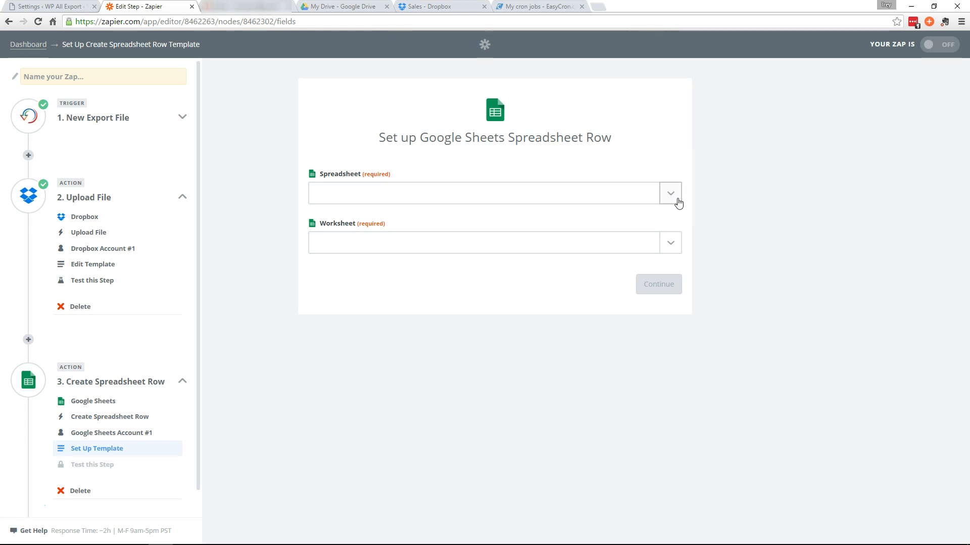
- Create a new blank Google Sheets spreadsheet named Sales Report
click(342, 6)
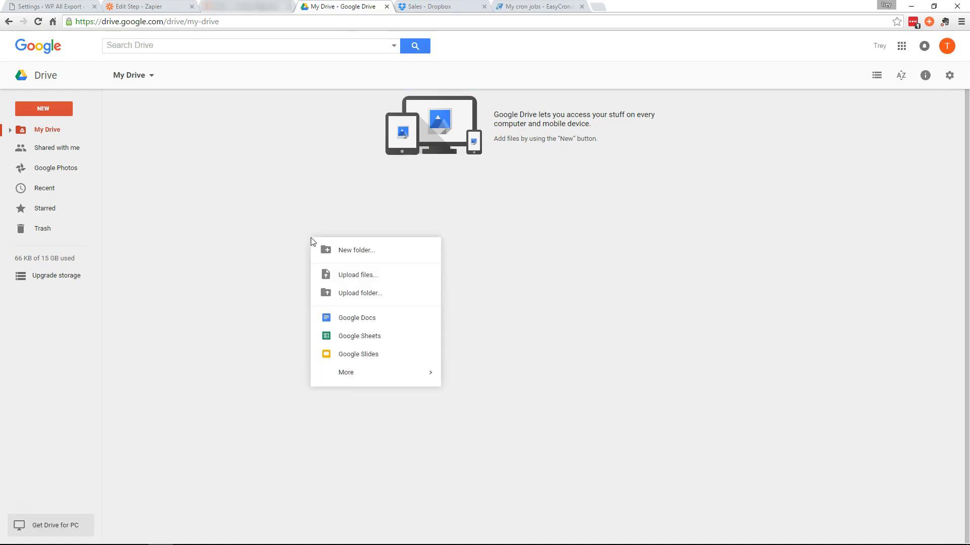
click(358, 335)
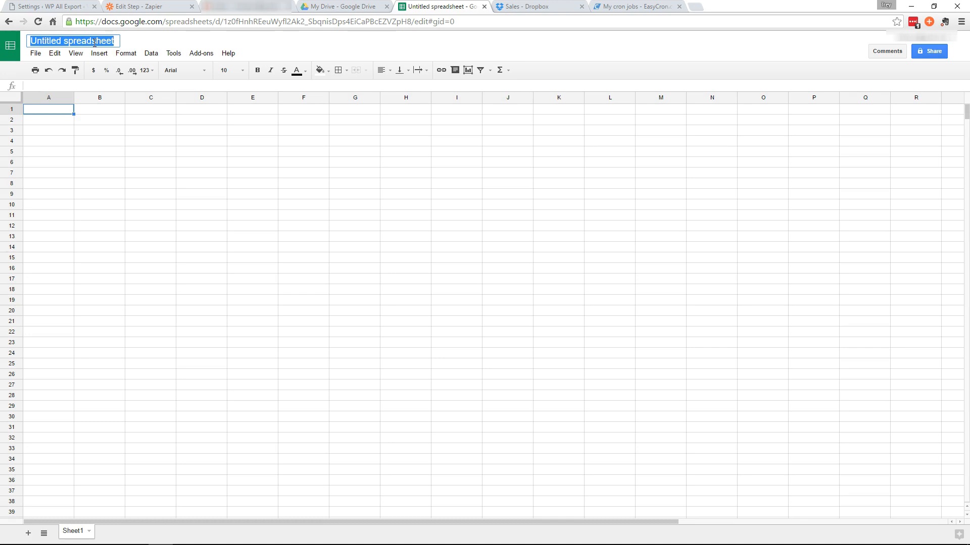
text(Sales Report)
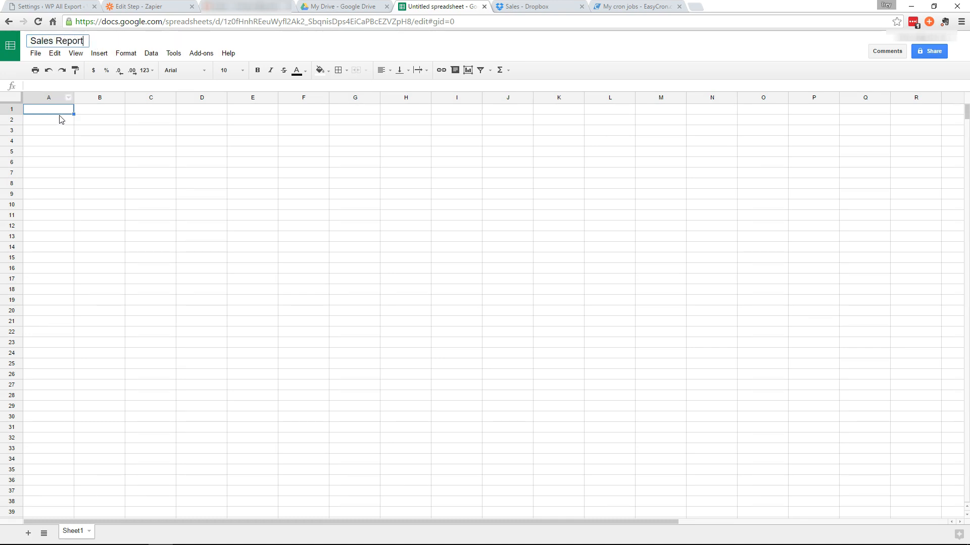
key(Return)
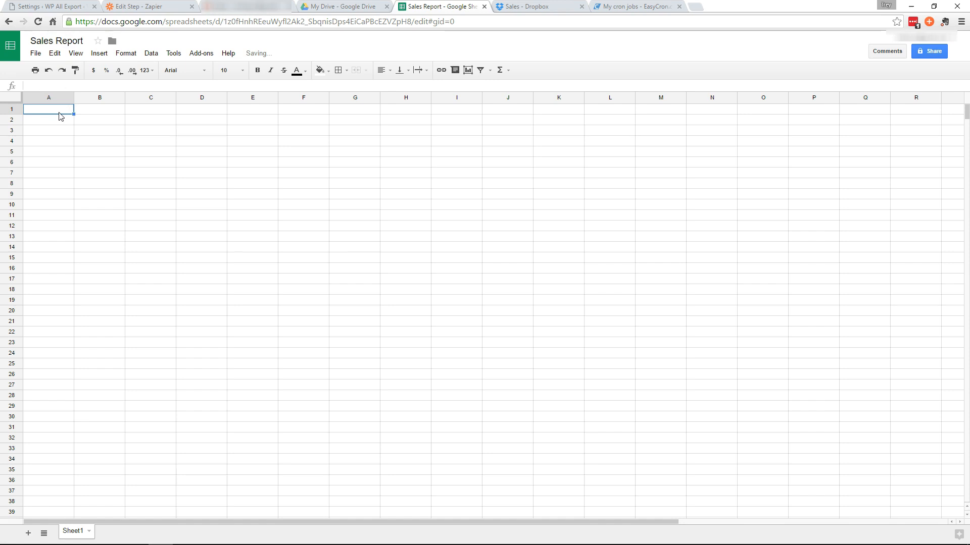
- Enter Date and Total Sales as the column headers and close the spreadsheet
text(Date)
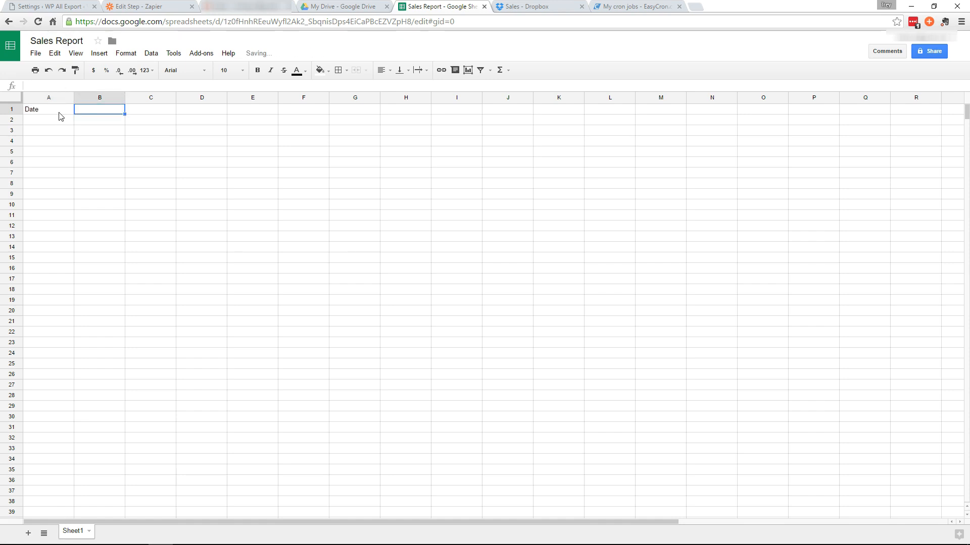
text(Total Sales)
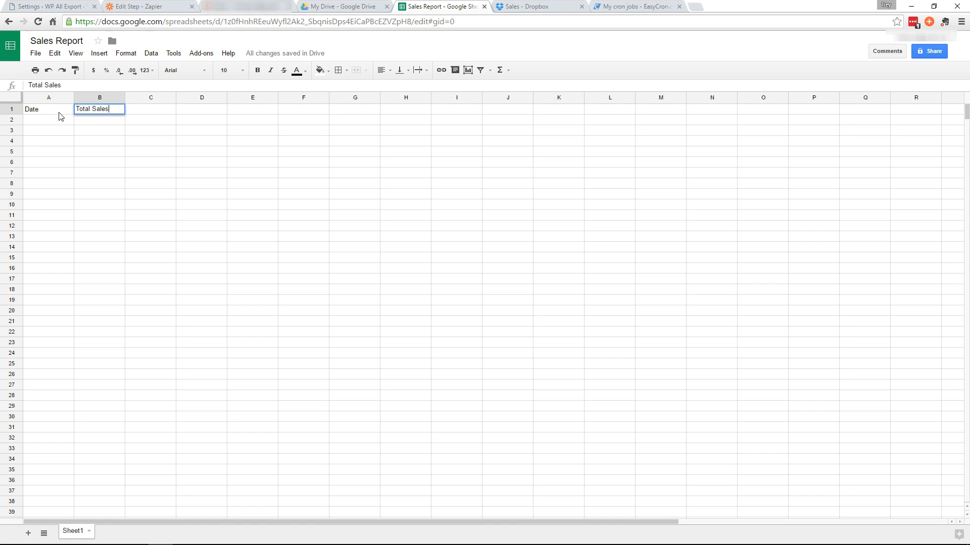
key(Return)
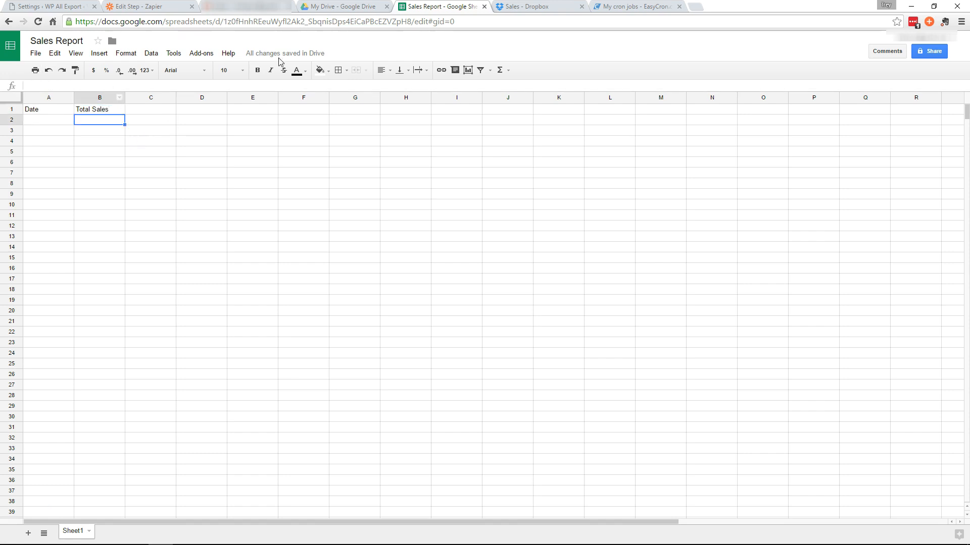
mouse_move(486, 16)
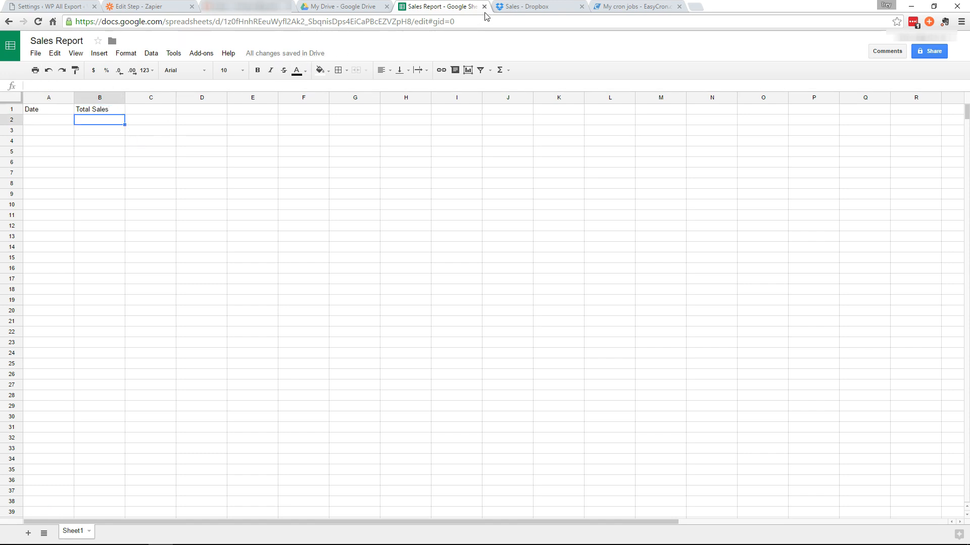
click(533, 6)
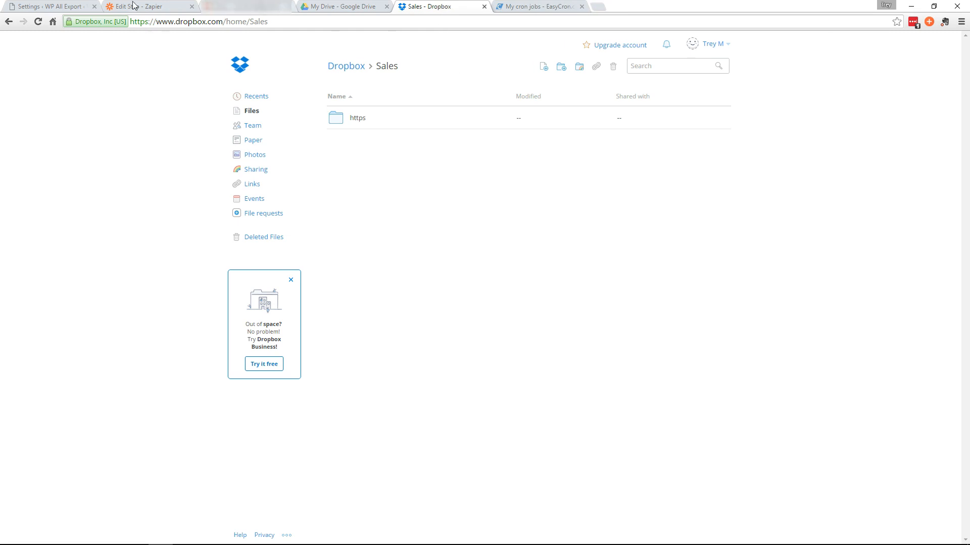
- Pick Sheet1 as the worksheet and map date to Export Last Run Date
click(149, 6)
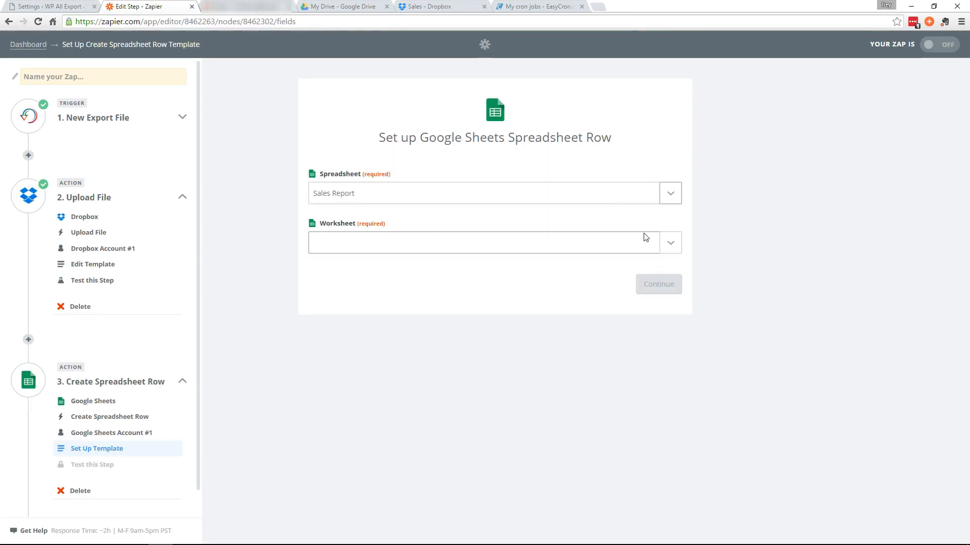
click(670, 243)
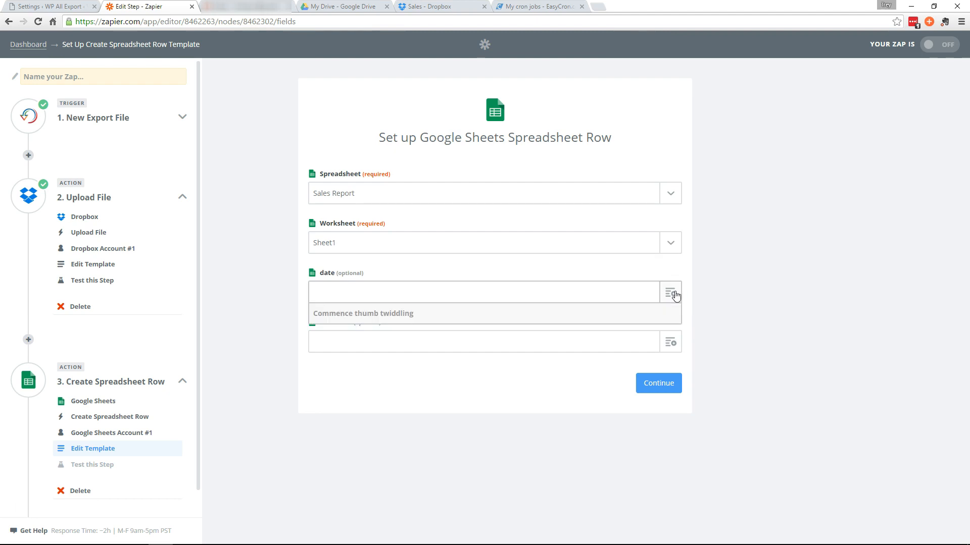
click(670, 292)
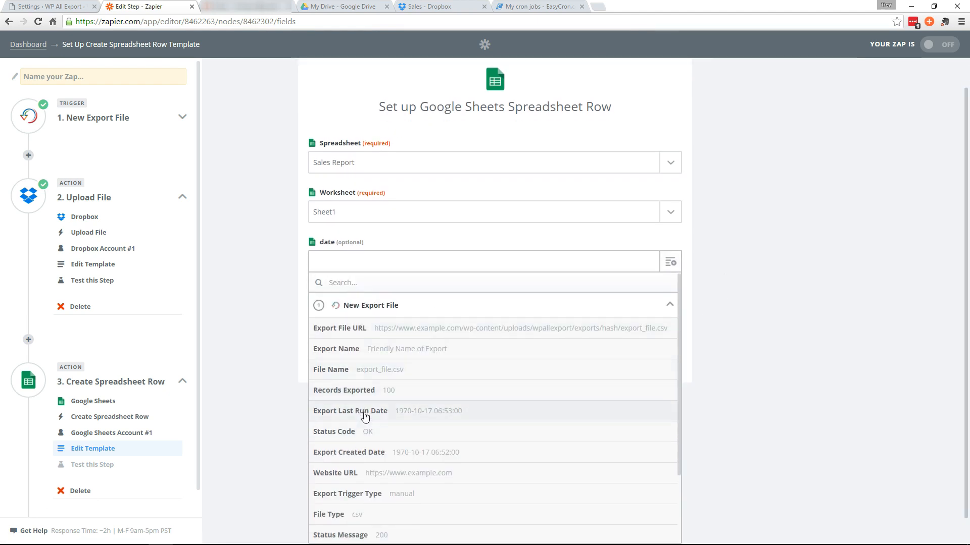
click(351, 412)
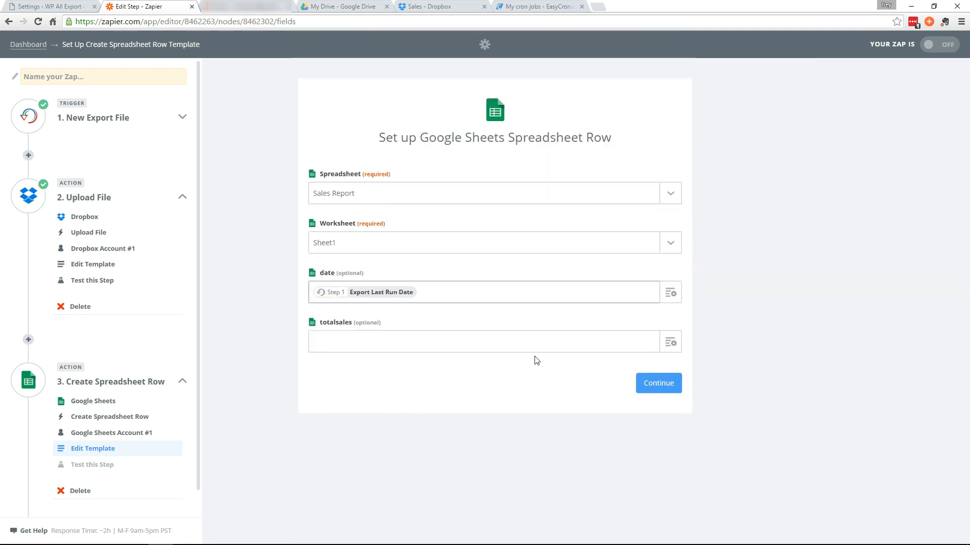
- Map totalsales to Records Exported and create a test row in Sales Report
click(670, 341)
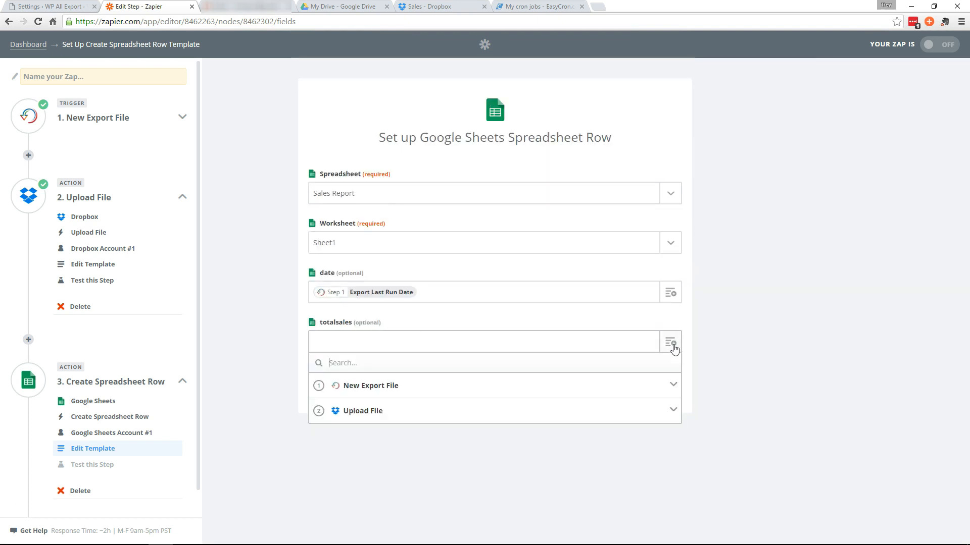
click(370, 385)
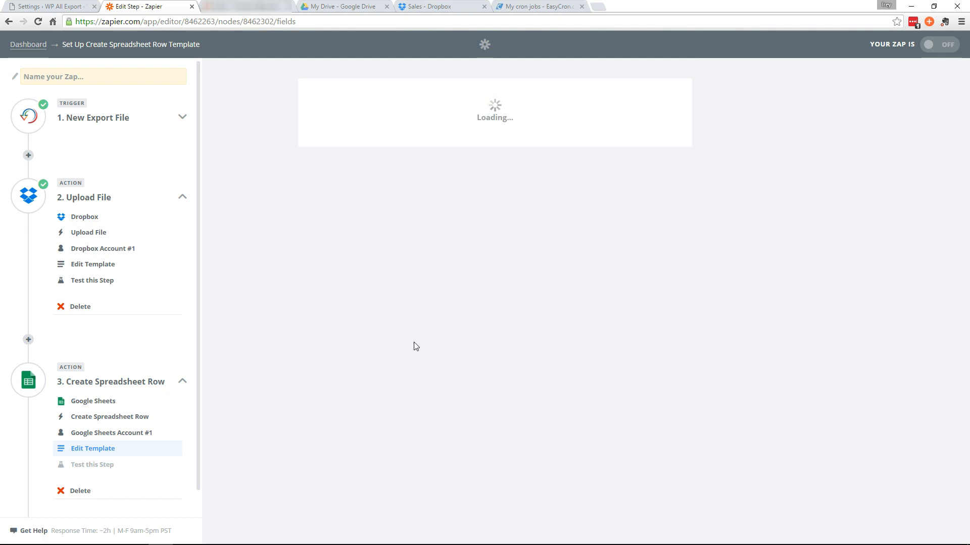
click(93, 464)
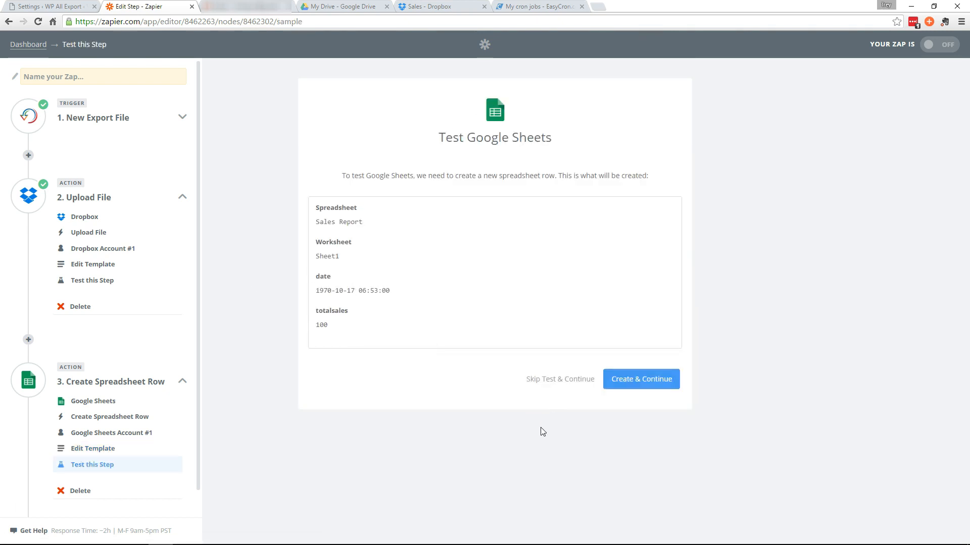
click(641, 379)
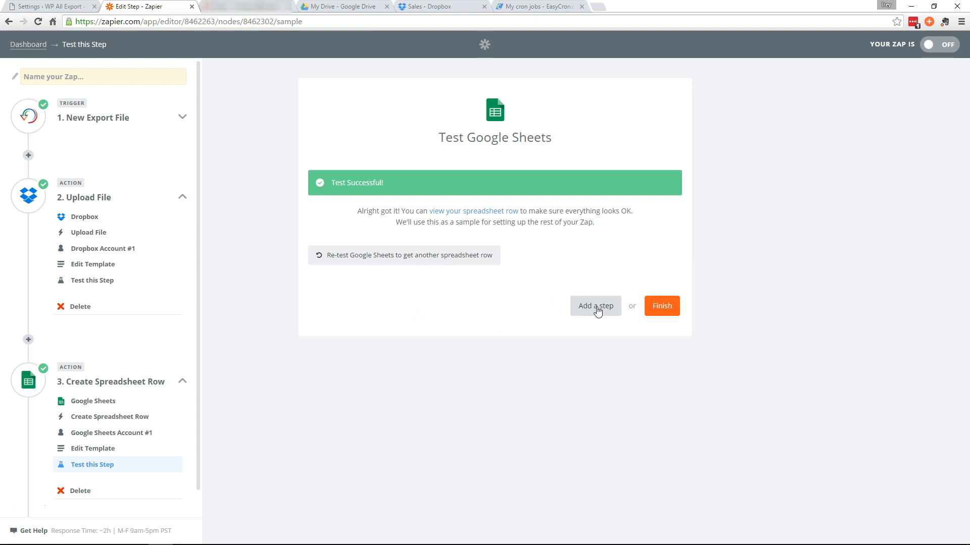
- Add a Gmail Send Email step using Gmail Account #1, reaching its email setup form
click(593, 305)
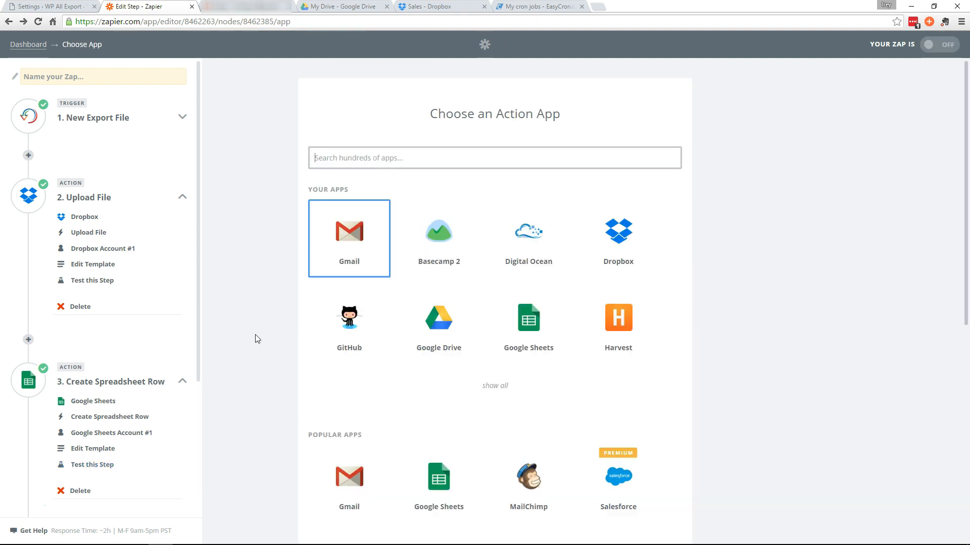
mouse_move(371, 243)
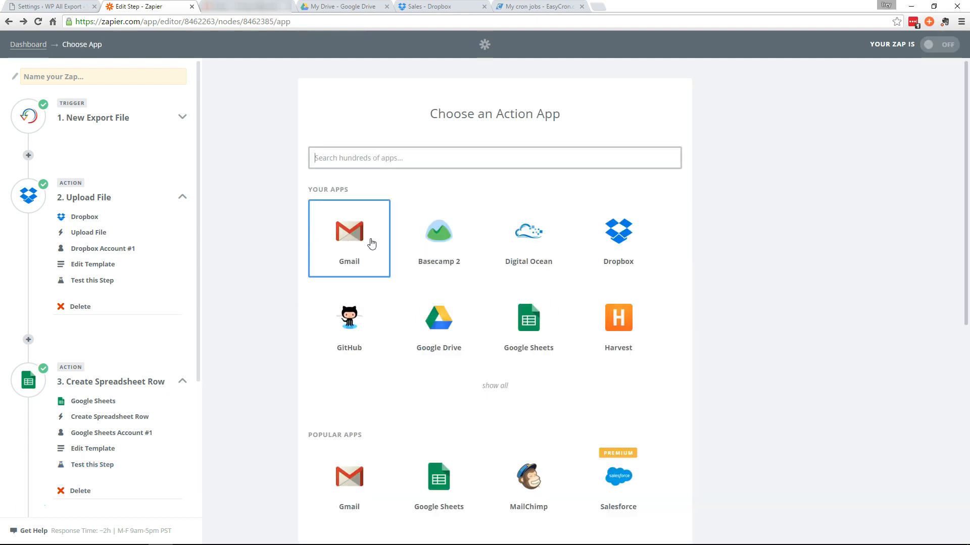
click(349, 239)
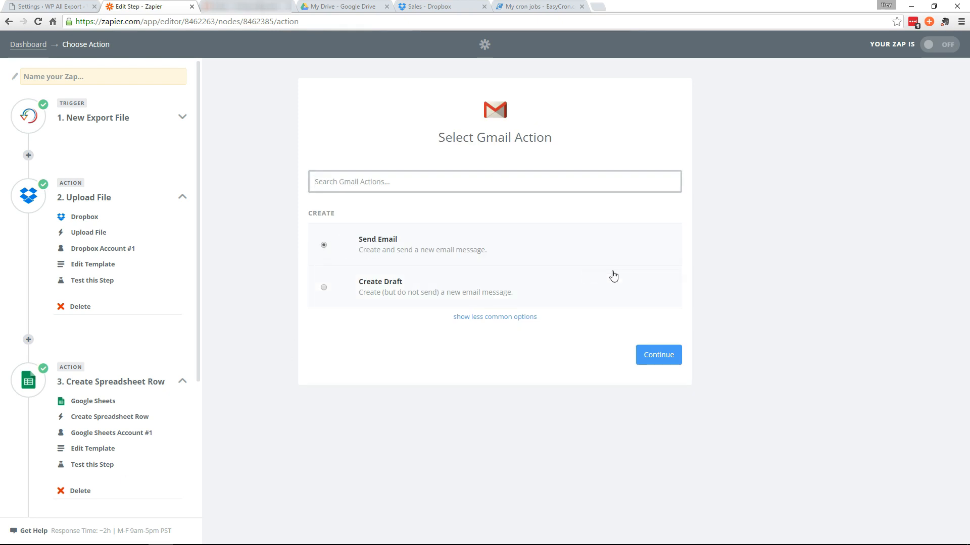
click(658, 354)
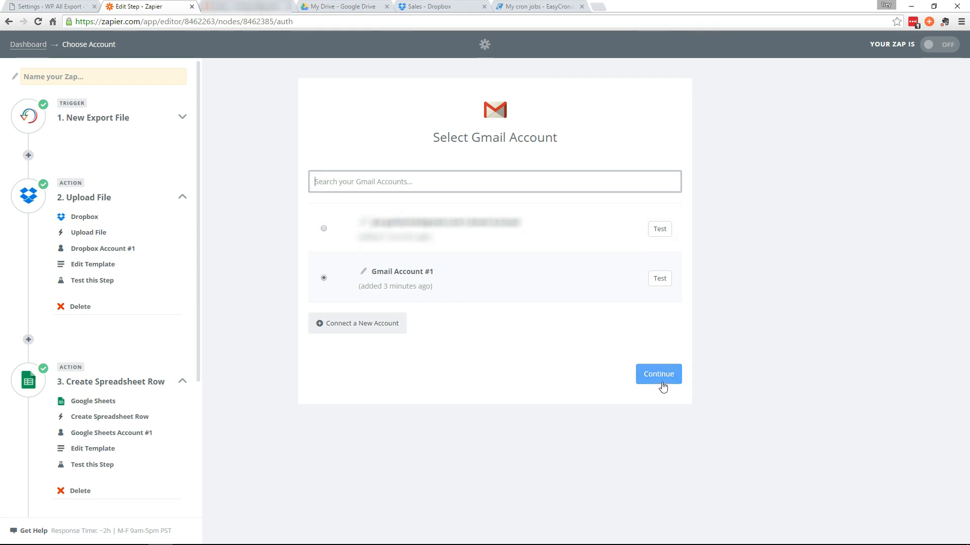
click(657, 374)
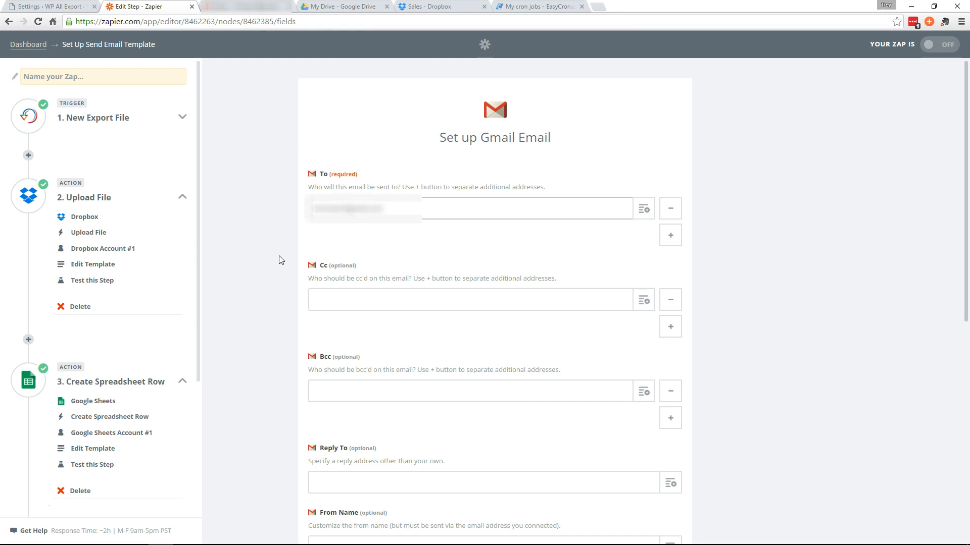
- Write the subject 'Total sales in the past week:' with the Records Exported field and start the same line in the body
scroll(down, 3)
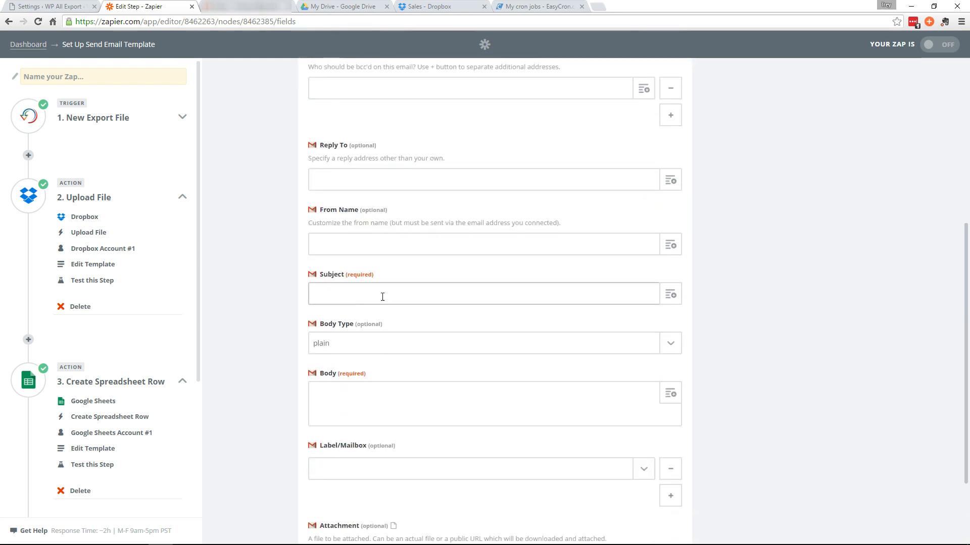
mouse_move(269, 297)
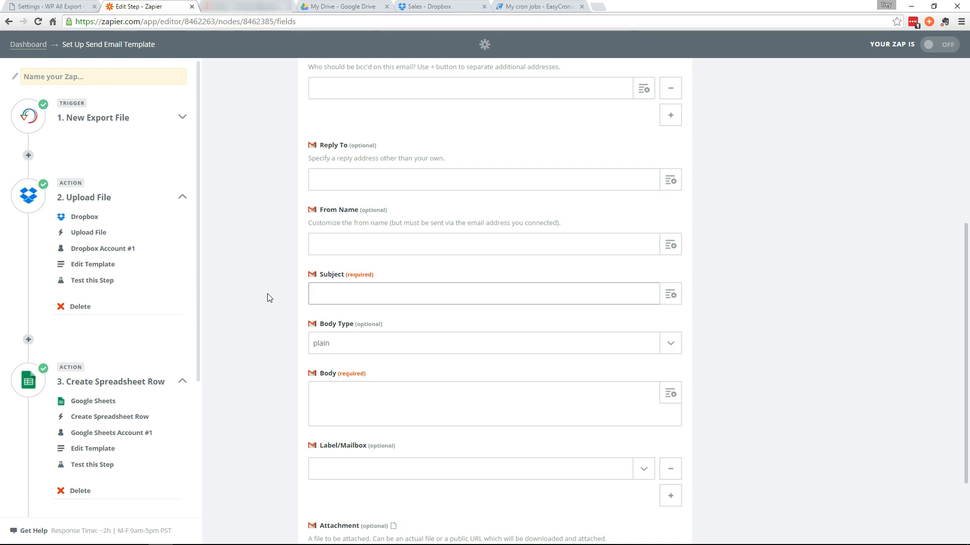
text(Total sale)
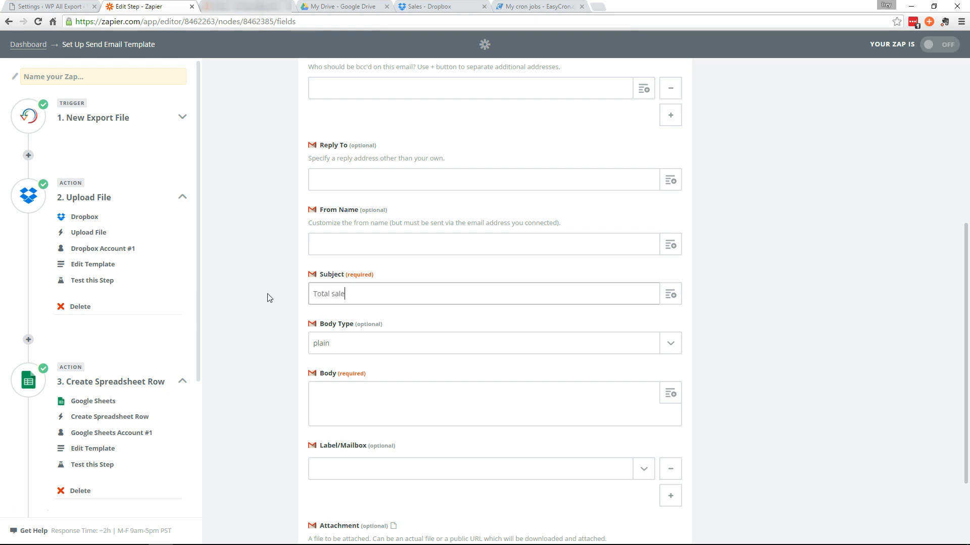
text(s in the past week:)
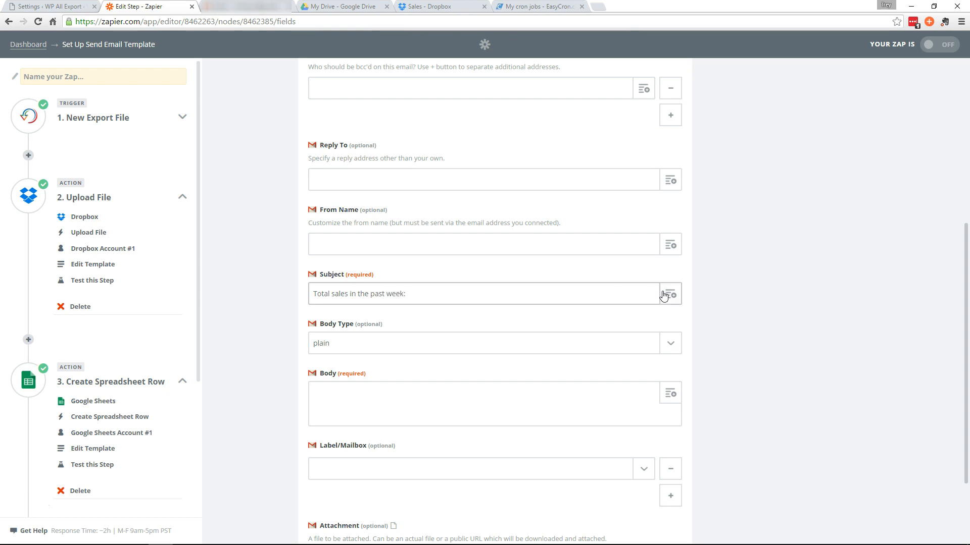
click(669, 294)
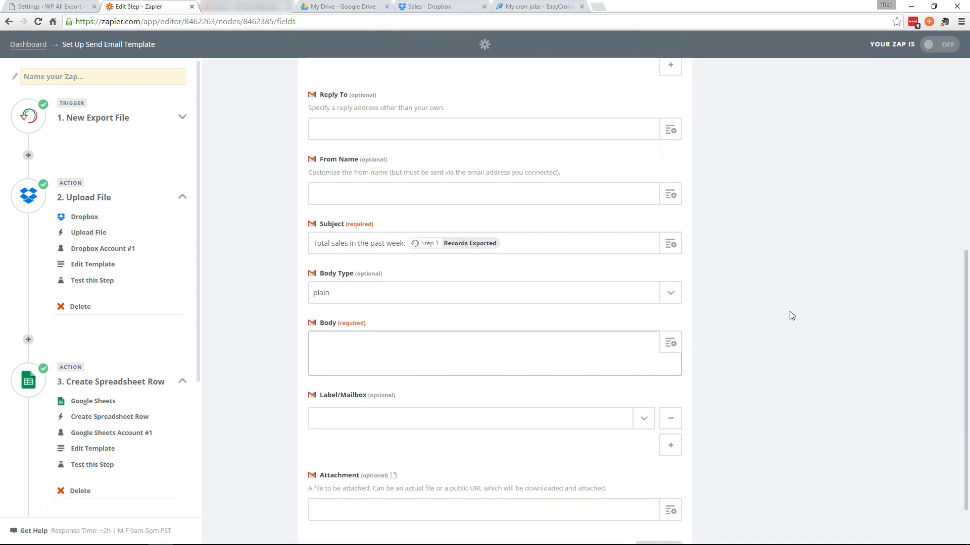
text(Total sale)
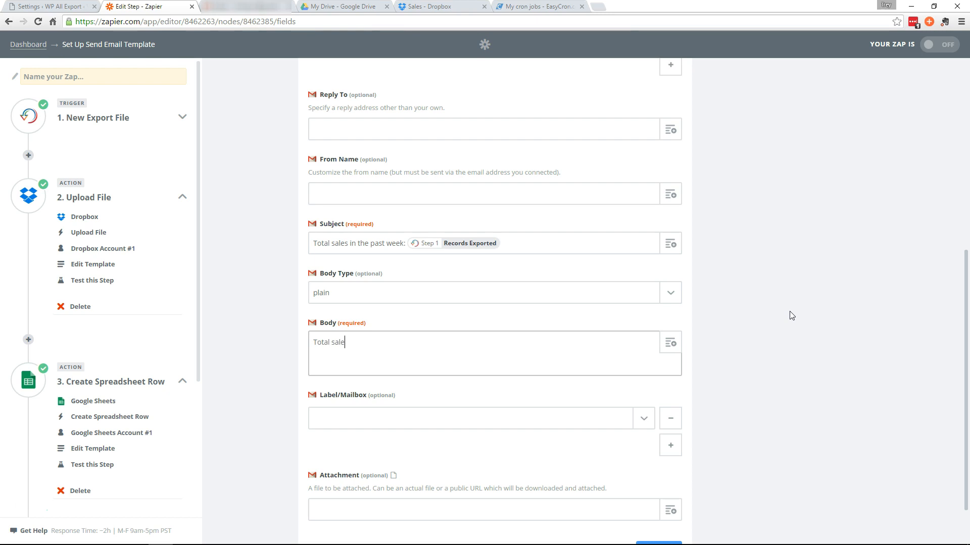
text(s in the past week)
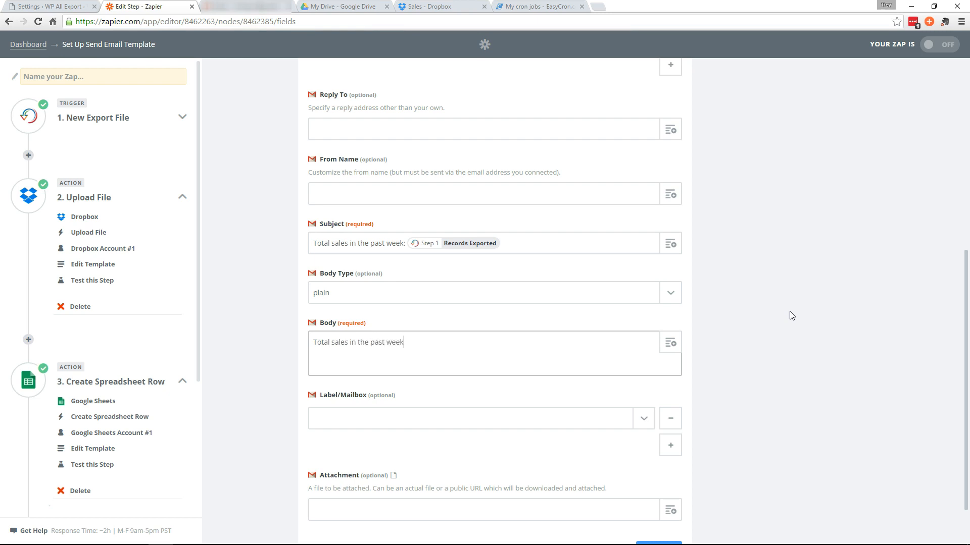
- Insert Records Exported into the body, add a 'Dropbox file:' line with the Step 2 Share Link, and continue
click(670, 342)
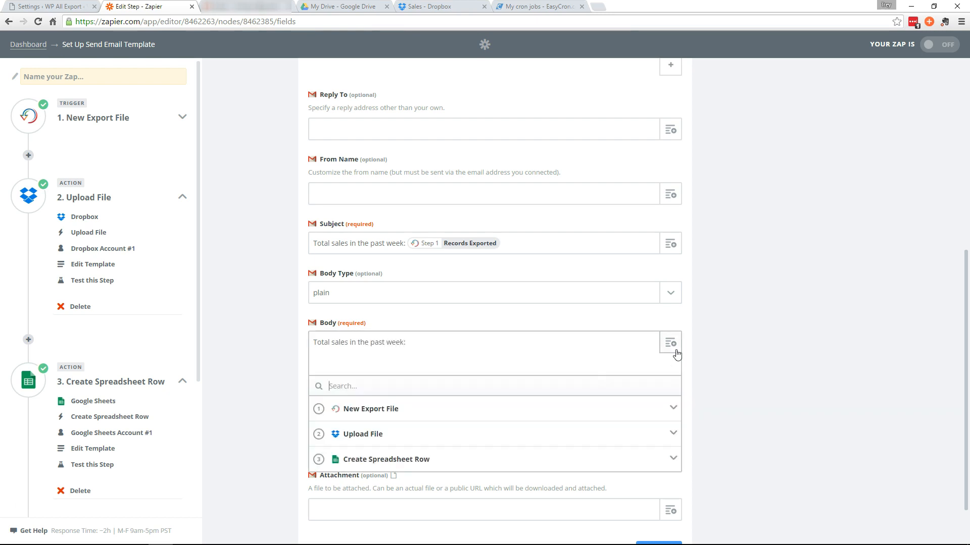
click(371, 410)
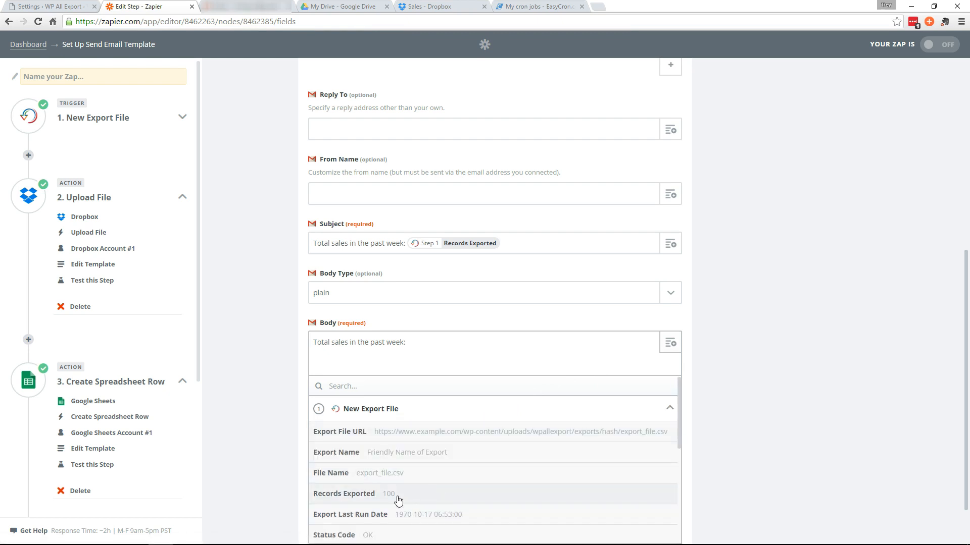
click(343, 494)
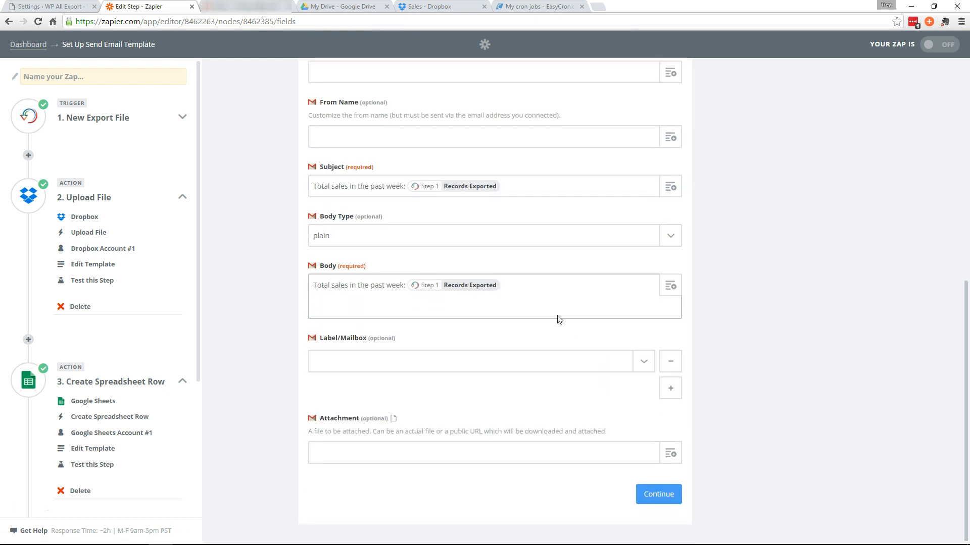
text(Drop bo)
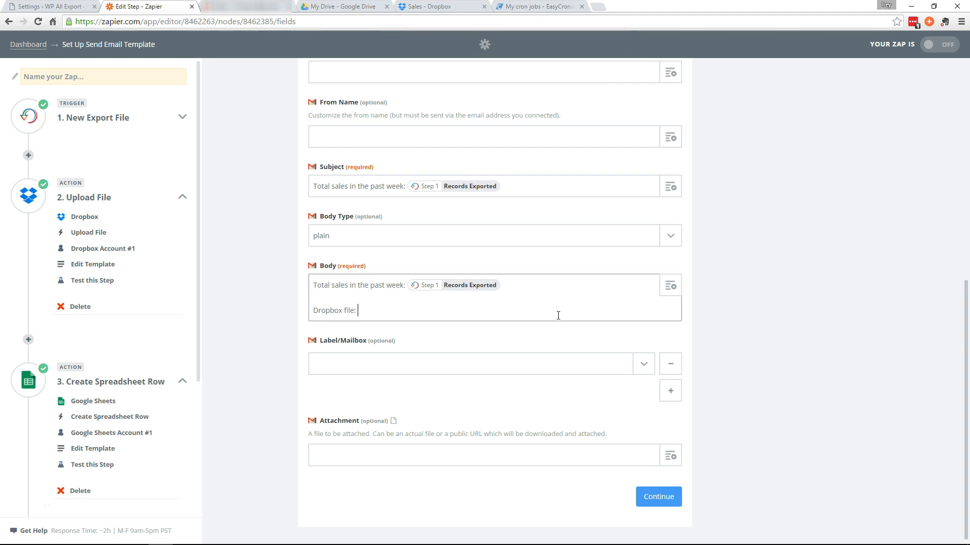
click(669, 285)
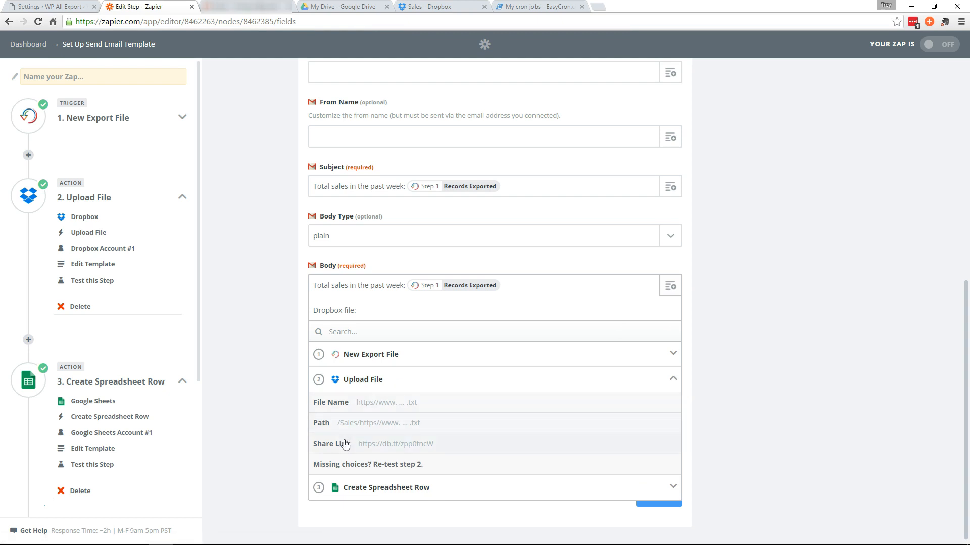
click(344, 444)
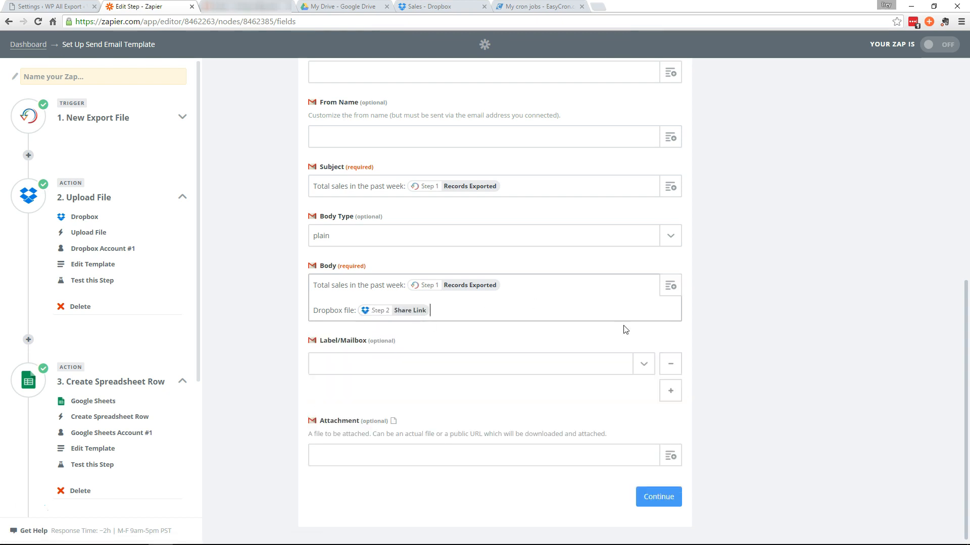
click(658, 497)
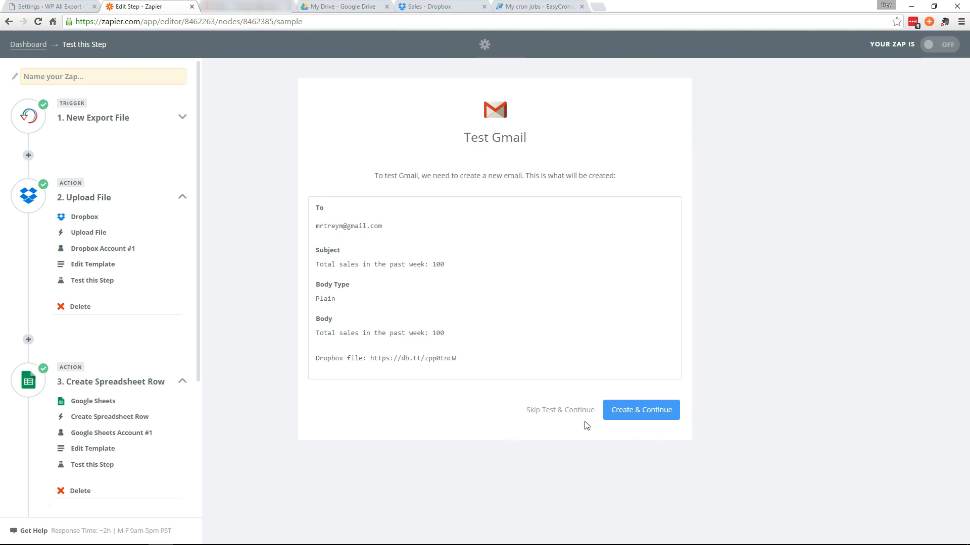
- Skip the email test, name the Zap 'Weekly Sales Report' and switch it ON
click(558, 410)
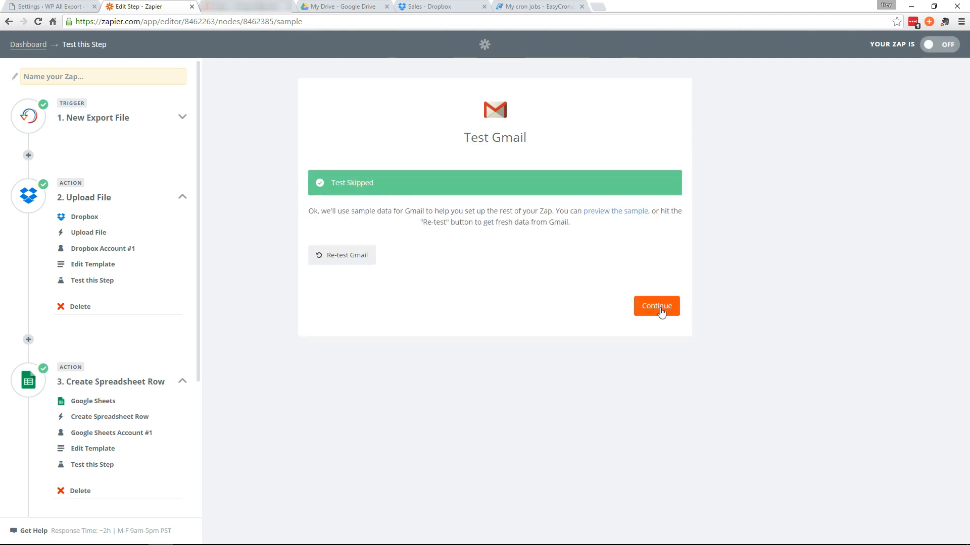
click(657, 306)
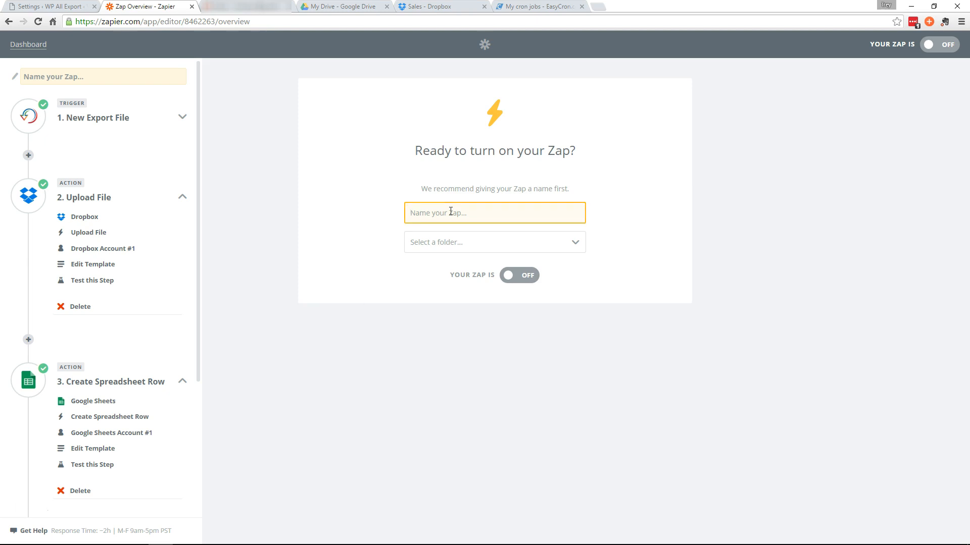
text(Weekly Sales R)
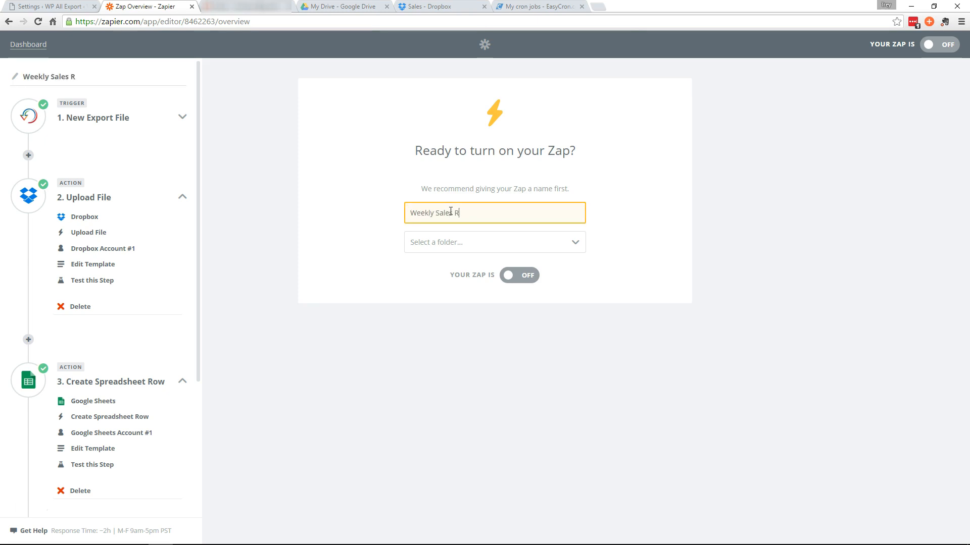
text(eport)
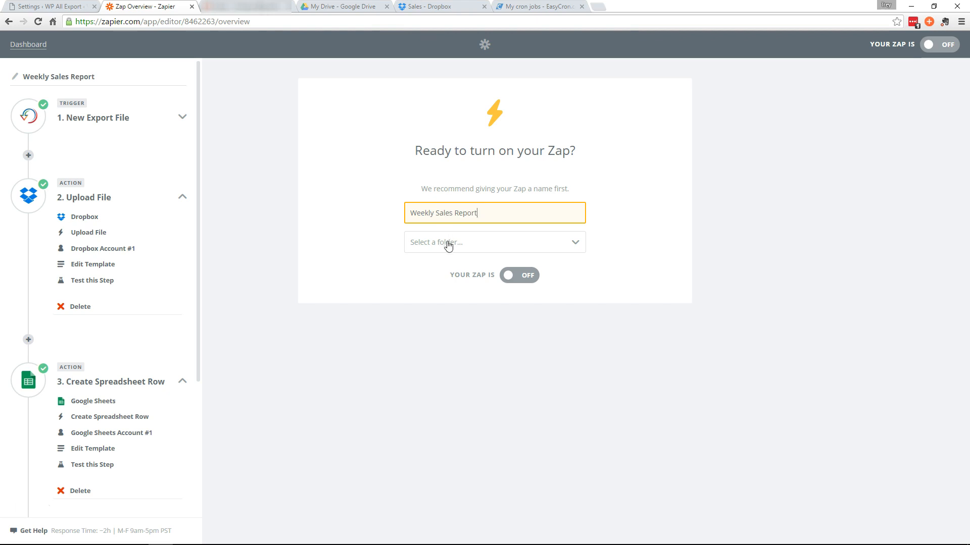
click(518, 275)
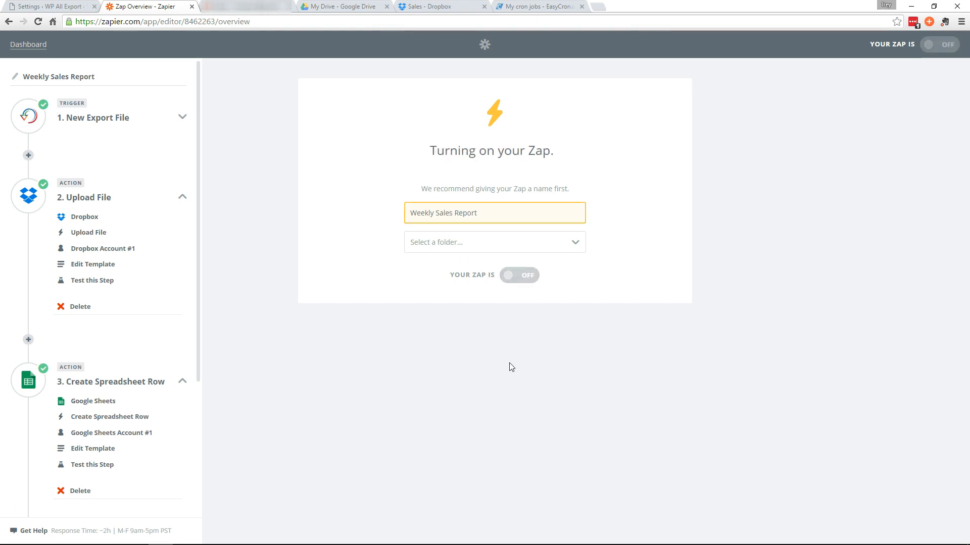
mouse_move(344, 169)
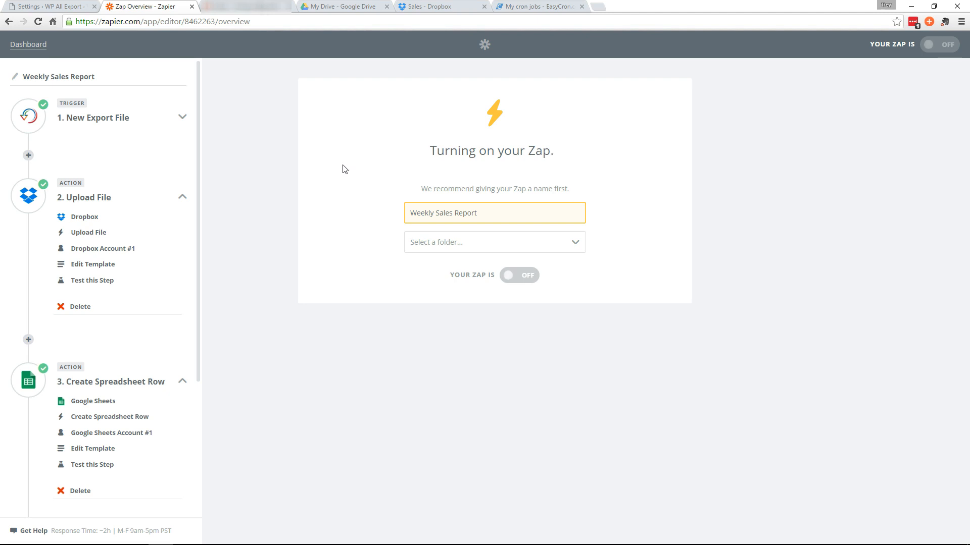
mouse_move(176, 63)
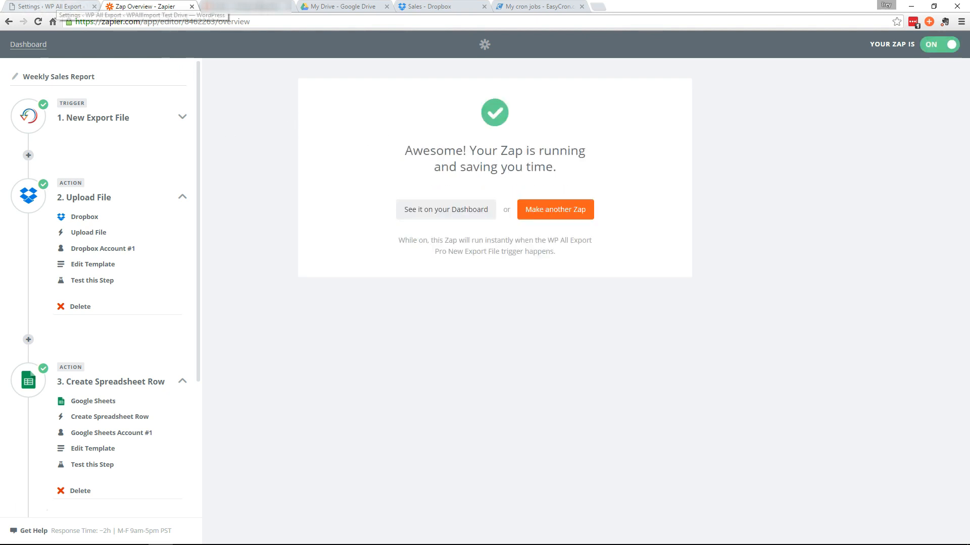
- In the Sales Report export, uncheck 'Only export Orders once' and run the export of all 8 orders
click(50, 6)
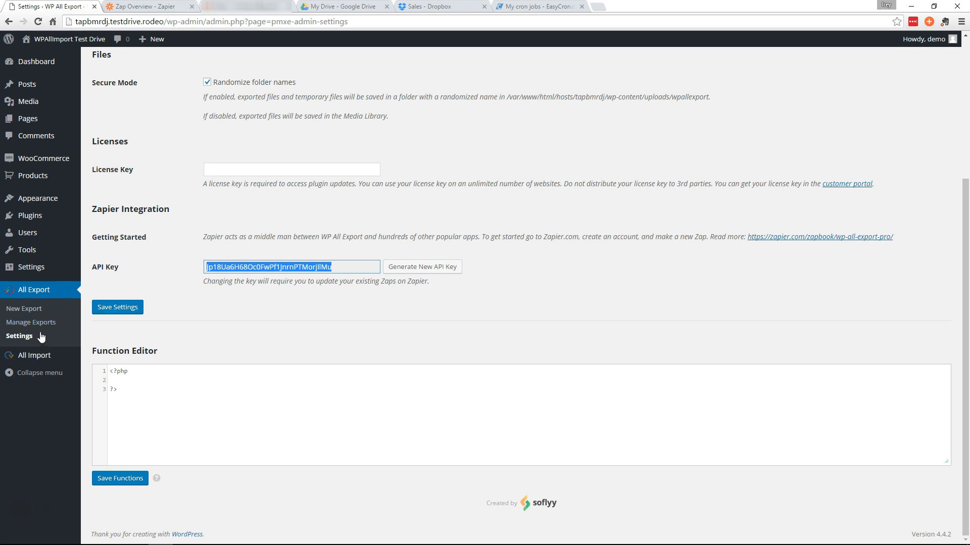
click(30, 322)
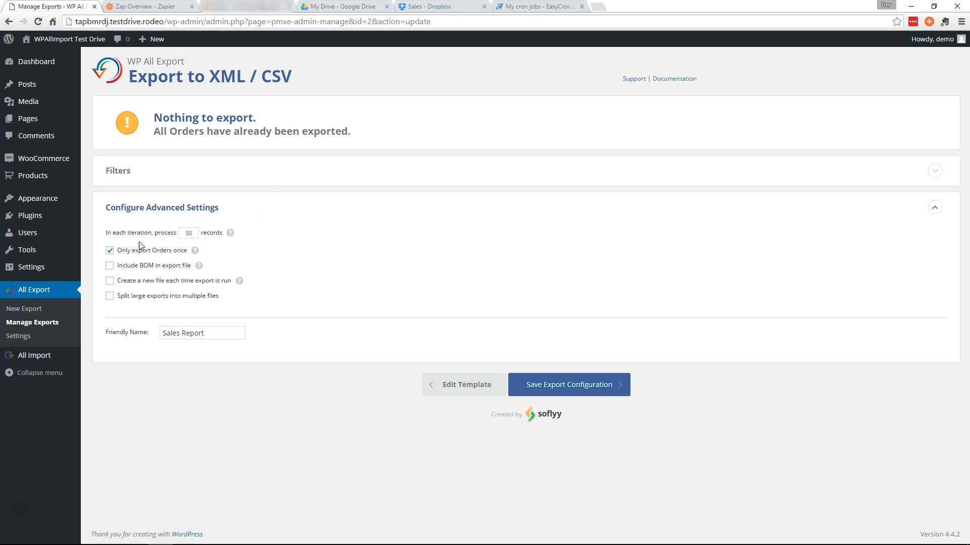
click(109, 250)
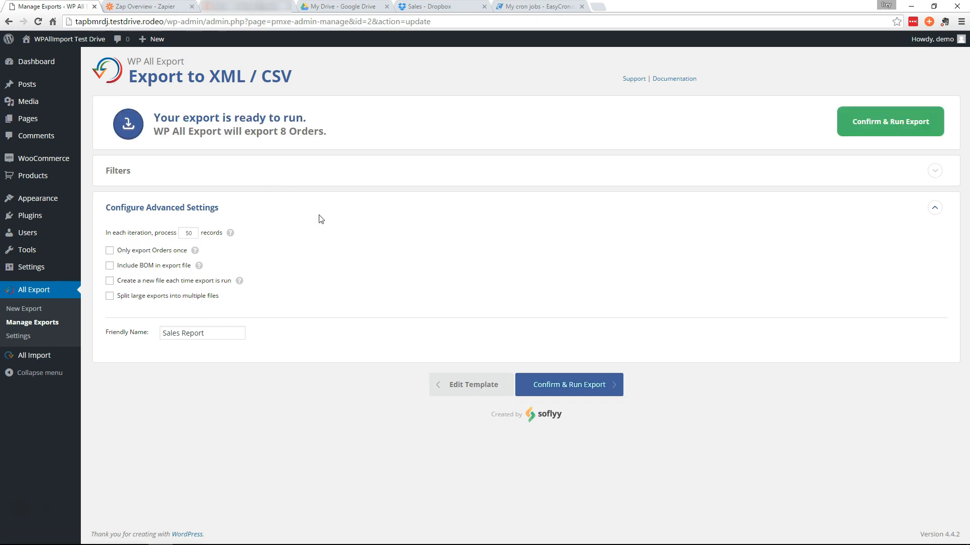
mouse_move(467, 390)
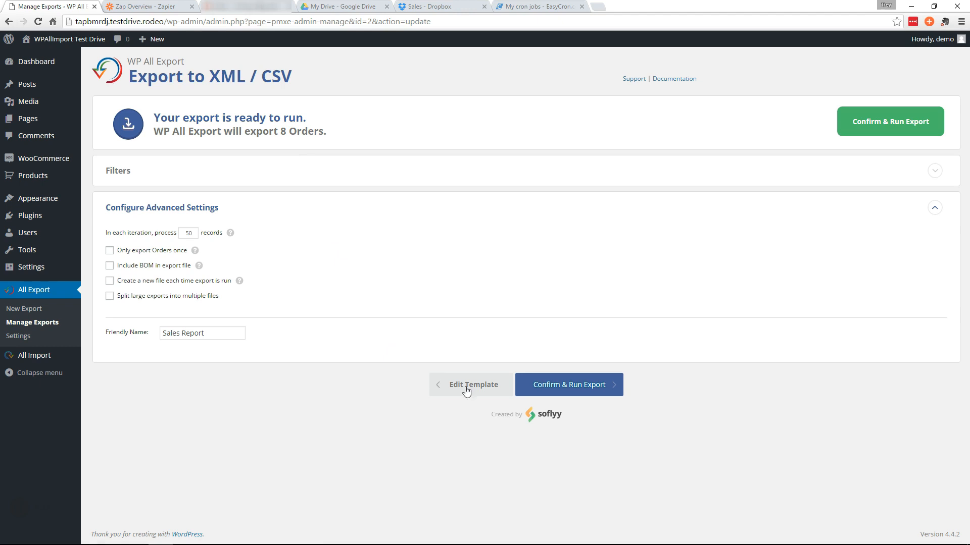
click(567, 383)
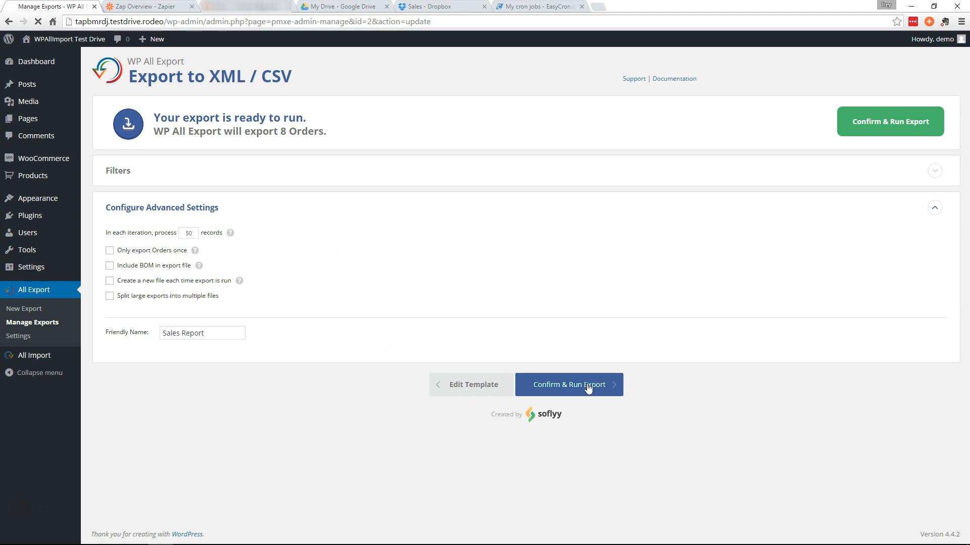
click(568, 385)
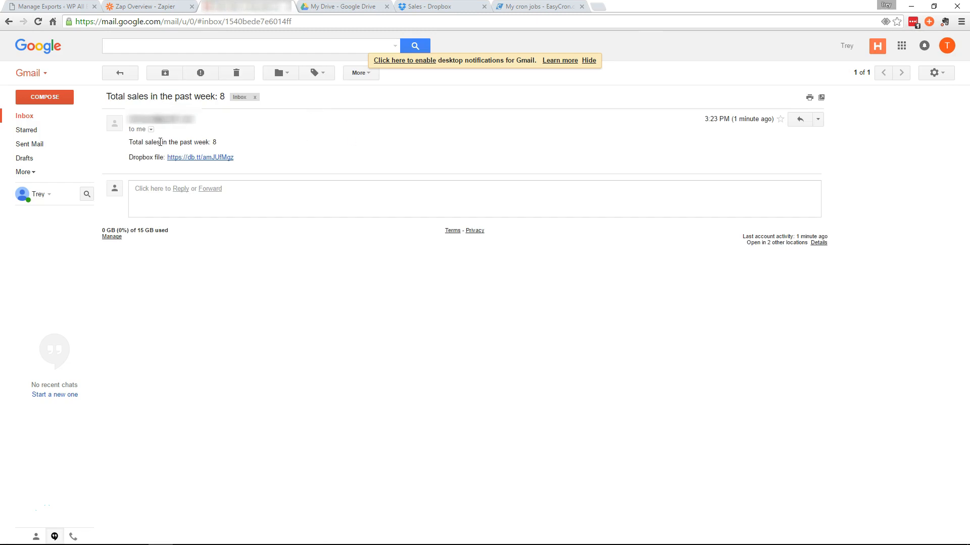
- Switch to Gmail to see the 'Total sales in the past week: 8' email with its Dropbox link
click(343, 6)
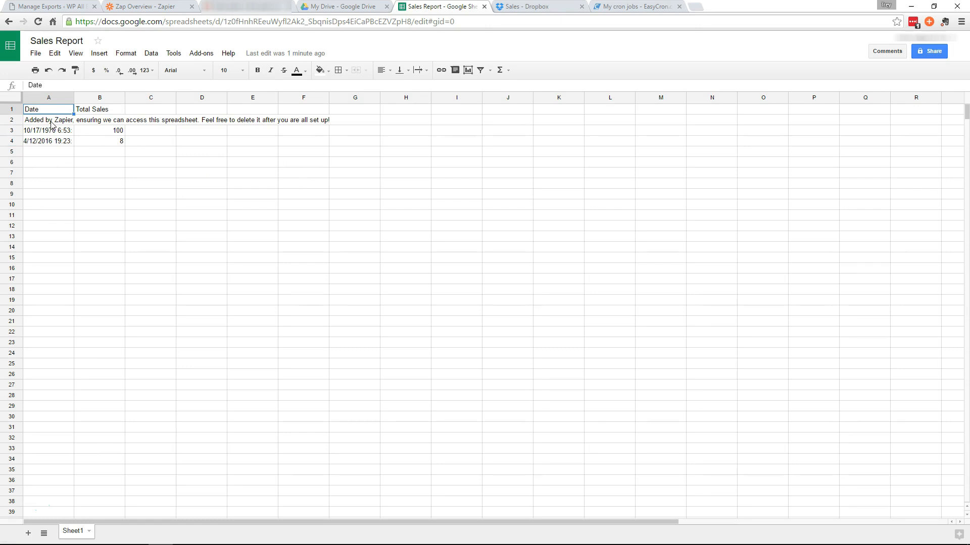
- Clear the Zapier test note from row 2 of the Sales Report sheet, then move to the Dropbox Sales folder
click(48, 119)
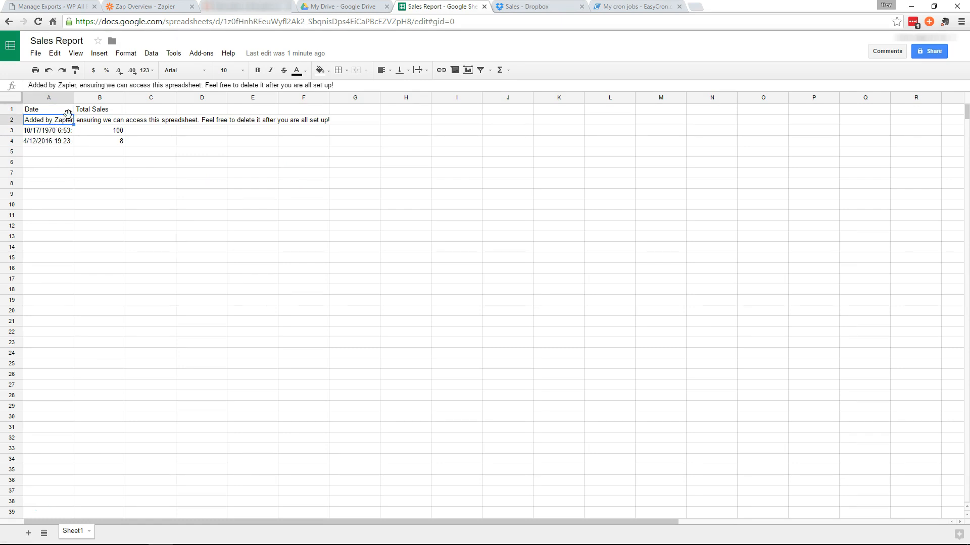
key(Delete)
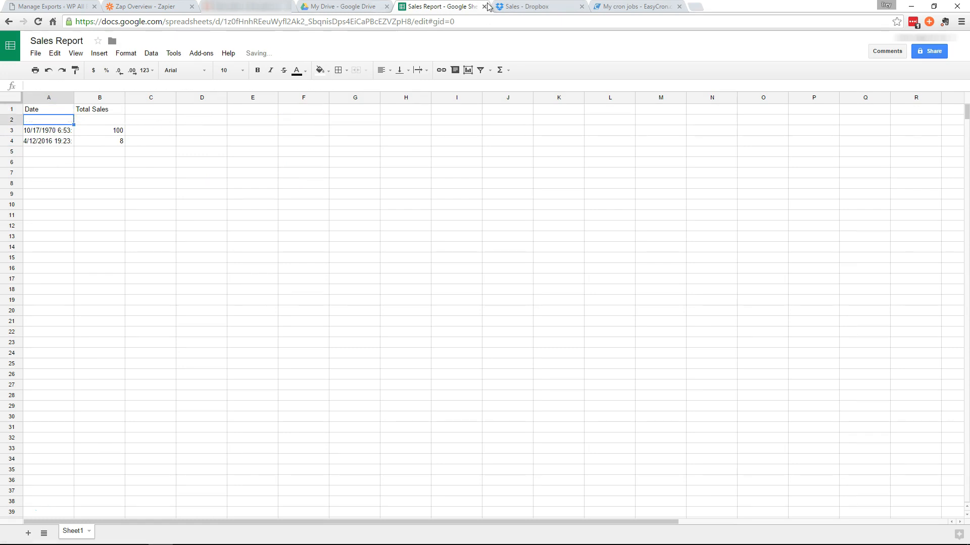
click(488, 7)
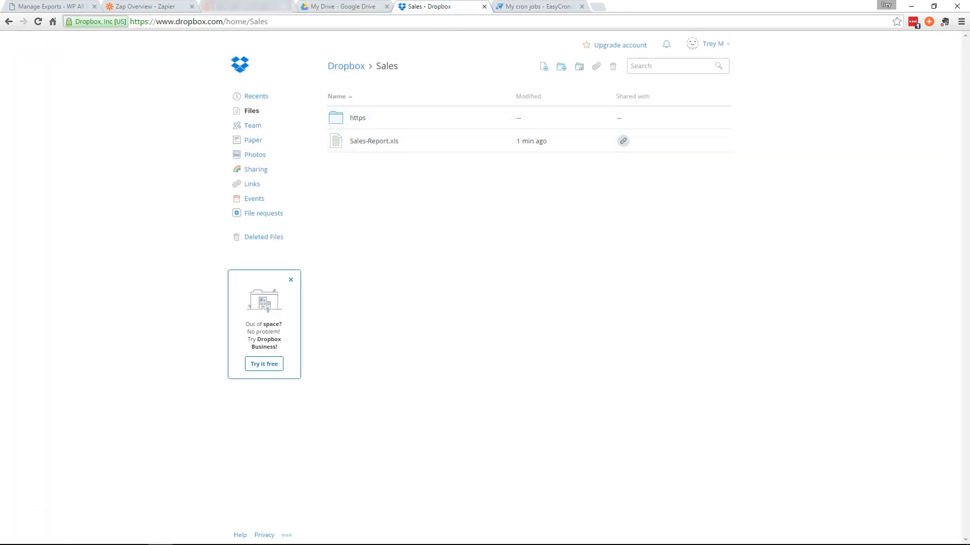
- After confirming Sales-Report.xls in Dropbox, return via Zapier to the completed WP All Export run
click(149, 6)
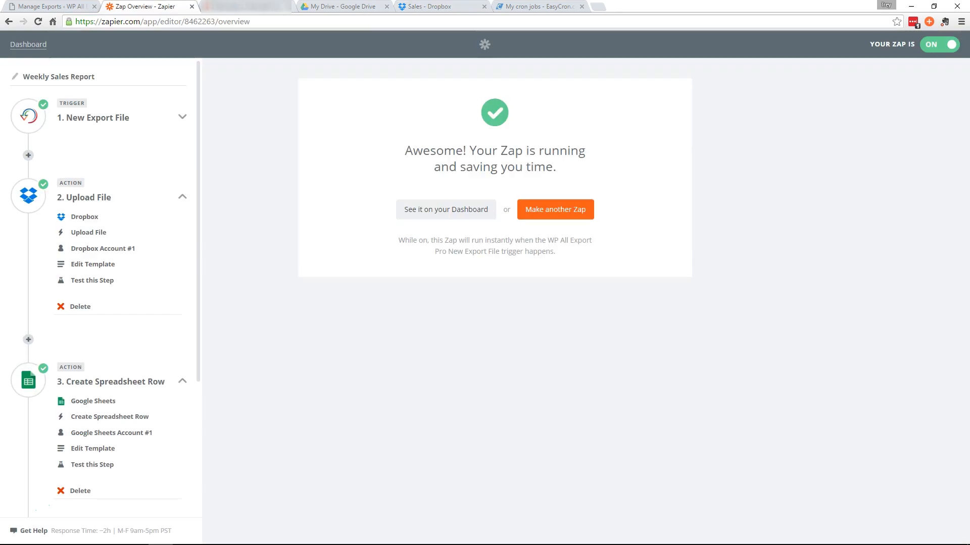
click(47, 6)
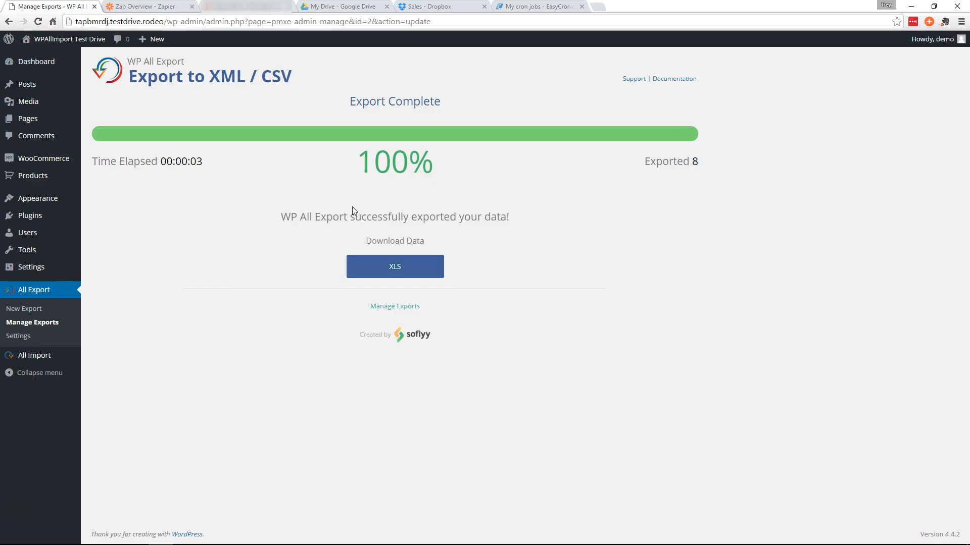
mouse_move(38, 334)
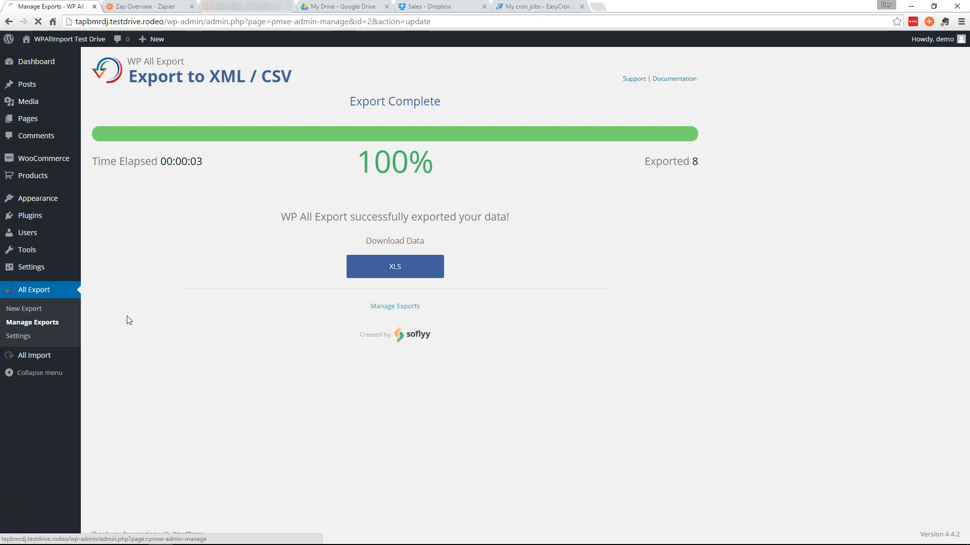
- Re-enable 'Only export Orders once' in the Sales Report export settings and save the configuration
click(395, 306)
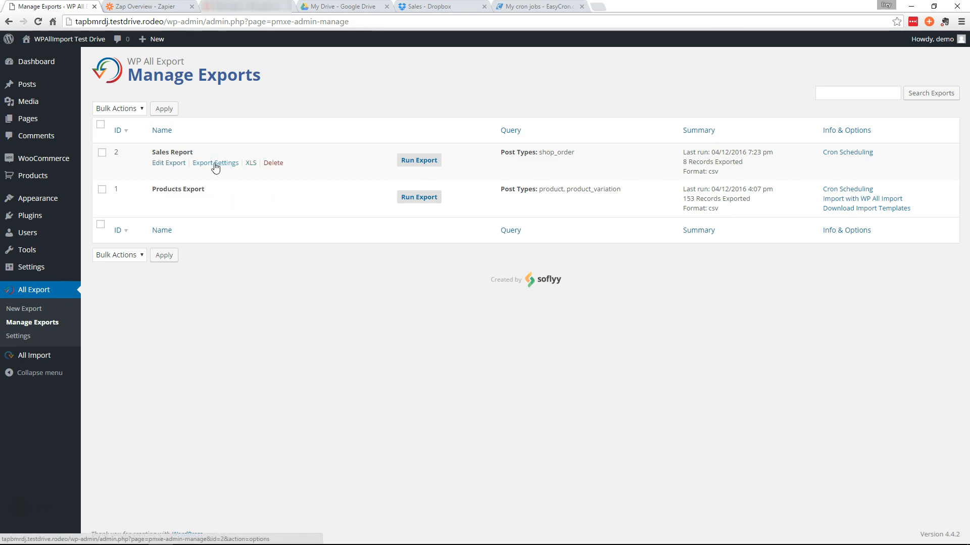
click(215, 163)
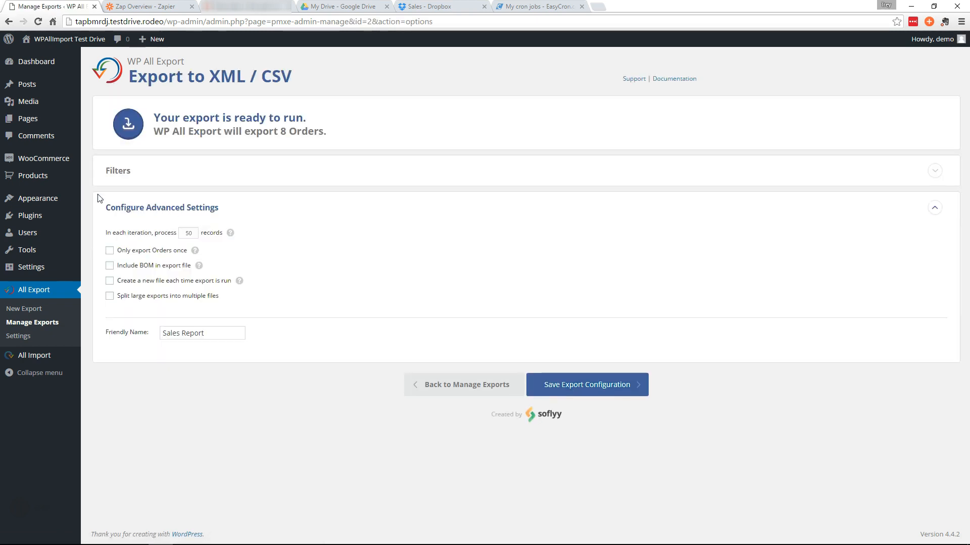
click(109, 251)
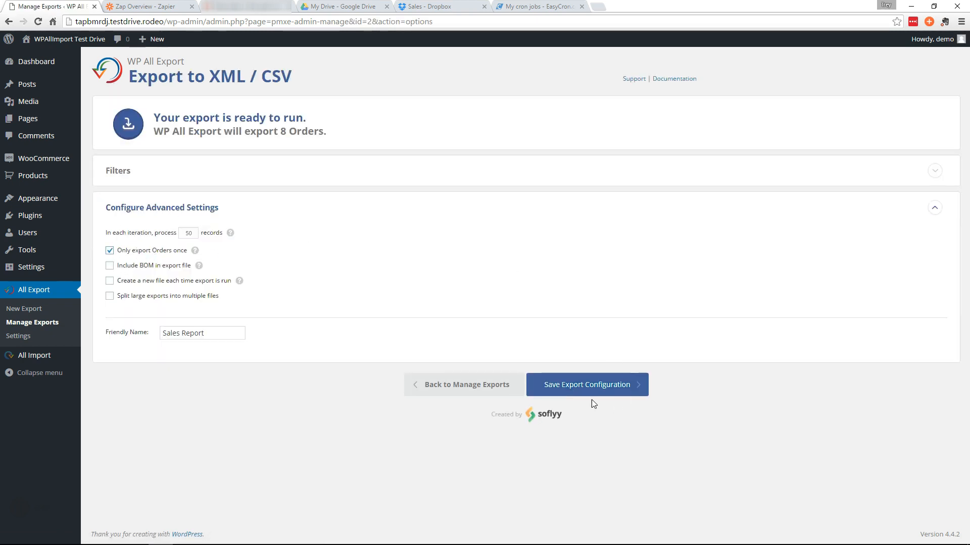
click(586, 385)
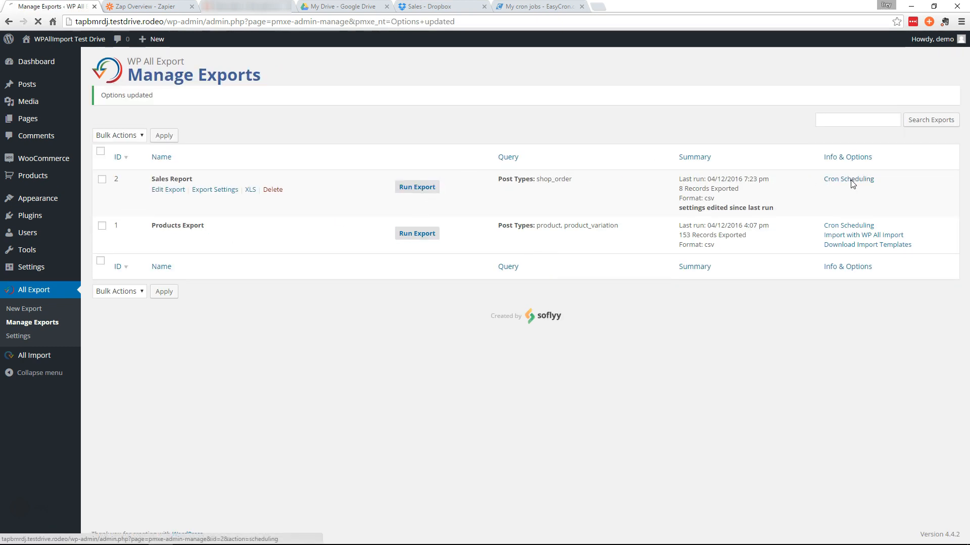
- Open the Sales Report's Cron Scheduling page listing its trigger, execution and file URLs
click(848, 179)
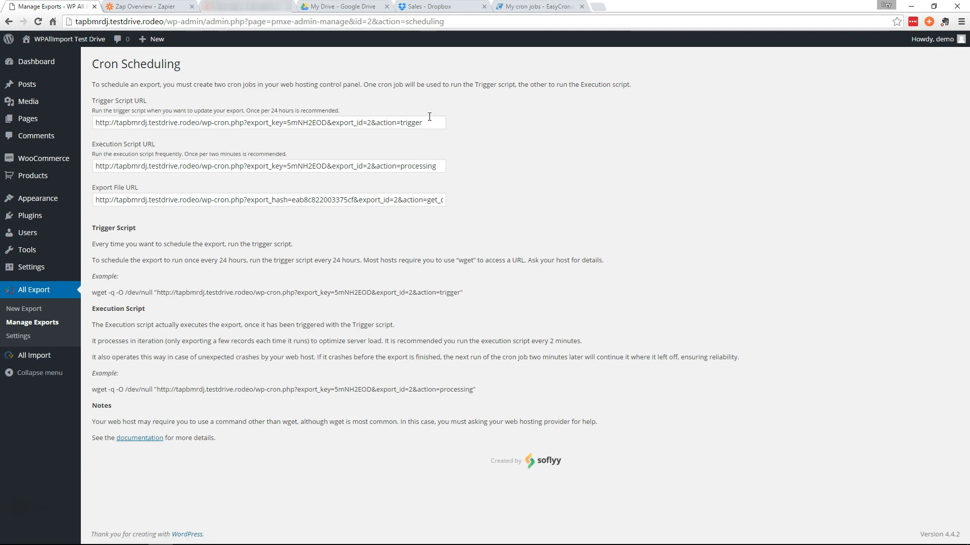
mouse_move(448, 133)
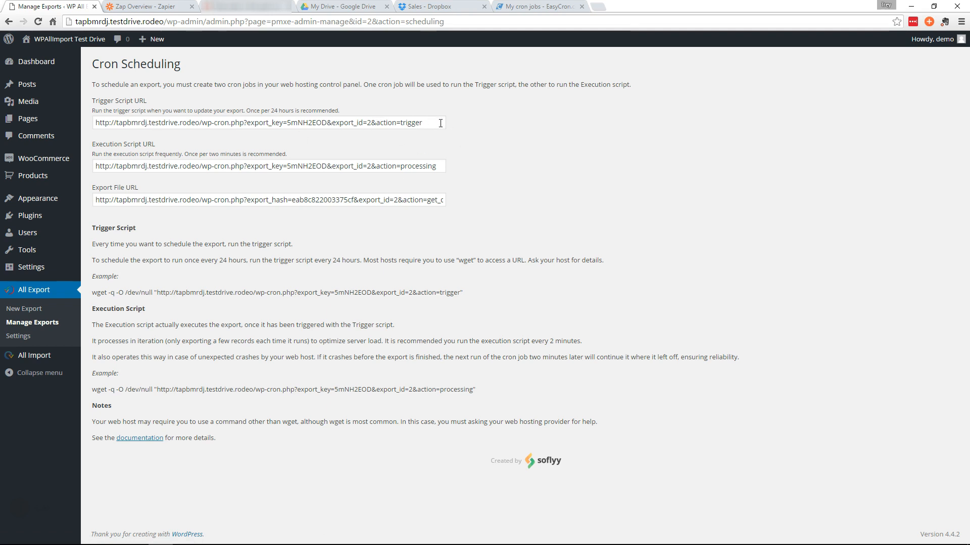
mouse_move(448, 137)
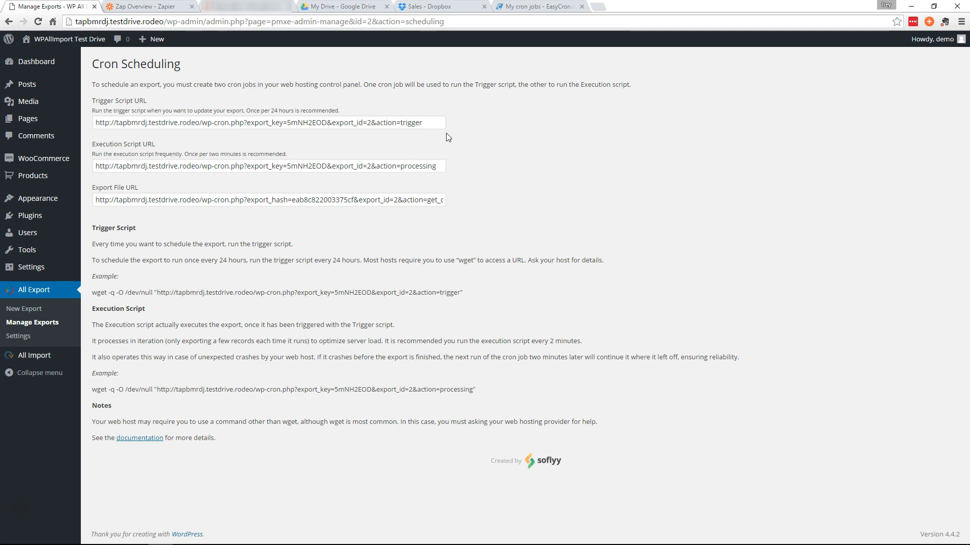
mouse_move(483, 120)
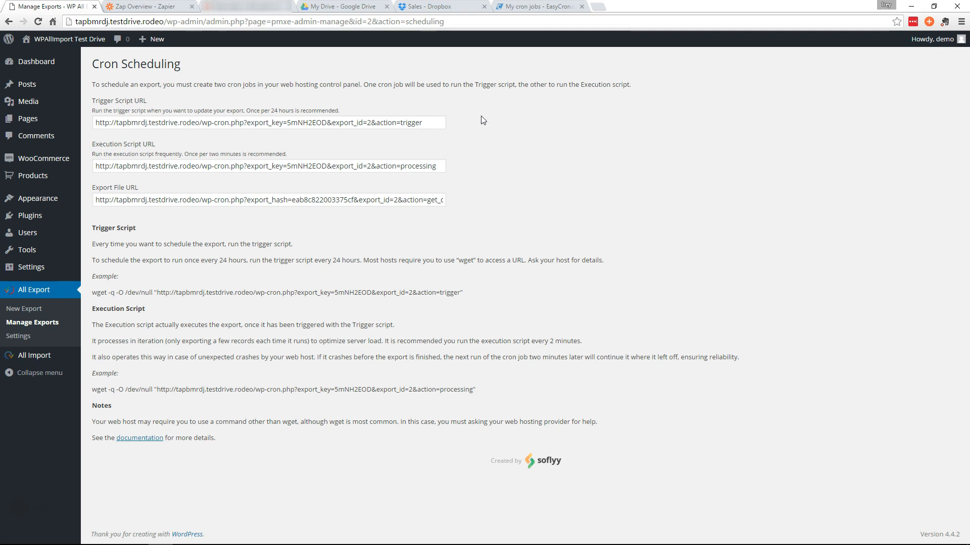
mouse_move(542, 125)
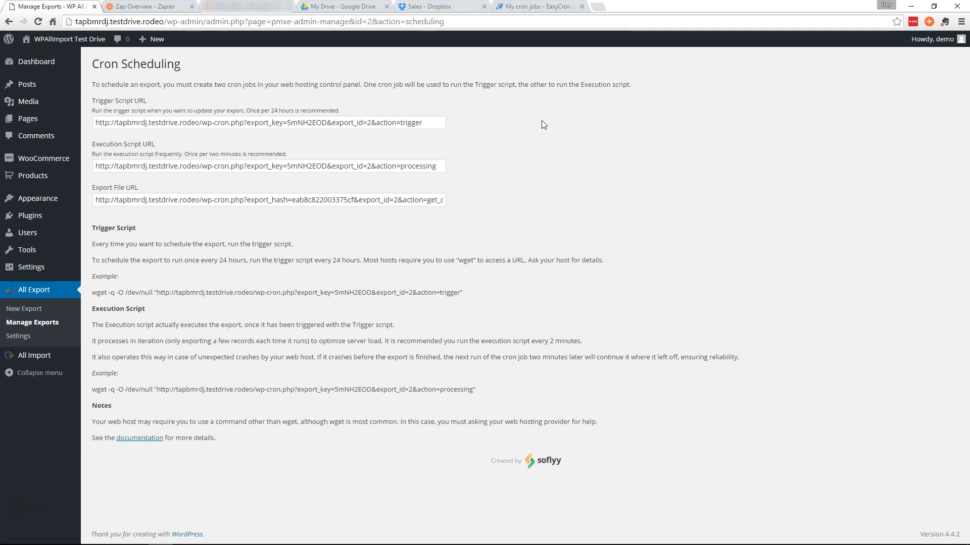
mouse_move(443, 123)
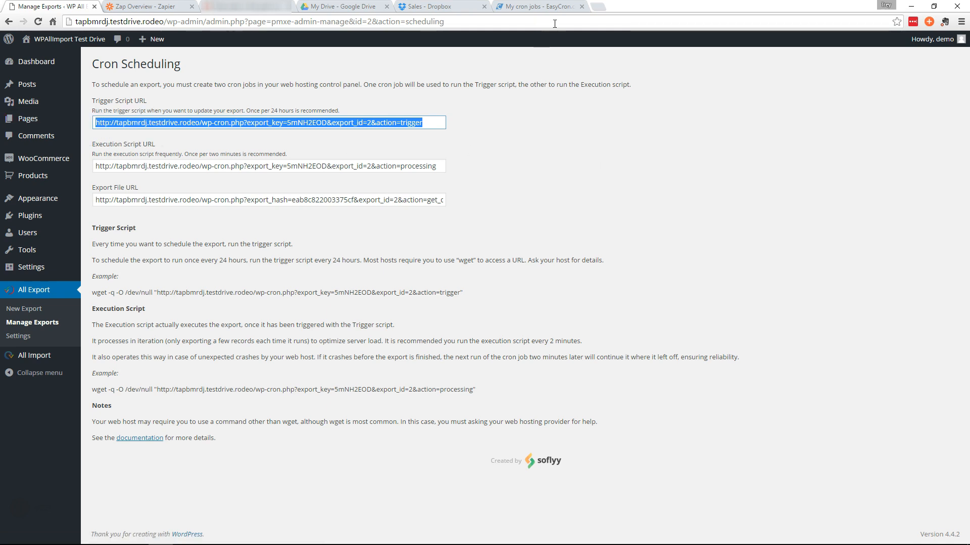
- Create an EasyCron job calling the export trigger URL every week, named 'Sales Report Trigger'
click(539, 6)
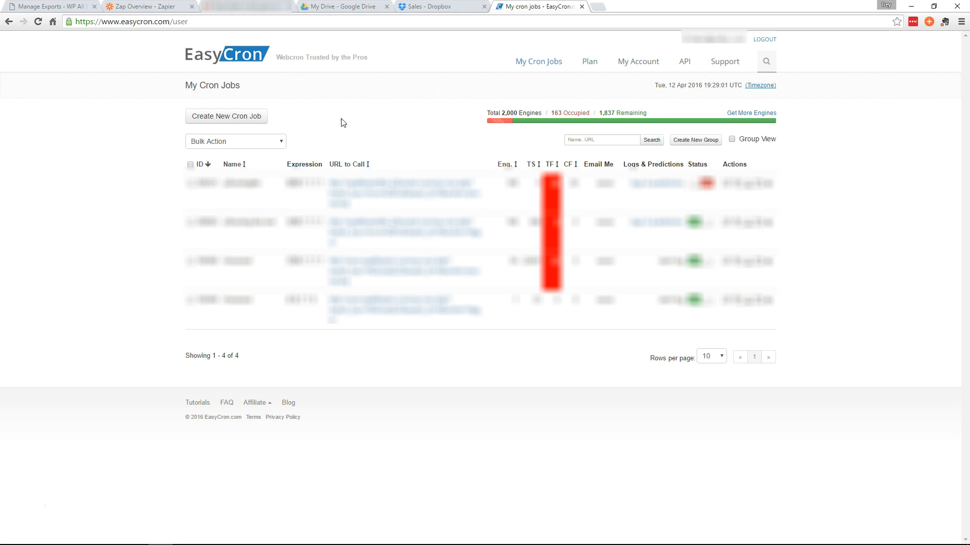
mouse_move(370, 103)
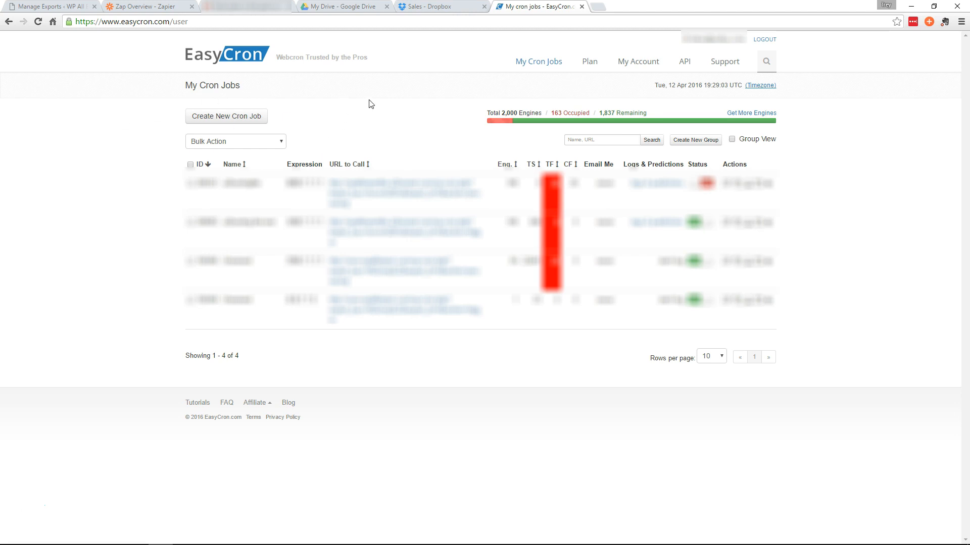
mouse_move(366, 138)
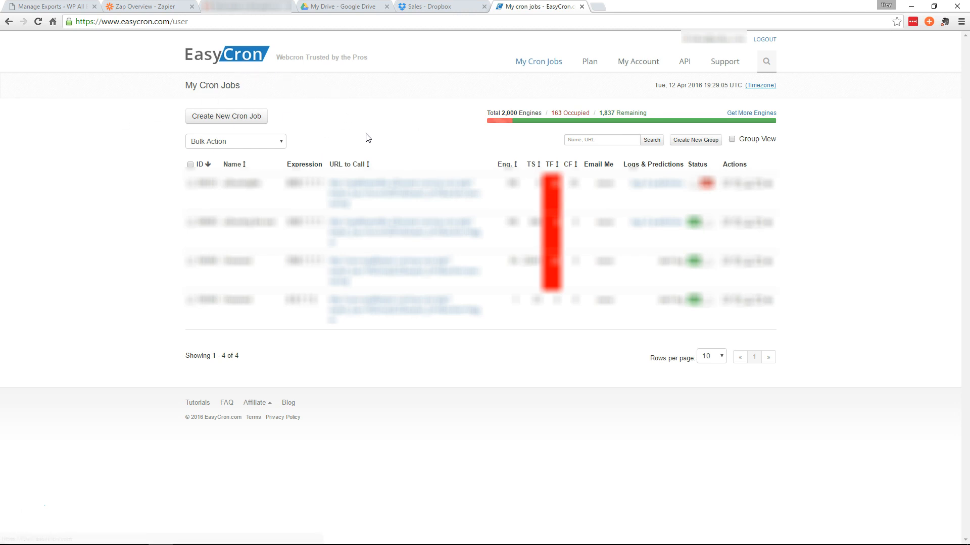
mouse_move(361, 115)
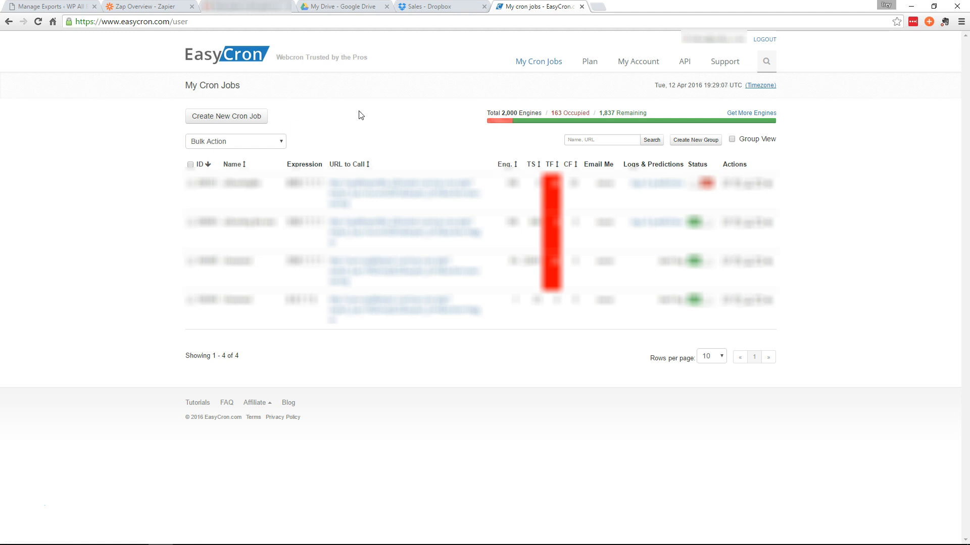
click(225, 116)
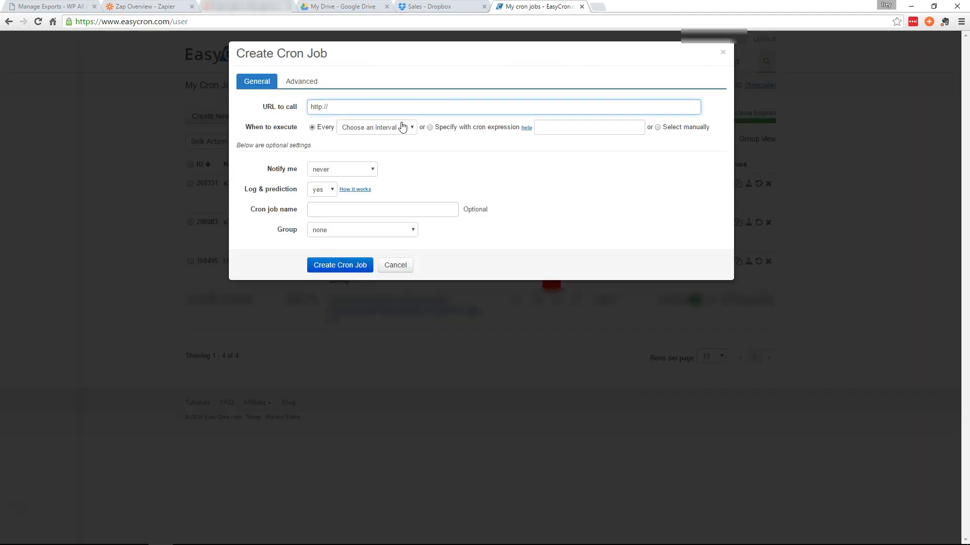
text(http://tapbmrdj.testdrive.rodeo/wp-cron.php?export_key=5mNH2EOD&export_id=2&action=trigger)
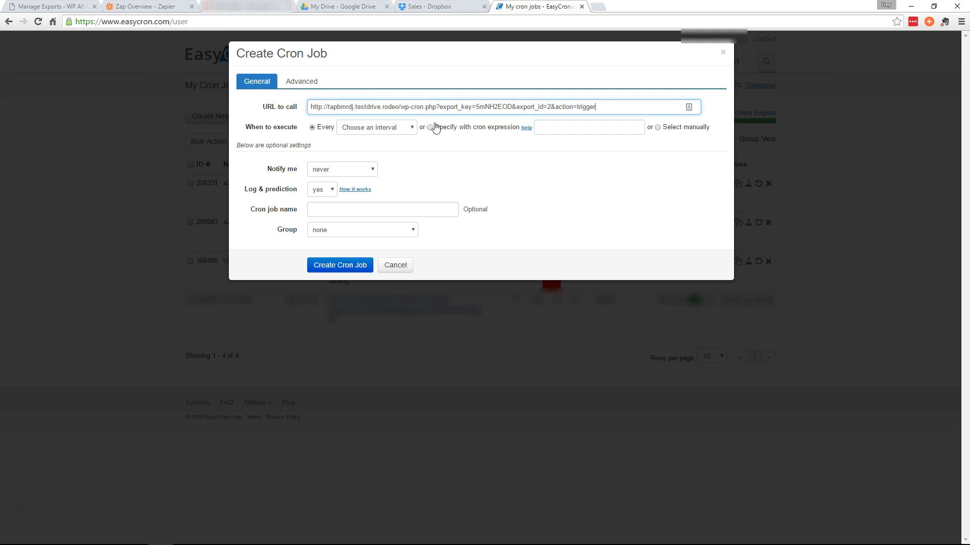
click(376, 127)
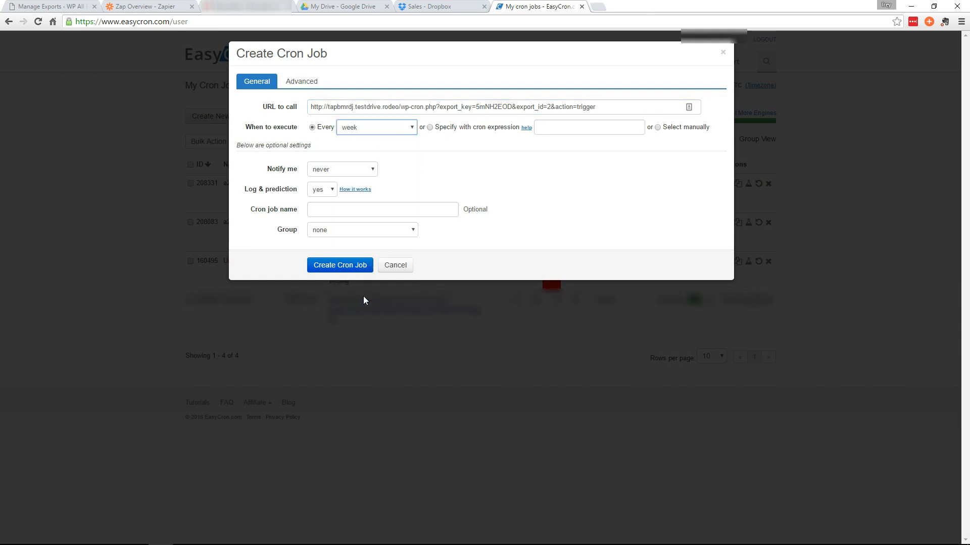
click(381, 209)
text(Sales Report)
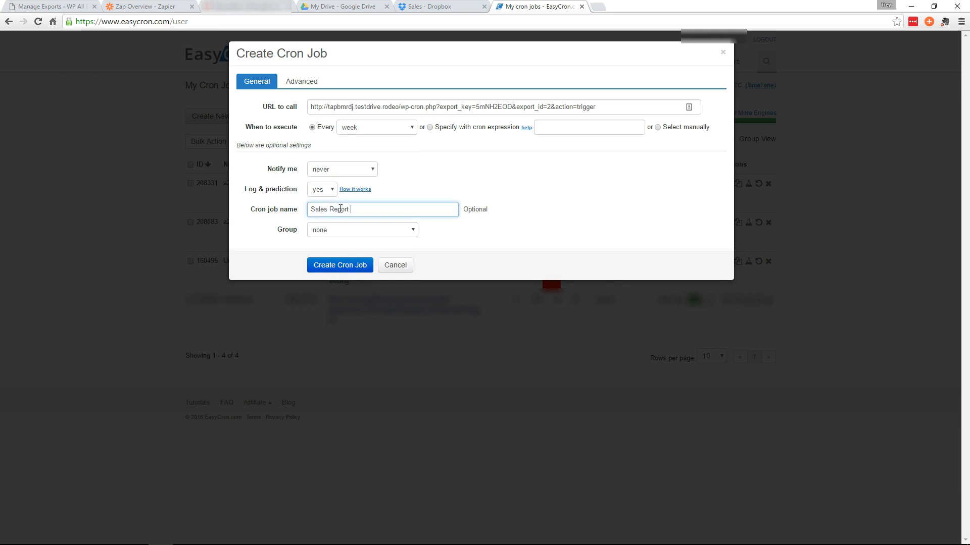
text(Trigger)
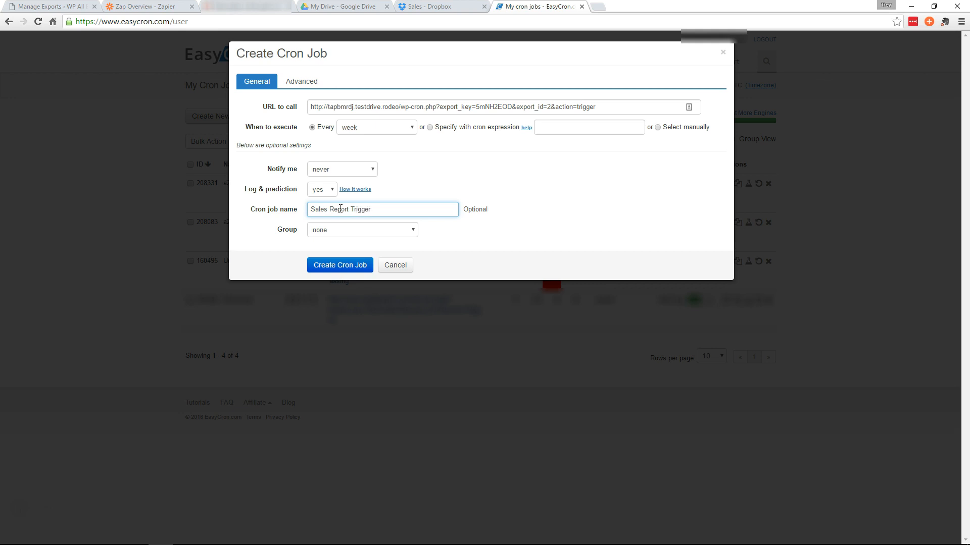
click(340, 265)
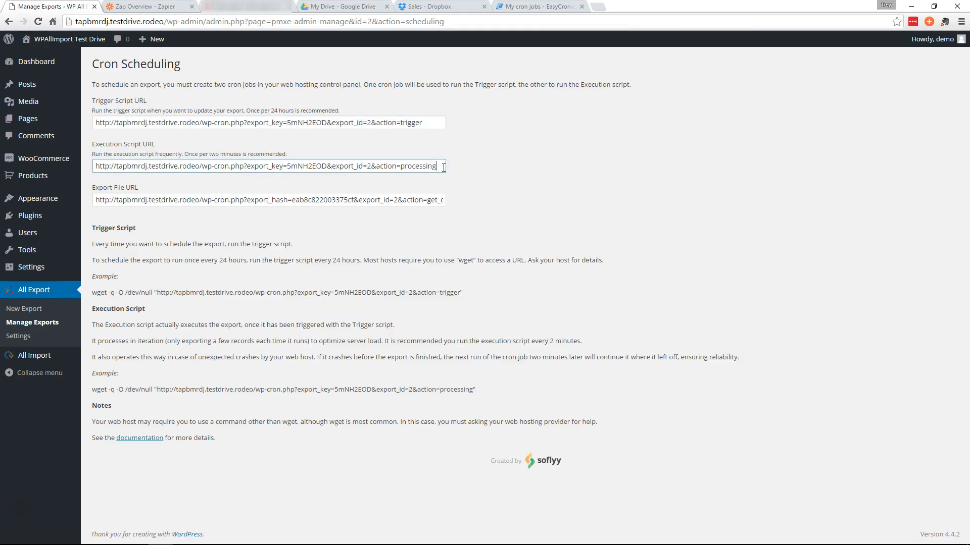
- Copy the export's execution script URL and switch back to the EasyCron job list
triple_click(268, 166)
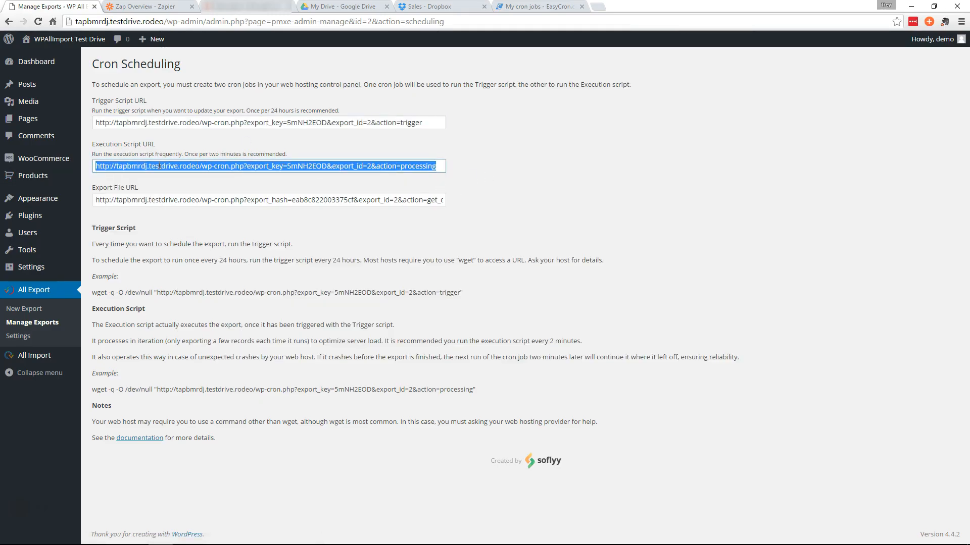
mouse_move(476, 134)
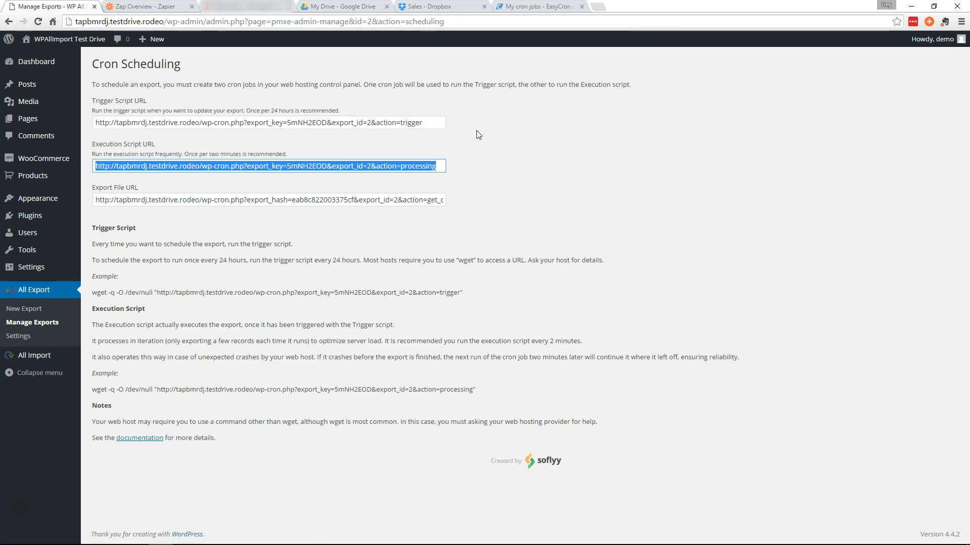
mouse_move(378, 99)
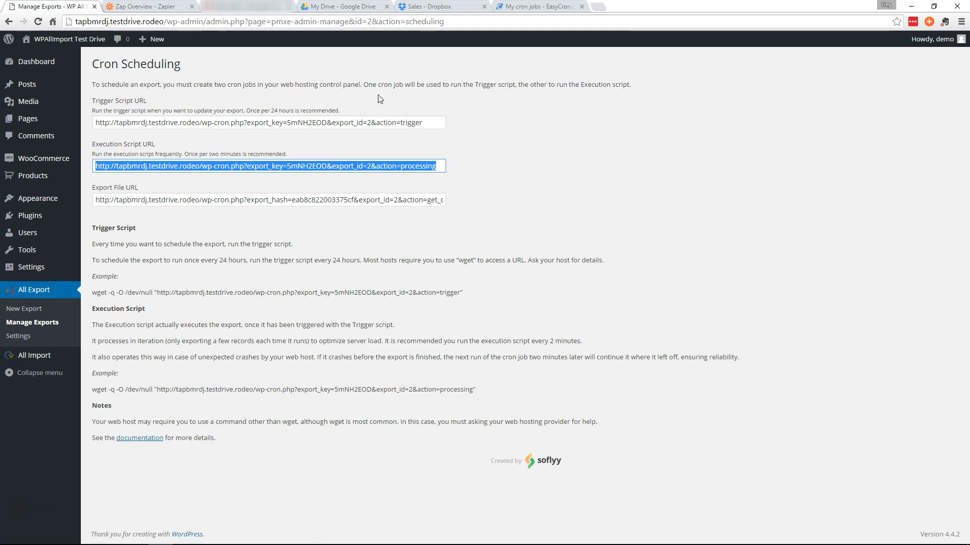
click(539, 6)
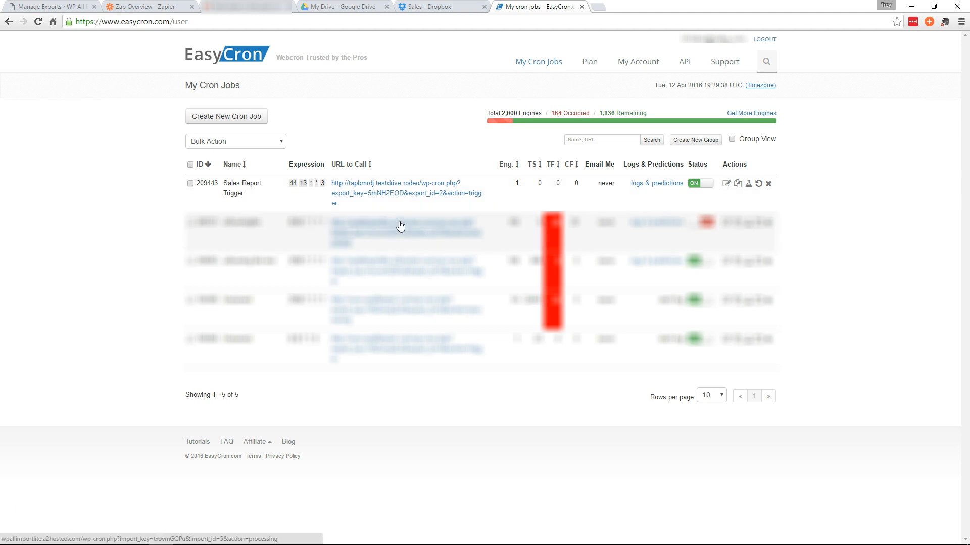
- Create the 'Sales Report Processing' cron job calling the processing URL every 2 minutes
click(225, 116)
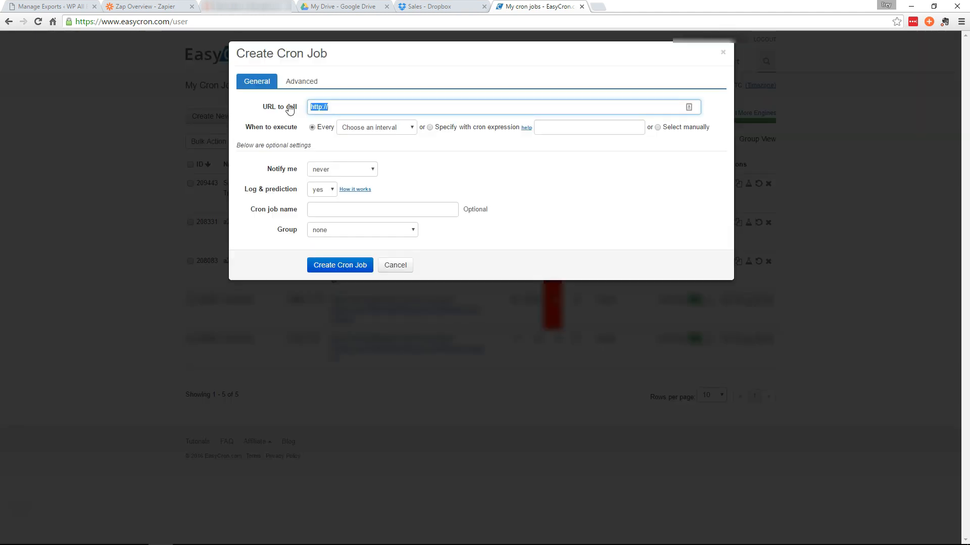
text(http://tapbmrdj.testdrive.rodeo/wp-cron.php?export_key=5mNH2EOD&export_id=2&action=processing)
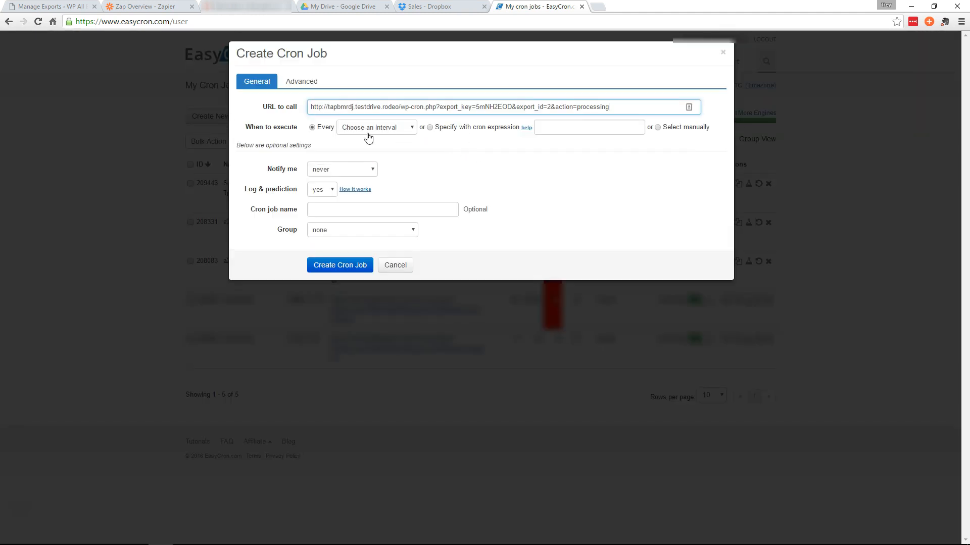
click(376, 127)
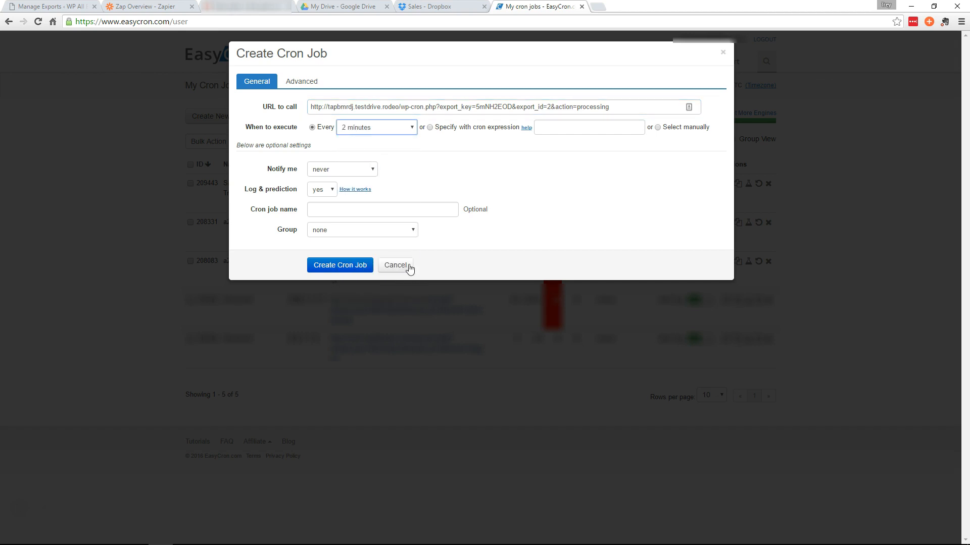
text(Sal)
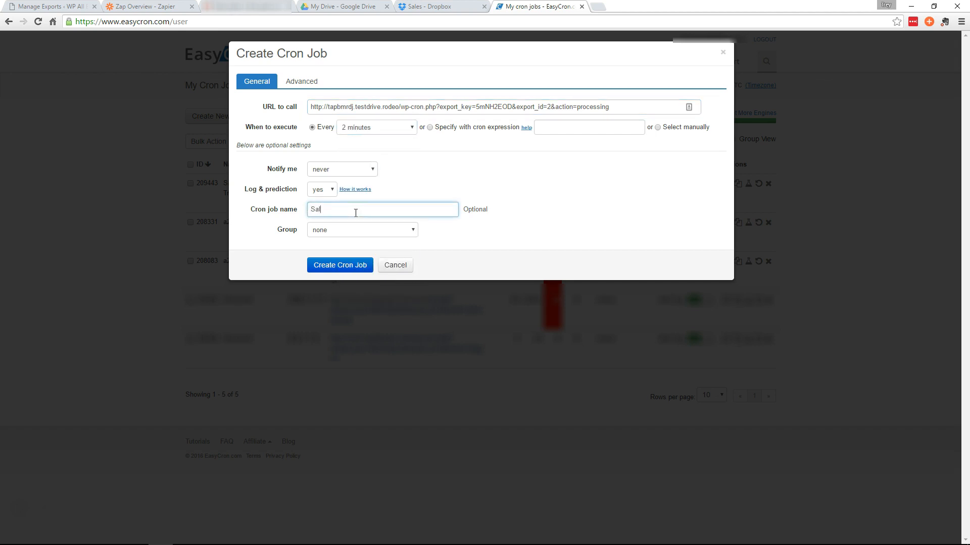
text(Sales Report Proce)
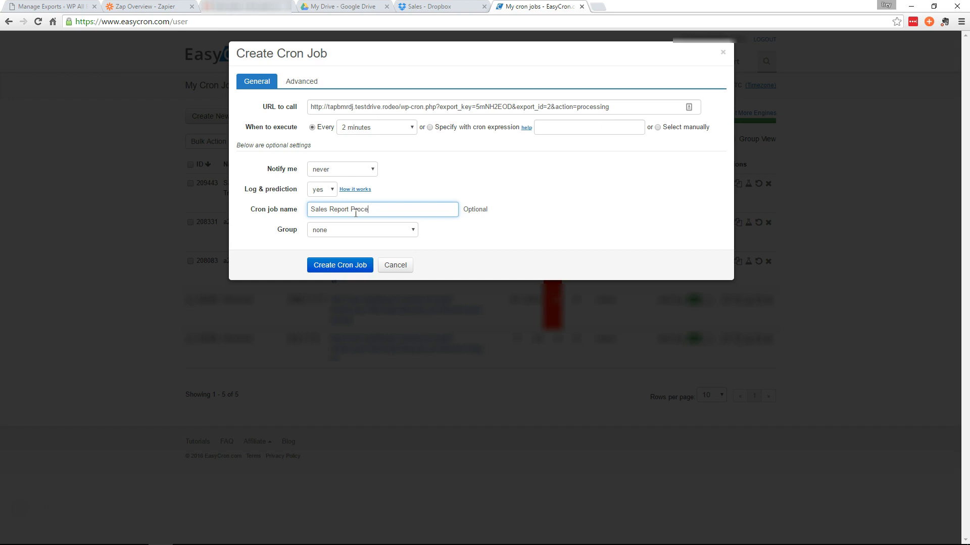
text(ssing)
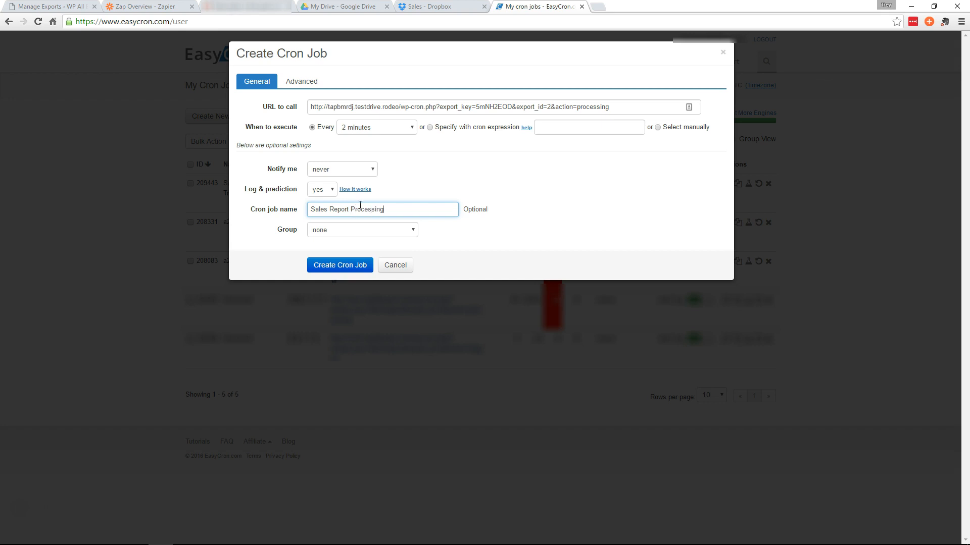
click(339, 265)
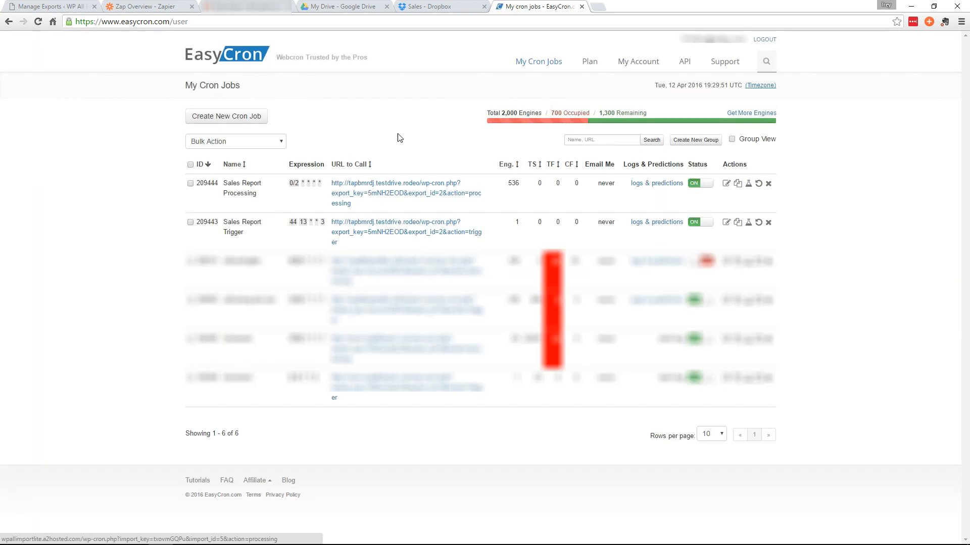
mouse_move(463, 148)
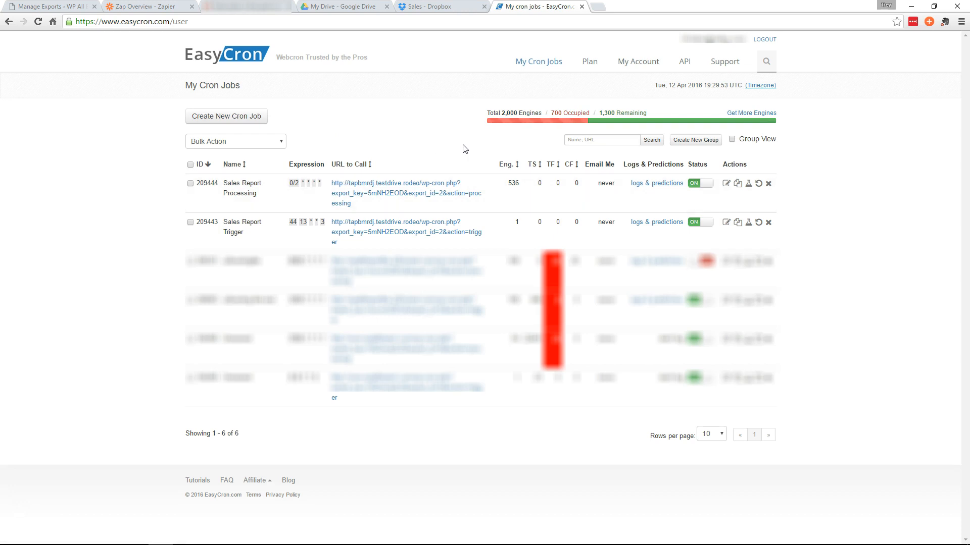
mouse_move(343, 198)
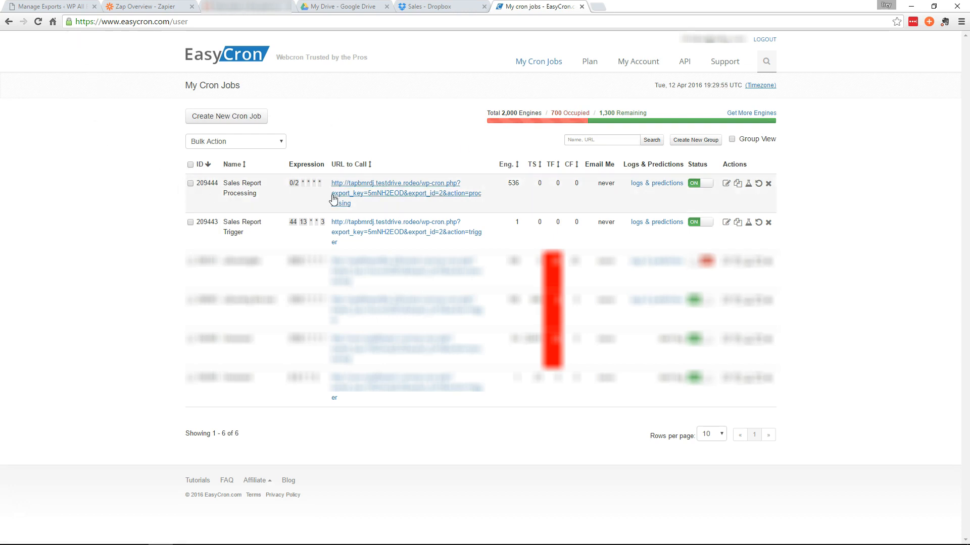
mouse_move(139, 81)
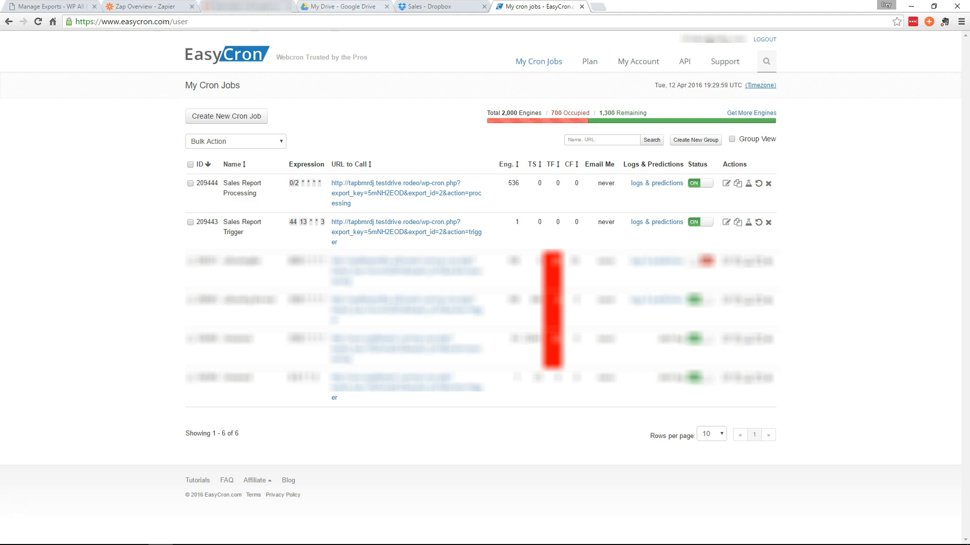
mouse_move(436, 102)
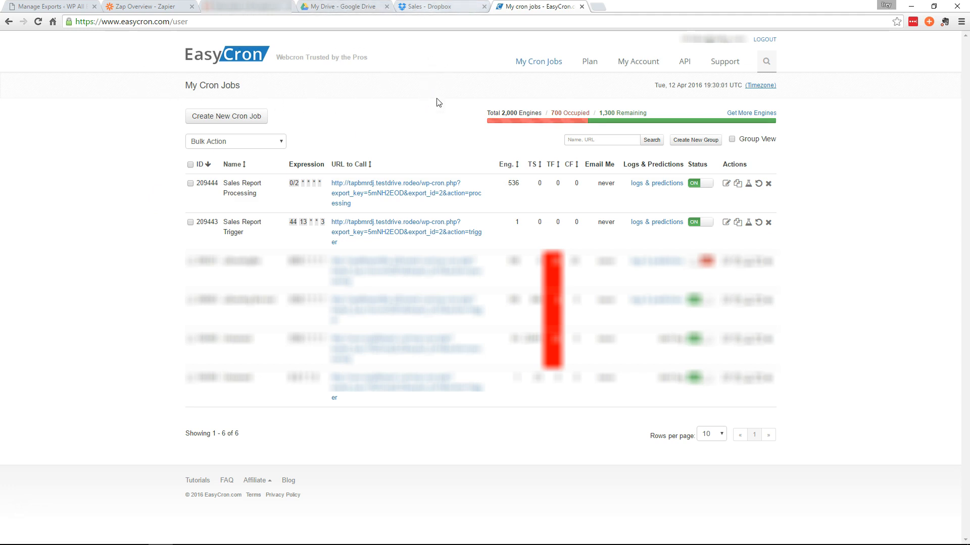
mouse_move(90, 233)
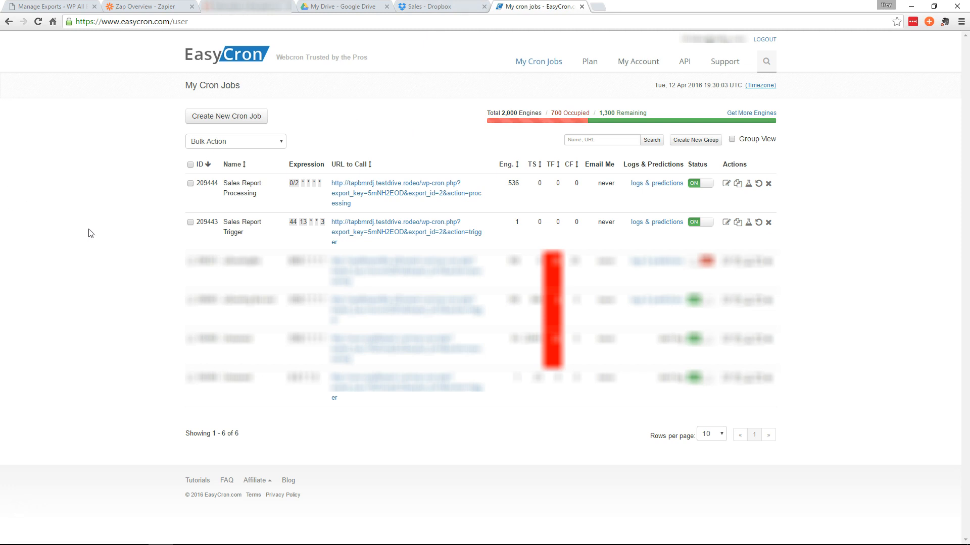
mouse_move(192, 203)
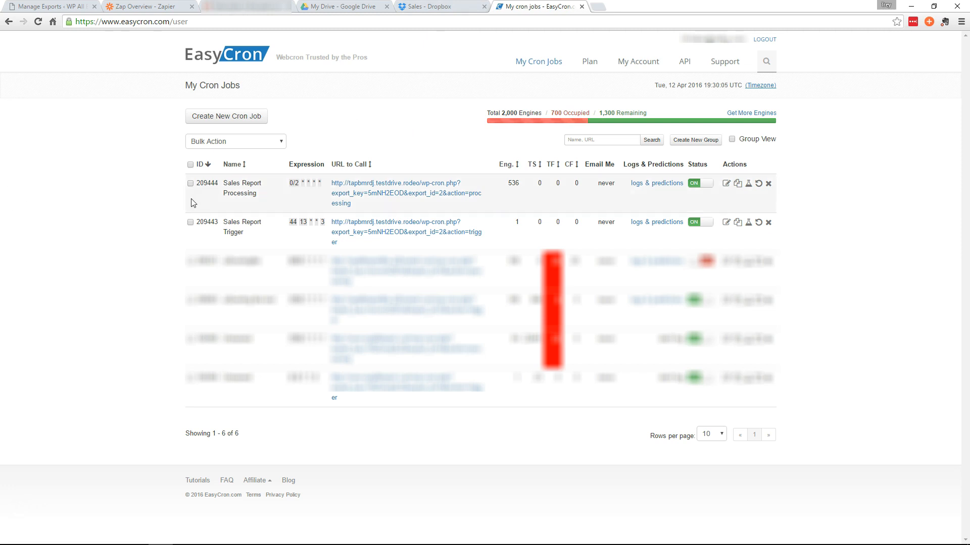